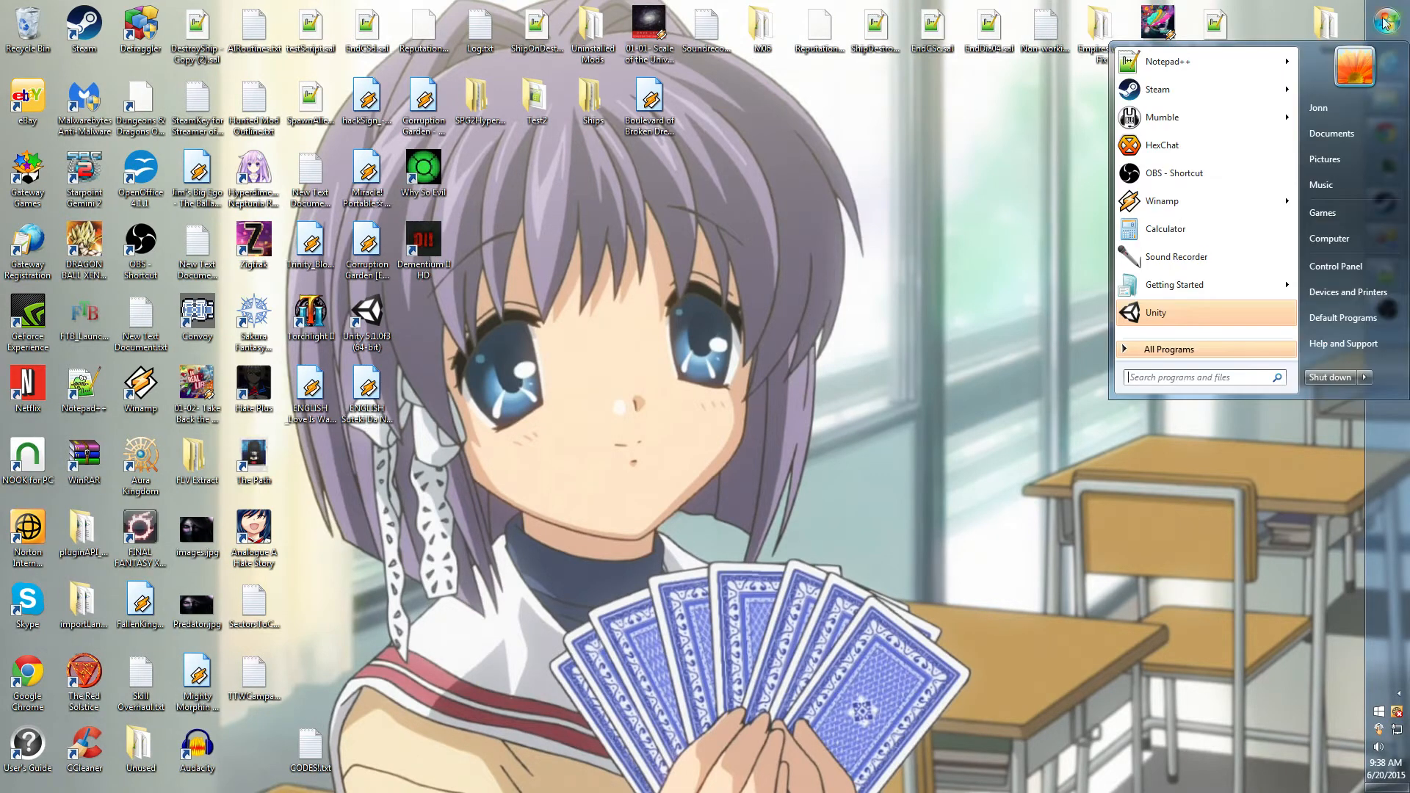
{"action": "mouse_move", "coordinate": [1329, 237]}
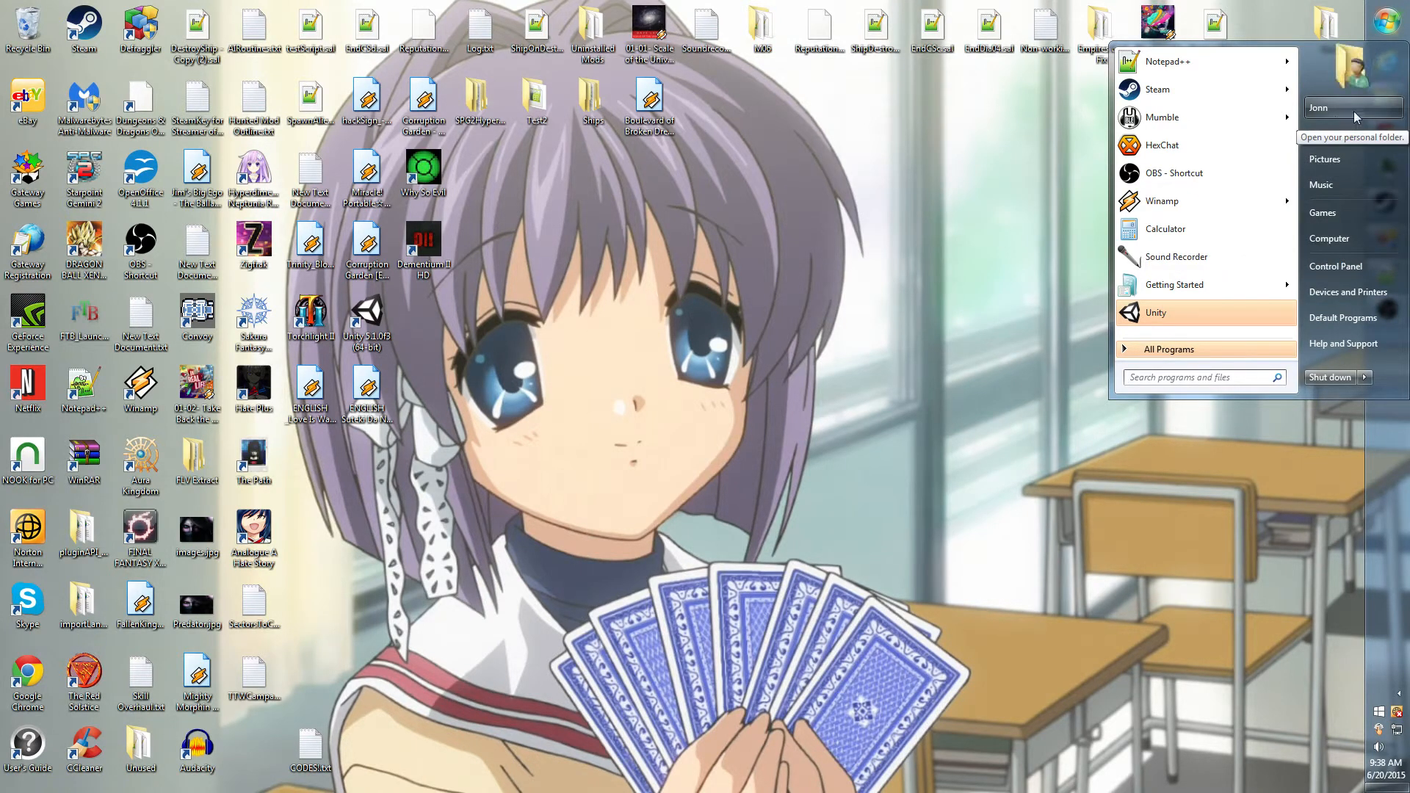
{"action": "mouse_move", "coordinate": [1335, 238]}
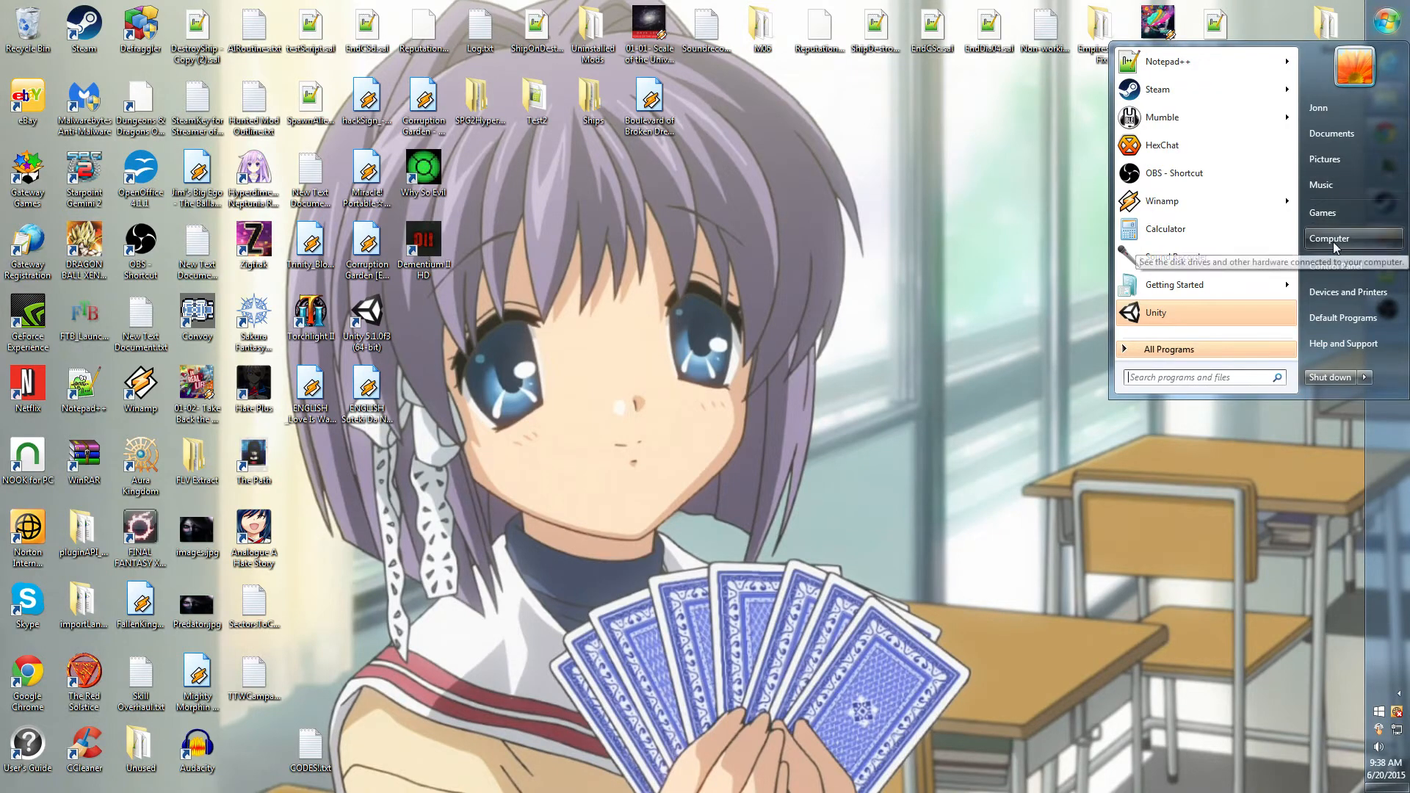
Browse from Computer into C:\Program Files (x86)\Steam
{"action": "left_click", "coordinate": [1329, 238]}
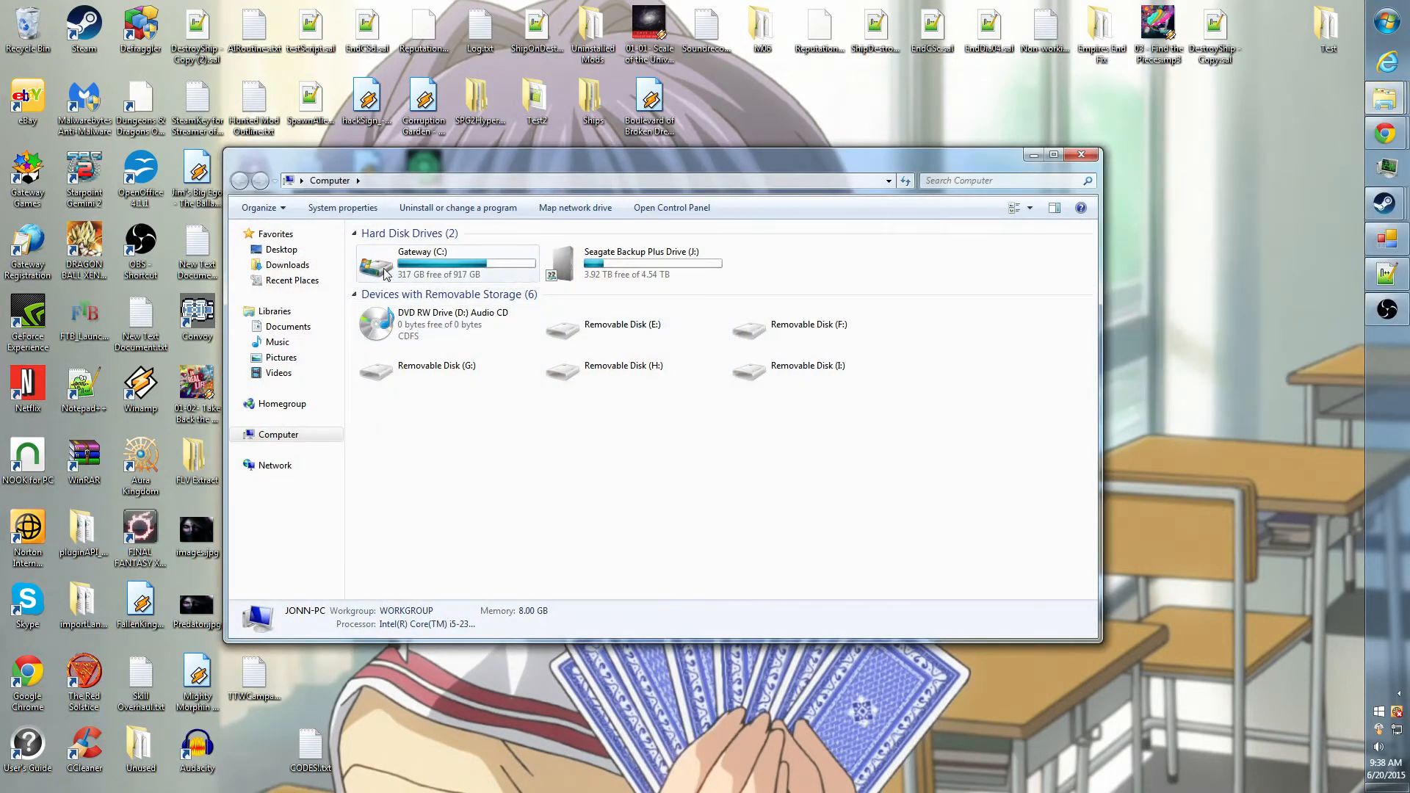
{"action": "double_click", "coordinate": [413, 261]}
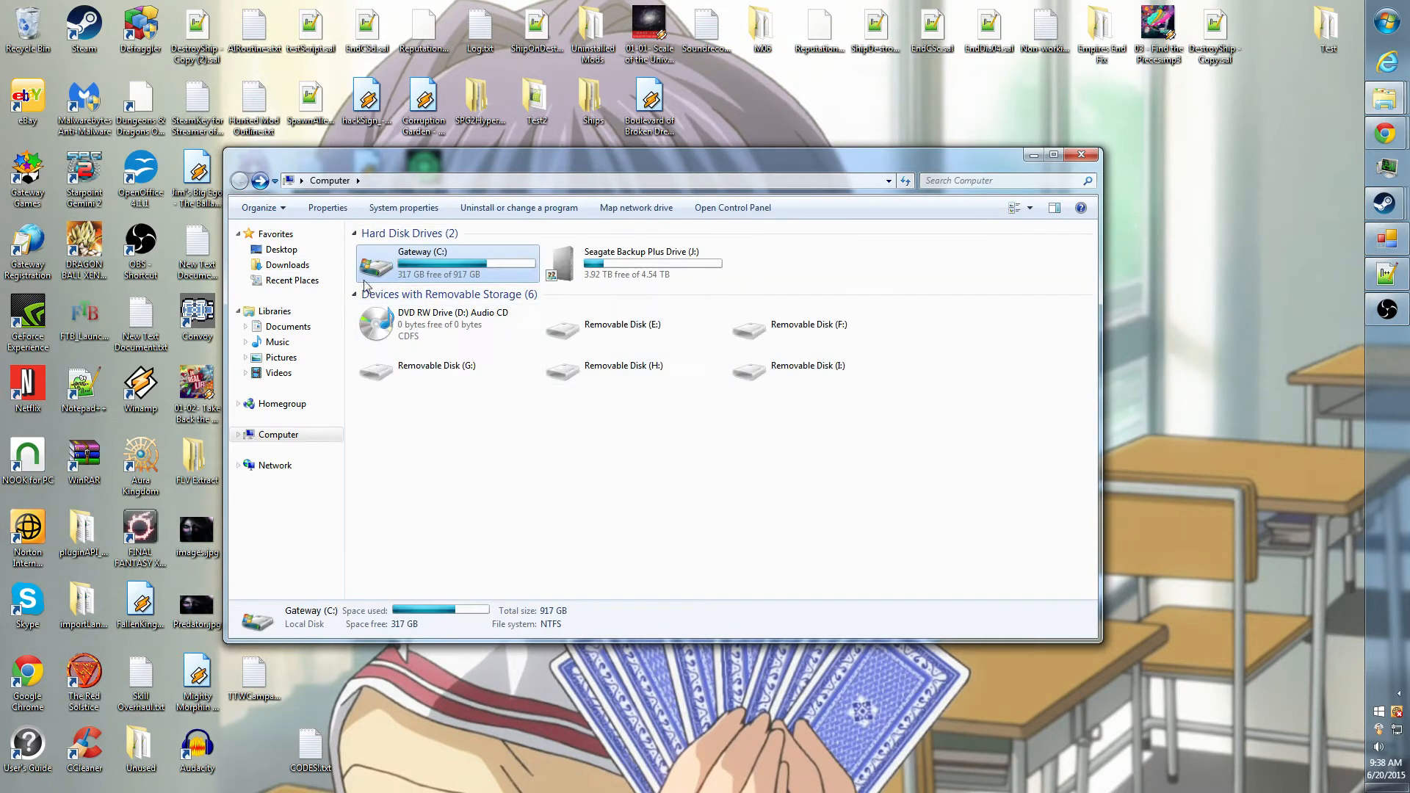
{"action": "double_click", "coordinate": [449, 261]}
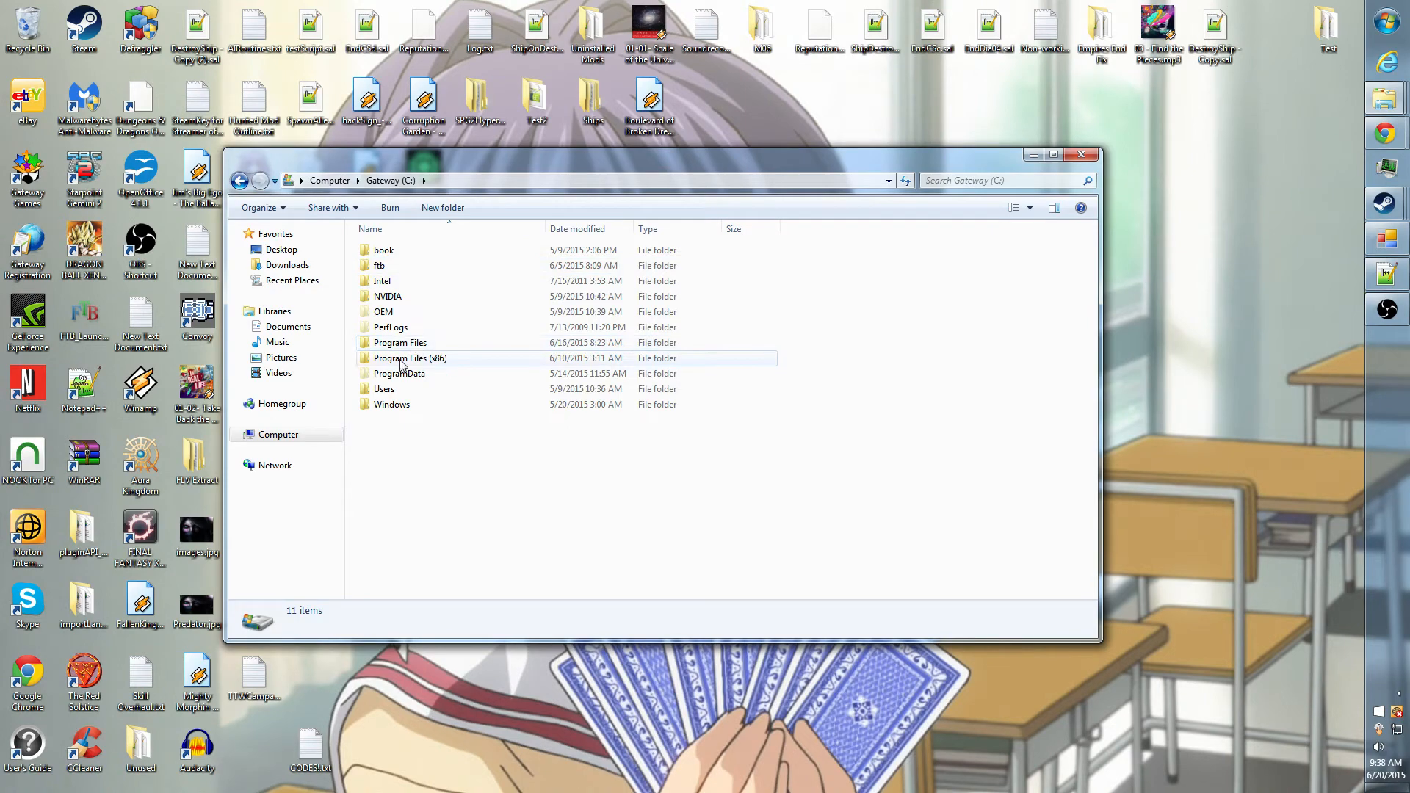
{"action": "double_click", "coordinate": [410, 357]}
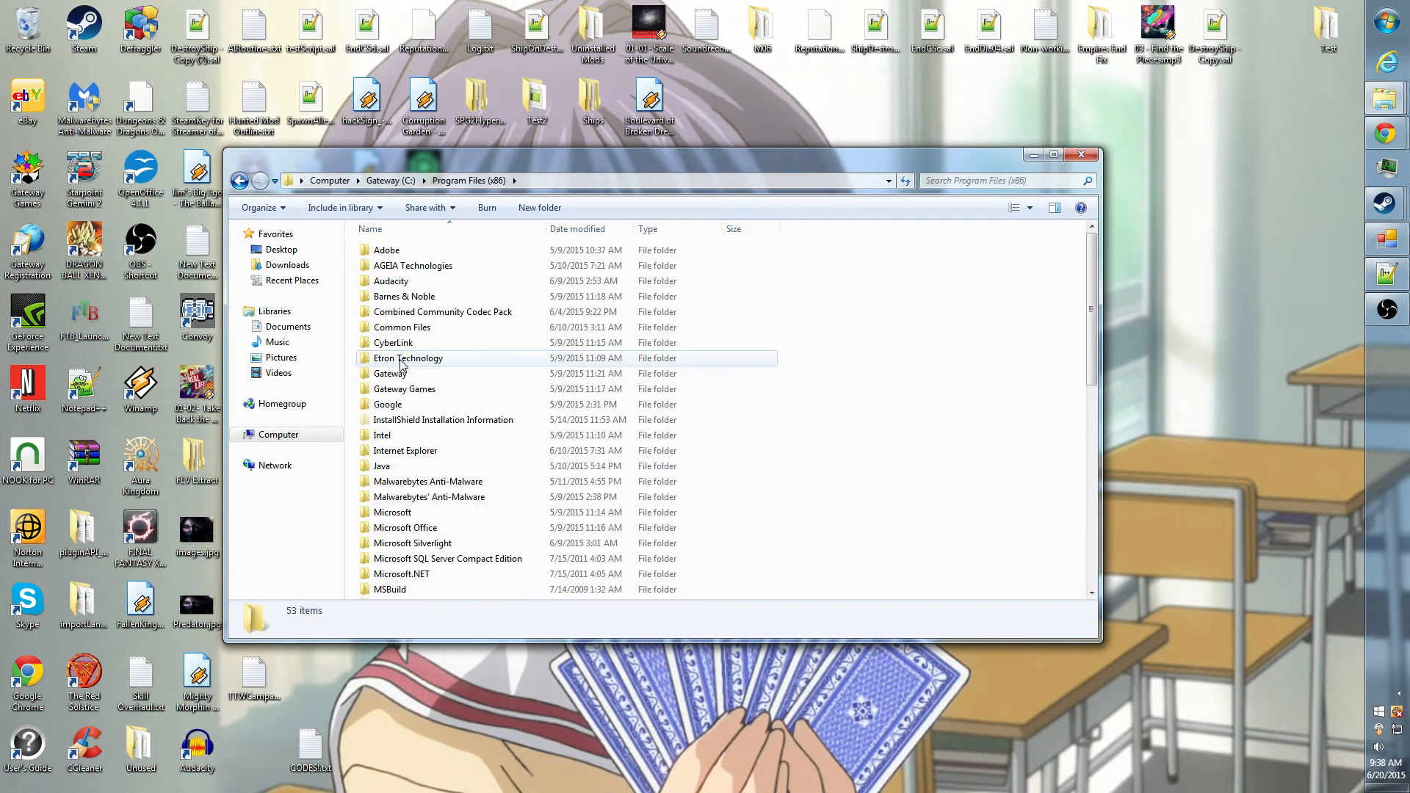
{"action": "scroll", "scroll_direction": "down", "scroll_amount": 3}
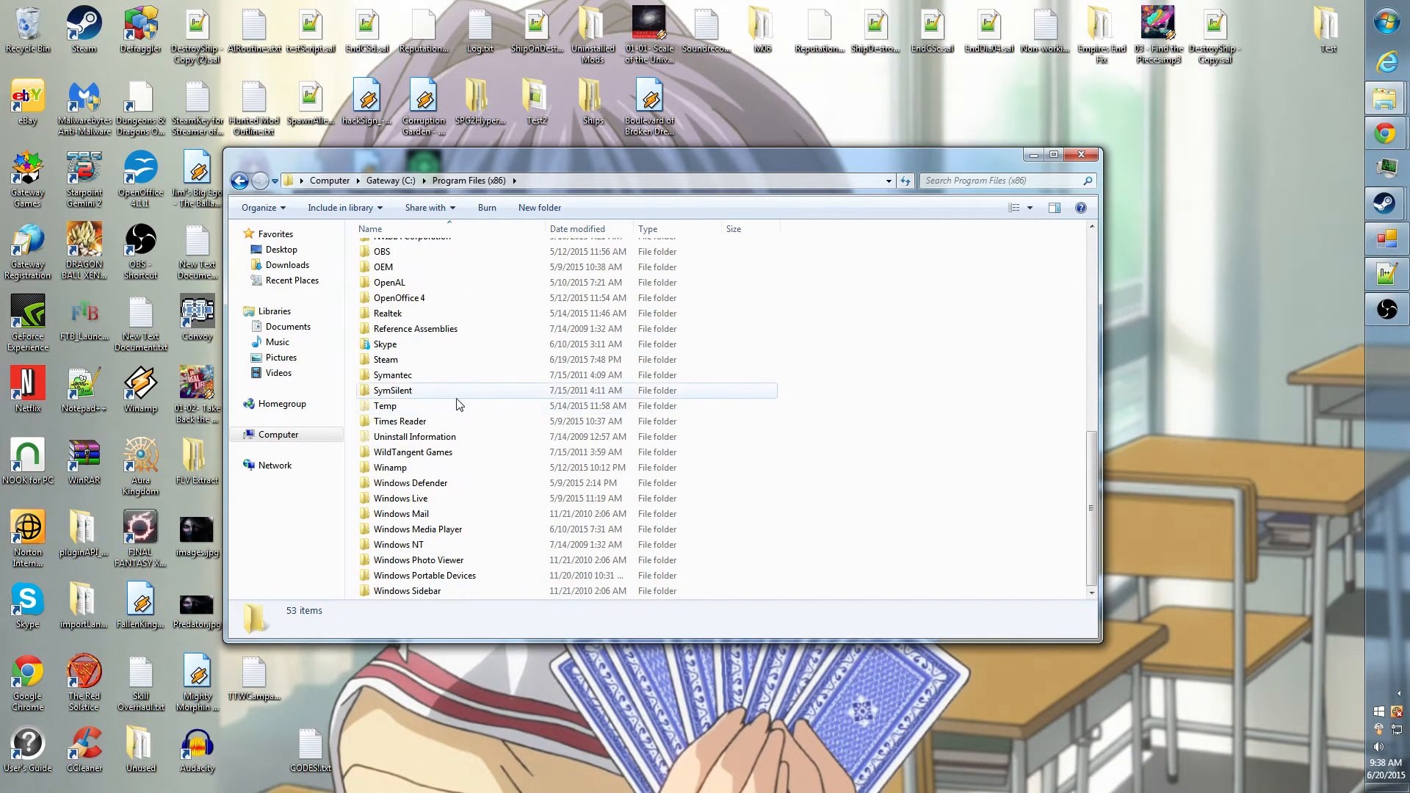
{"action": "double_click", "coordinate": [384, 359]}
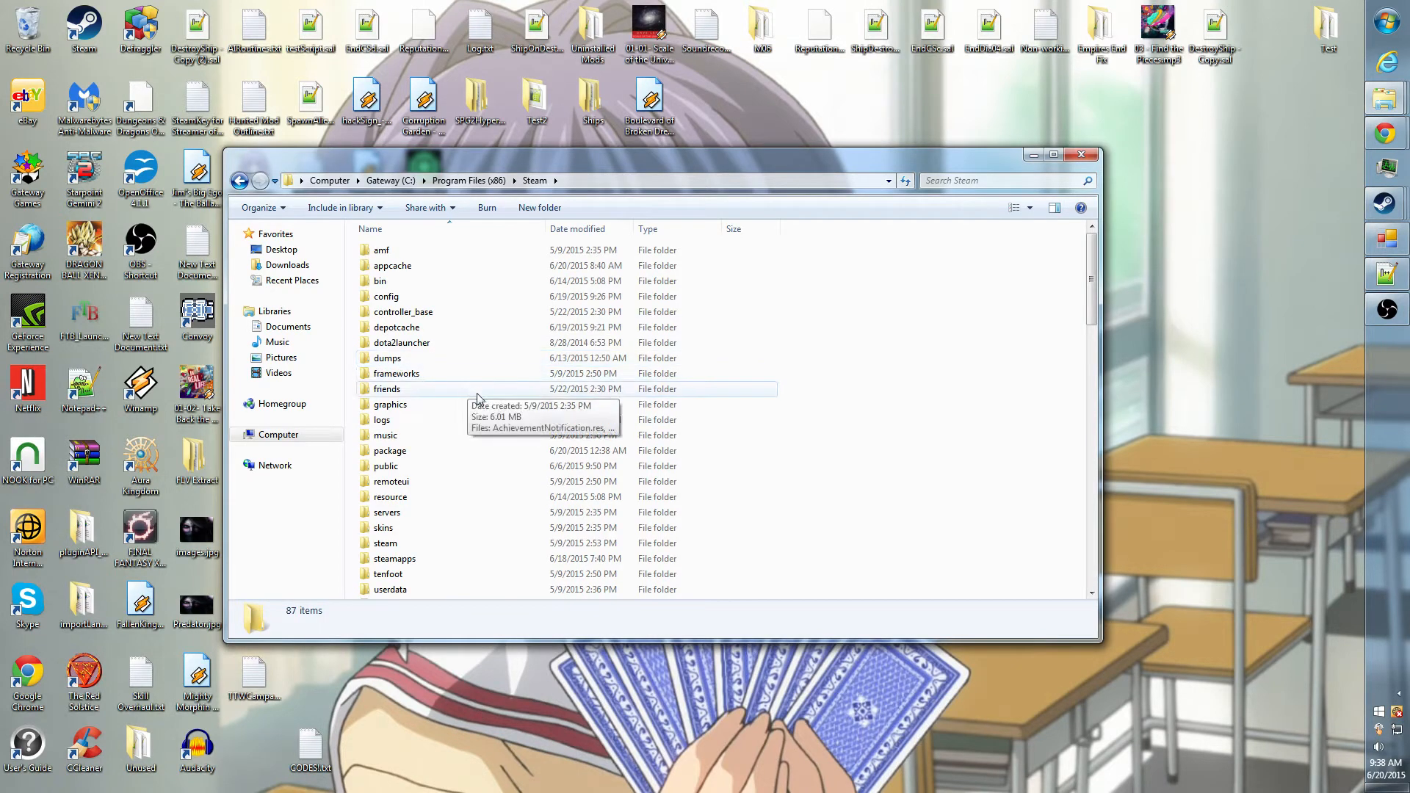
Continue through steamapps and common into the Starpoint Gemini 2 folder
{"action": "scroll", "scroll_direction": "down", "scroll_amount": 3}
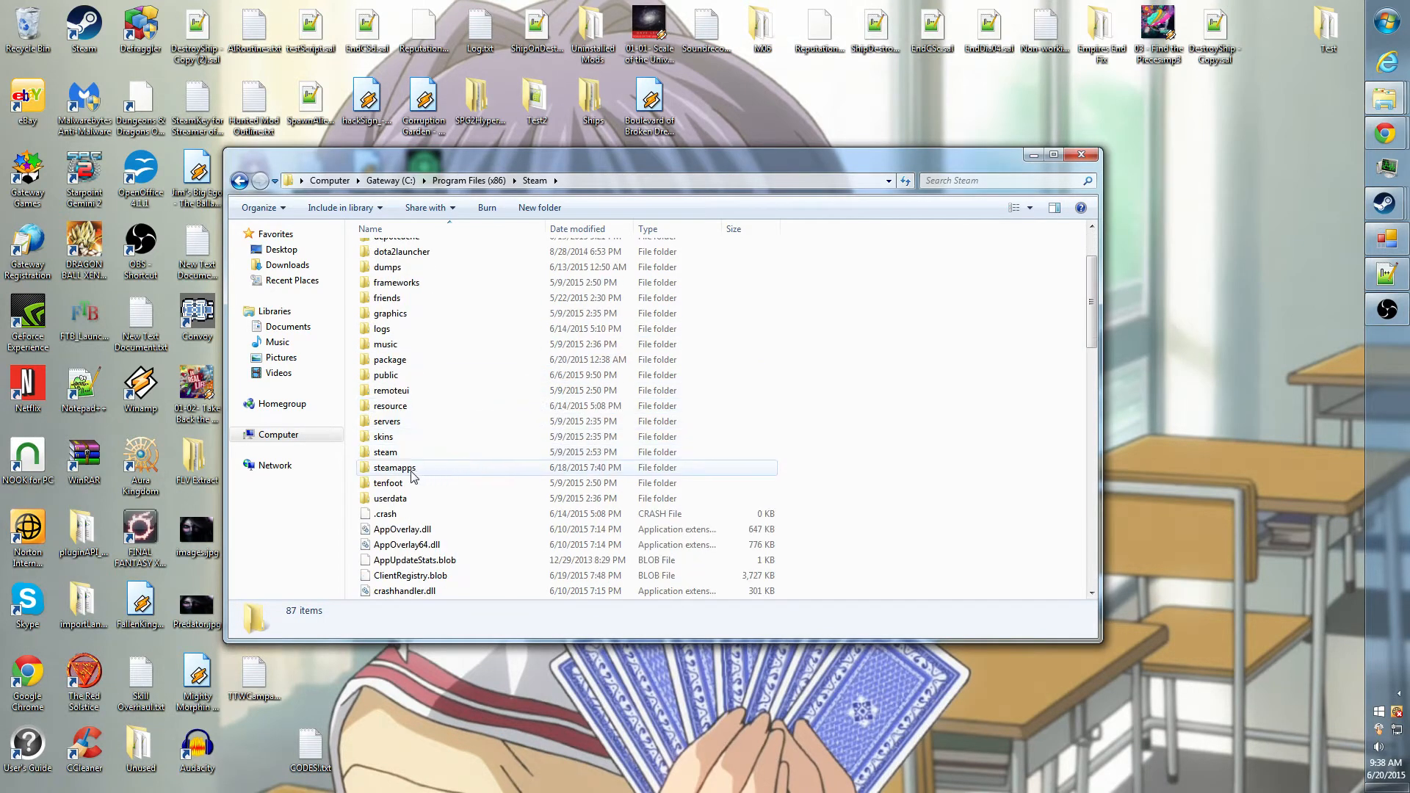
{"action": "double_click", "coordinate": [393, 467]}
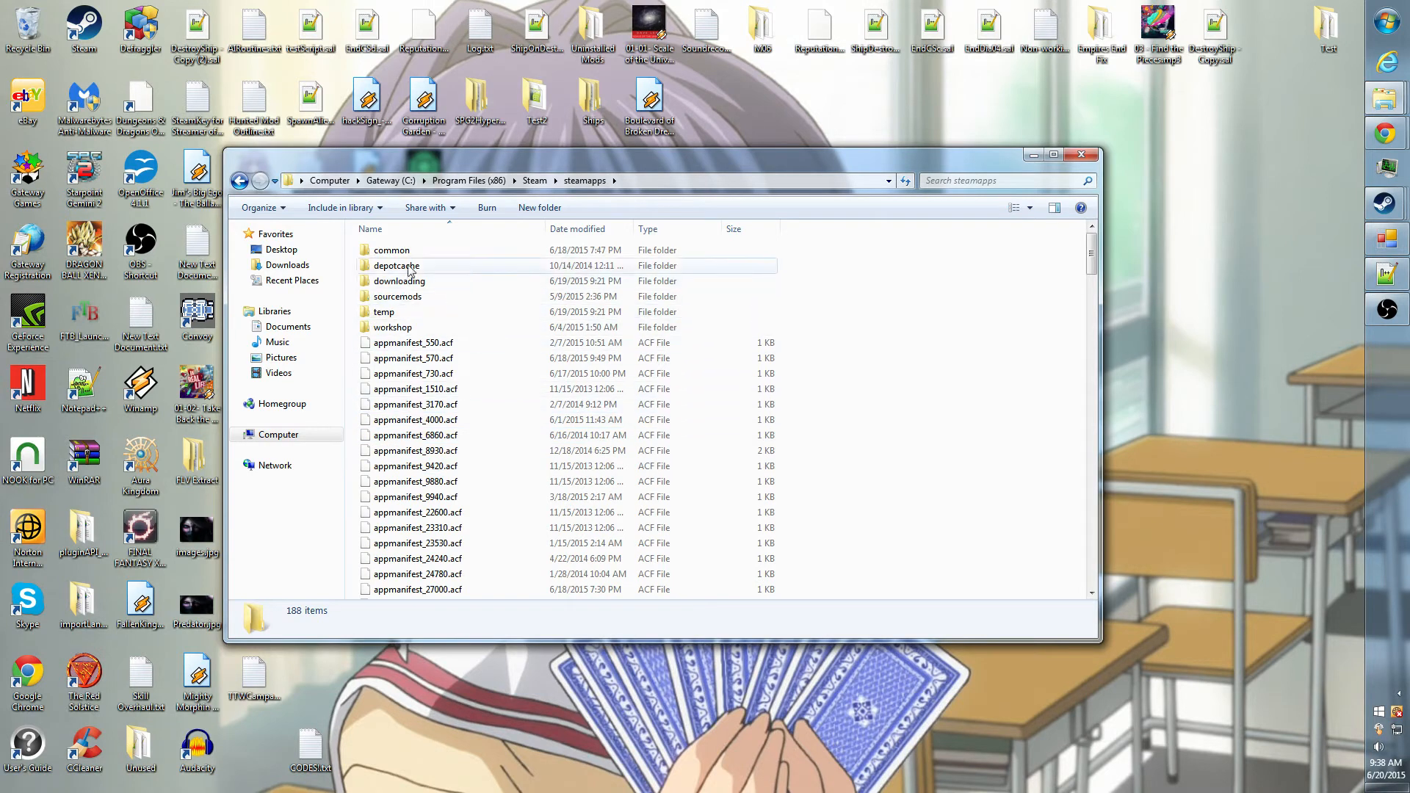
{"action": "double_click", "coordinate": [392, 250]}
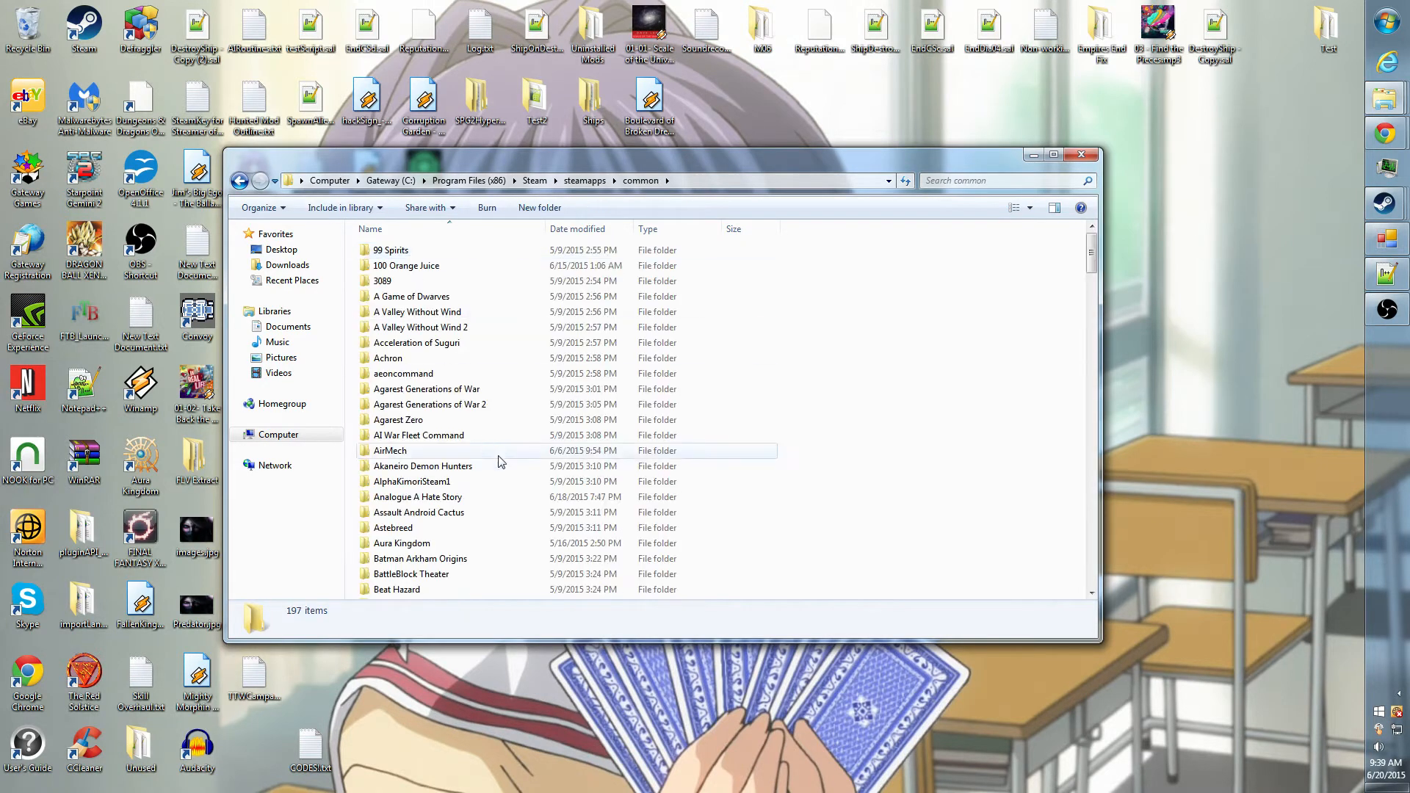
{"action": "scroll", "scroll_direction": "down", "scroll_amount": 3}
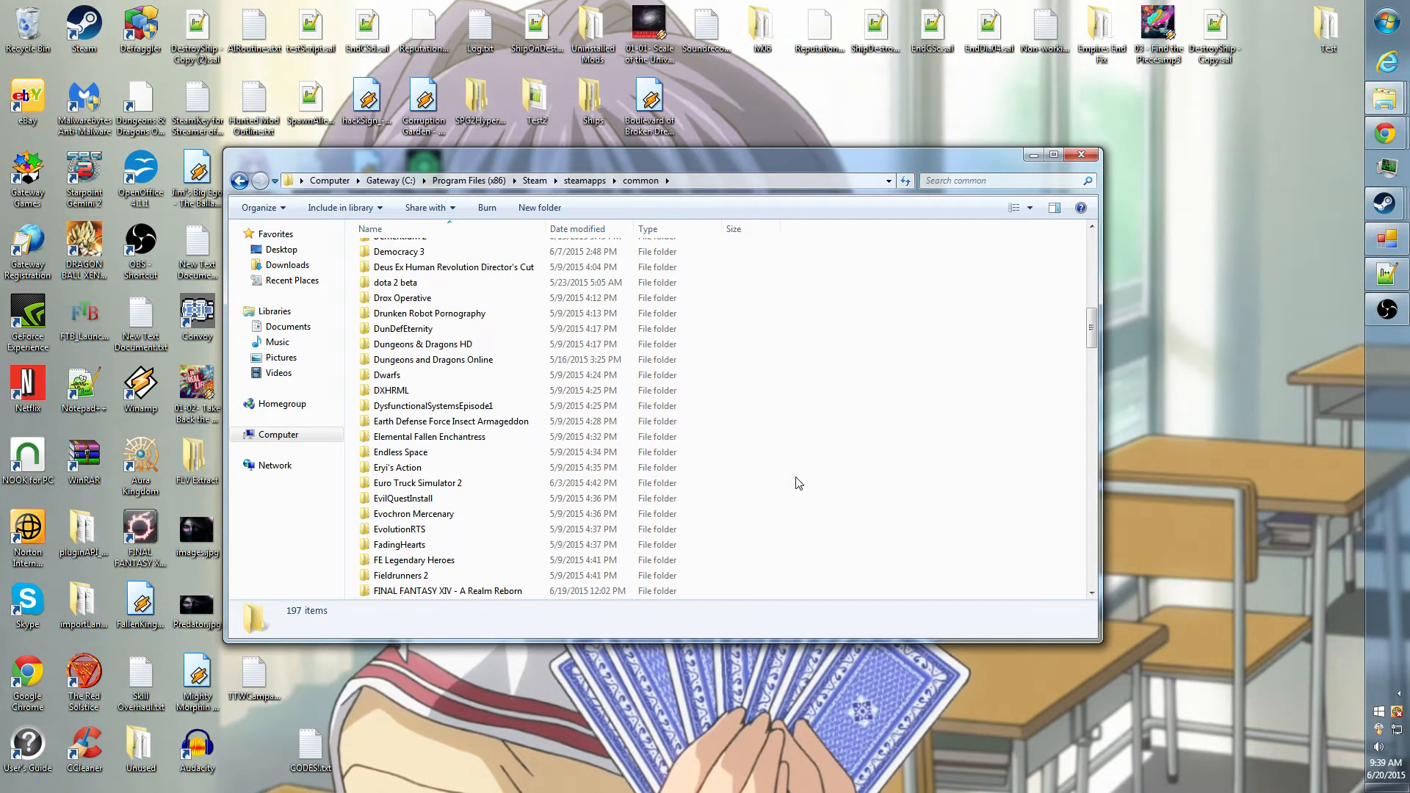
{"action": "scroll", "scroll_direction": "down", "scroll_amount": 3}
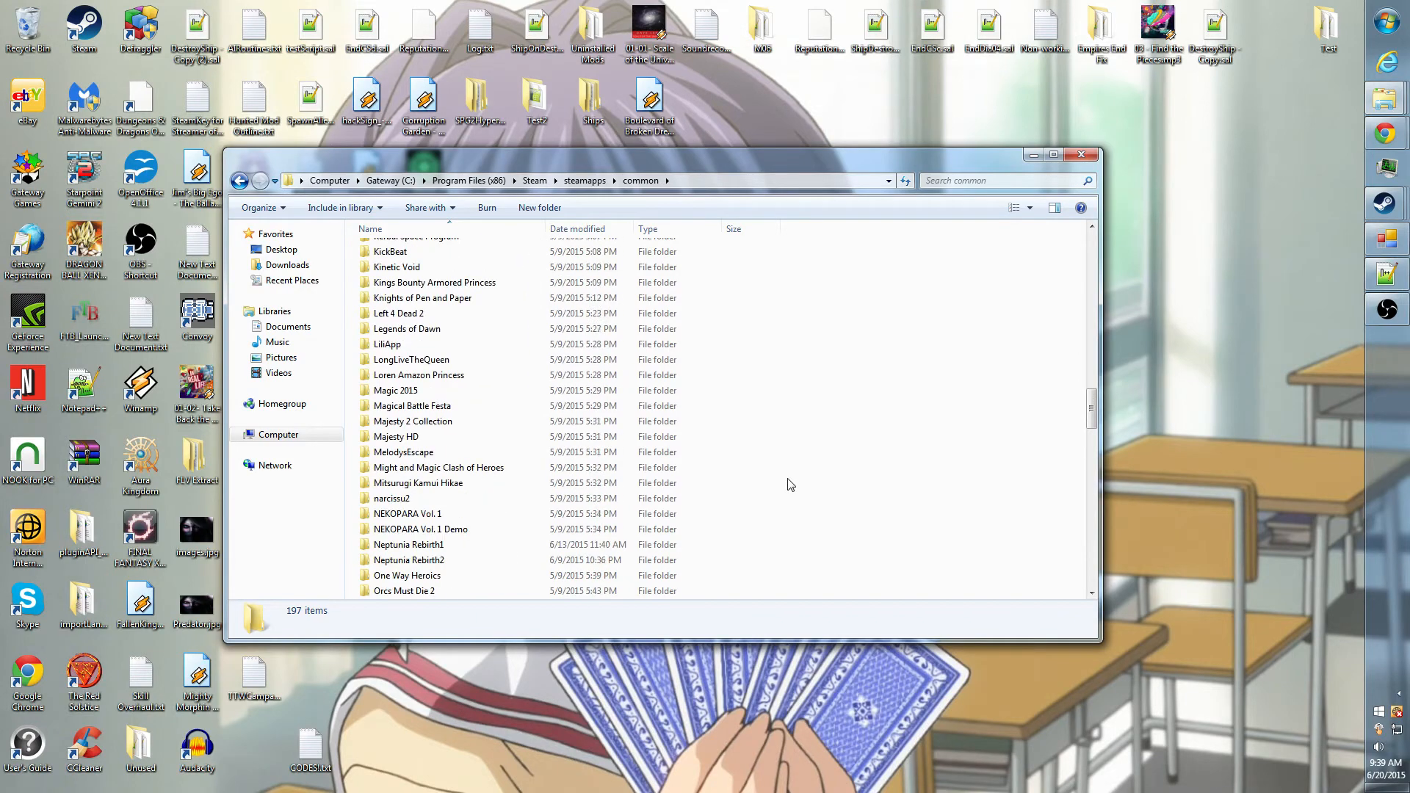
{"action": "scroll", "scroll_direction": "down", "scroll_amount": 3}
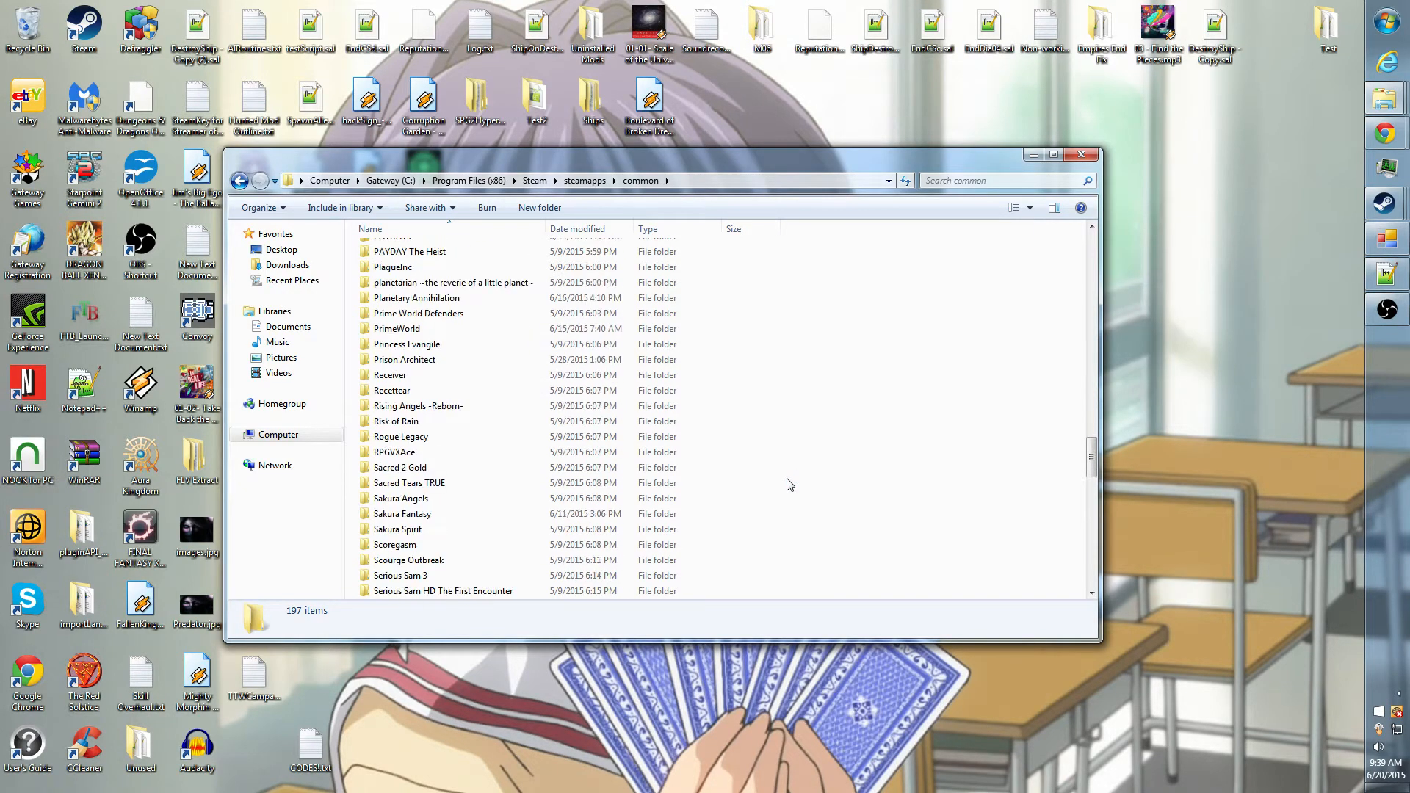
{"action": "scroll", "scroll_direction": "down", "scroll_amount": 3}
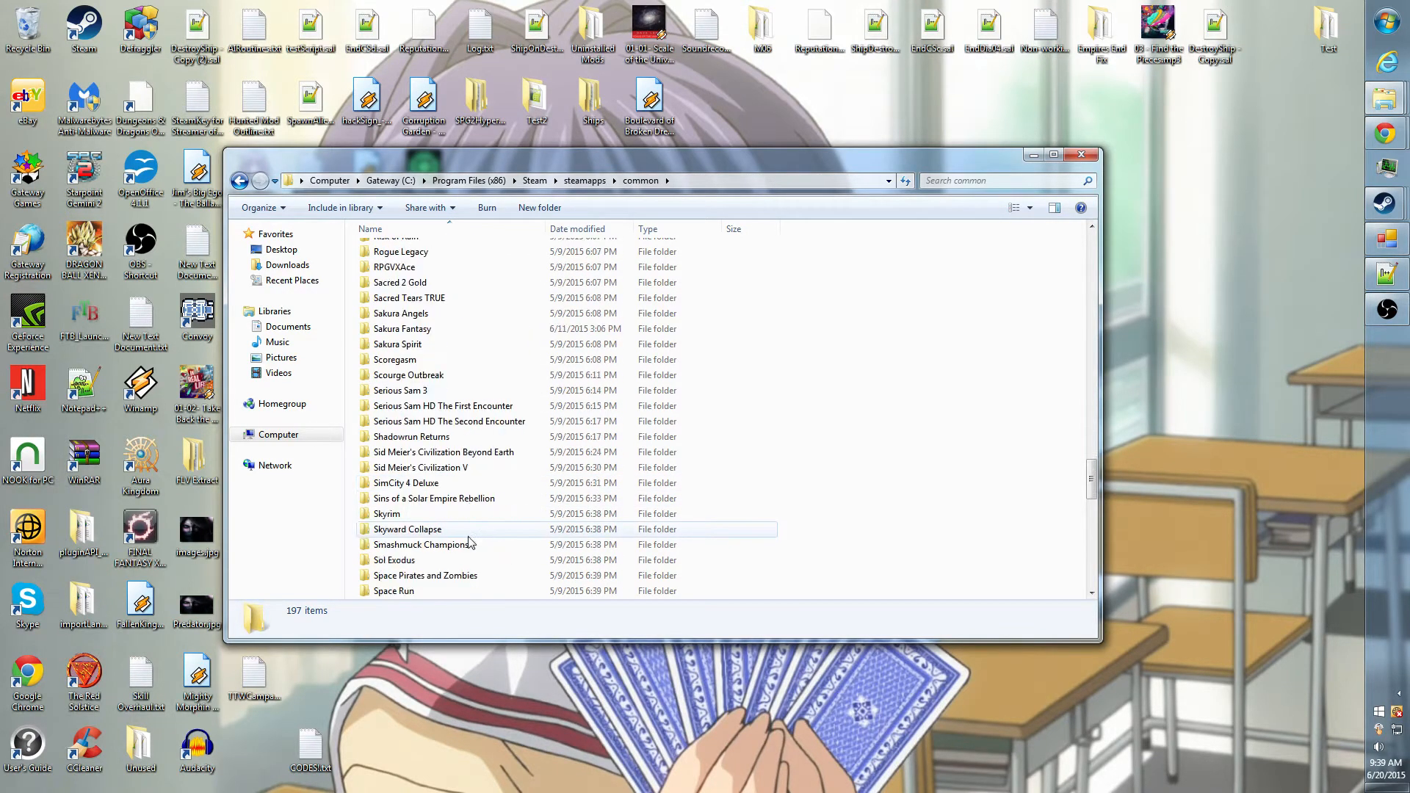
{"action": "scroll", "scroll_direction": "down", "scroll_amount": 3}
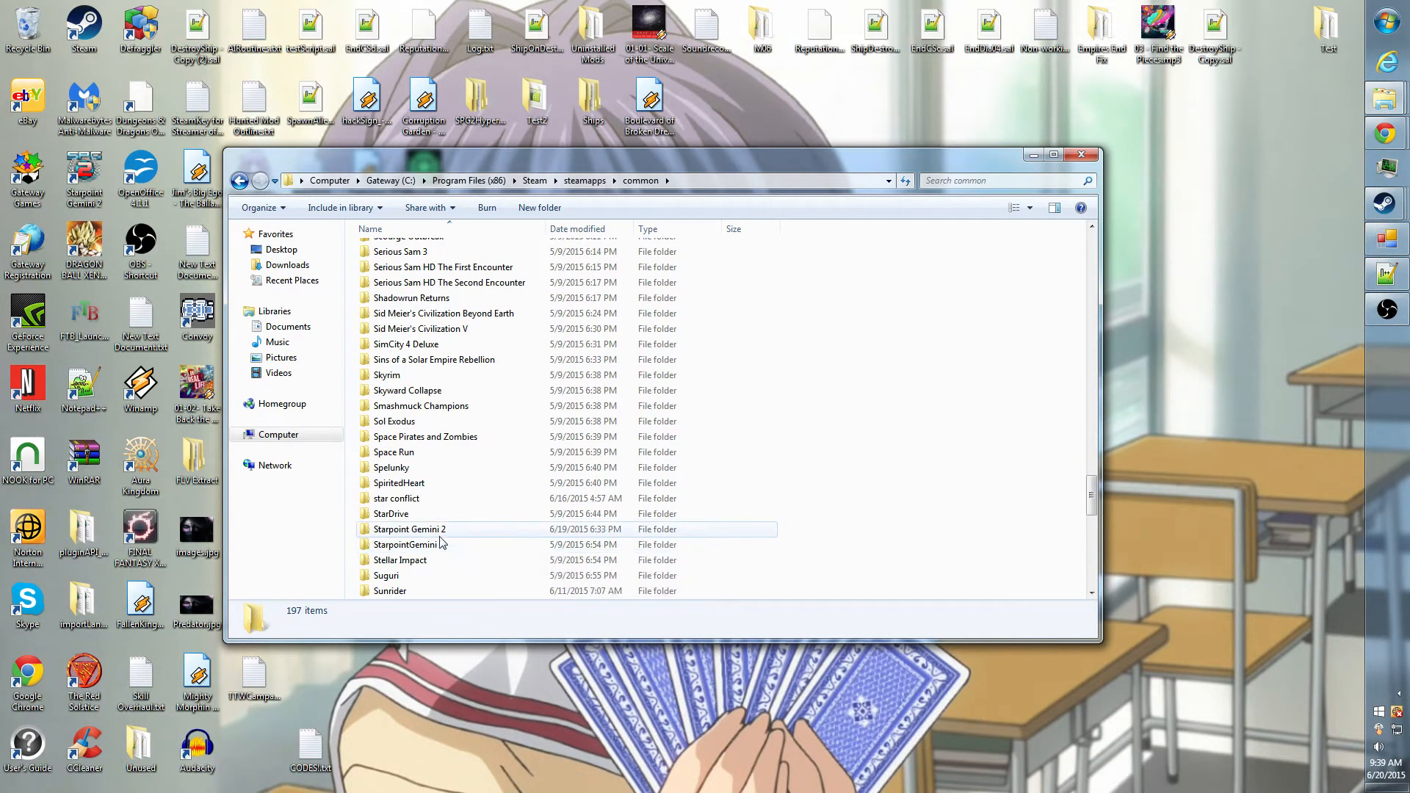
{"action": "double_click", "coordinate": [409, 529]}
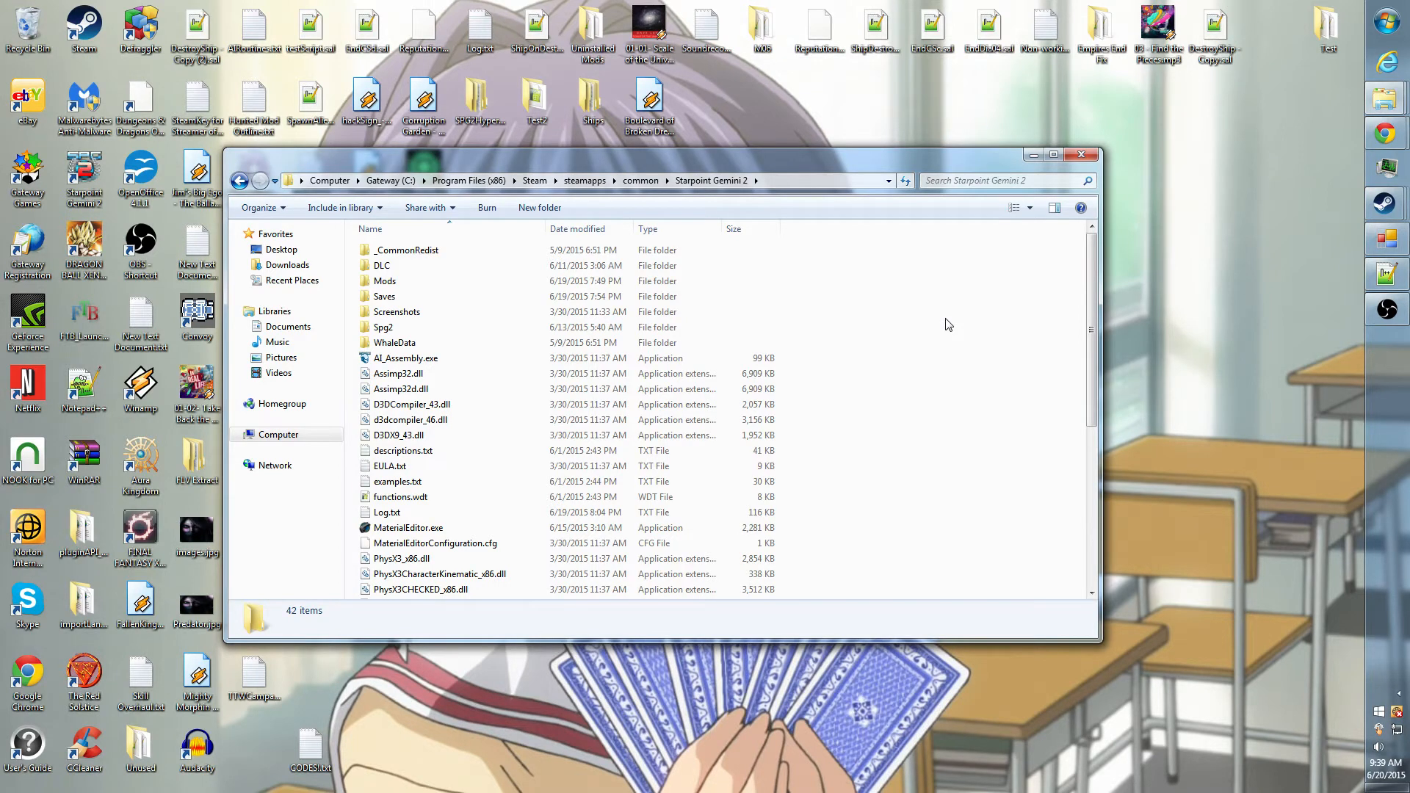
{"action": "scroll", "scroll_direction": "down", "scroll_amount": 3}
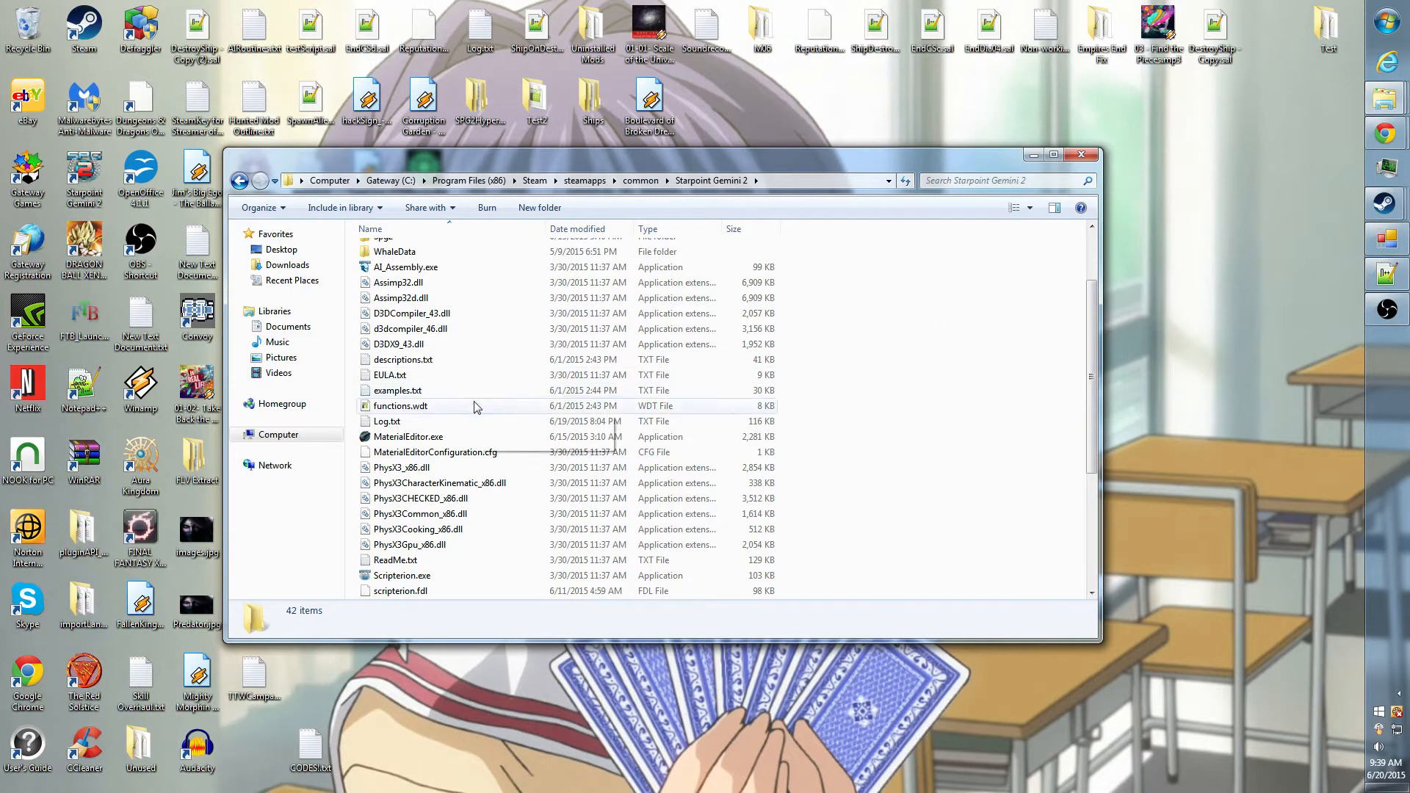
{"action": "mouse_move", "coordinate": [387, 421]}
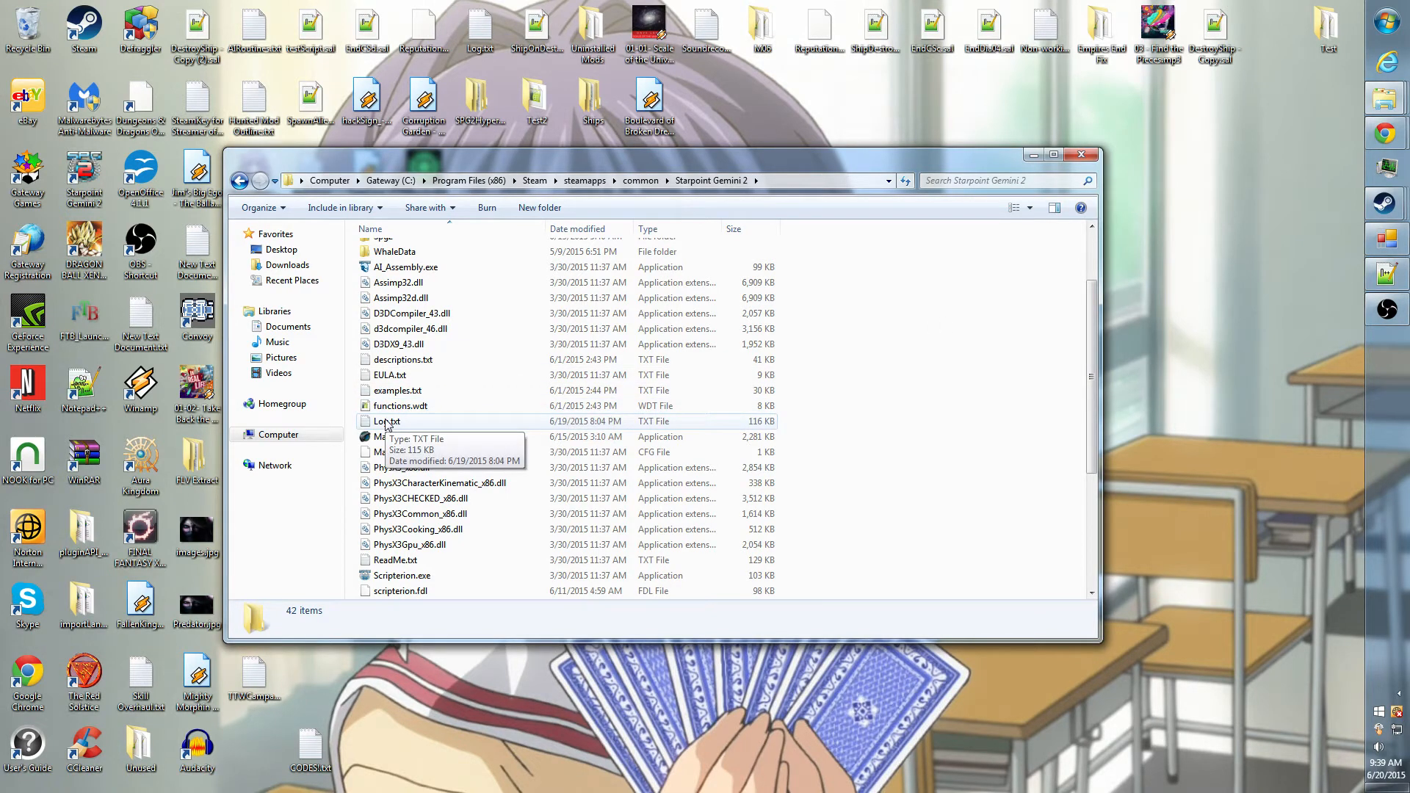
{"action": "mouse_move", "coordinate": [406, 436]}
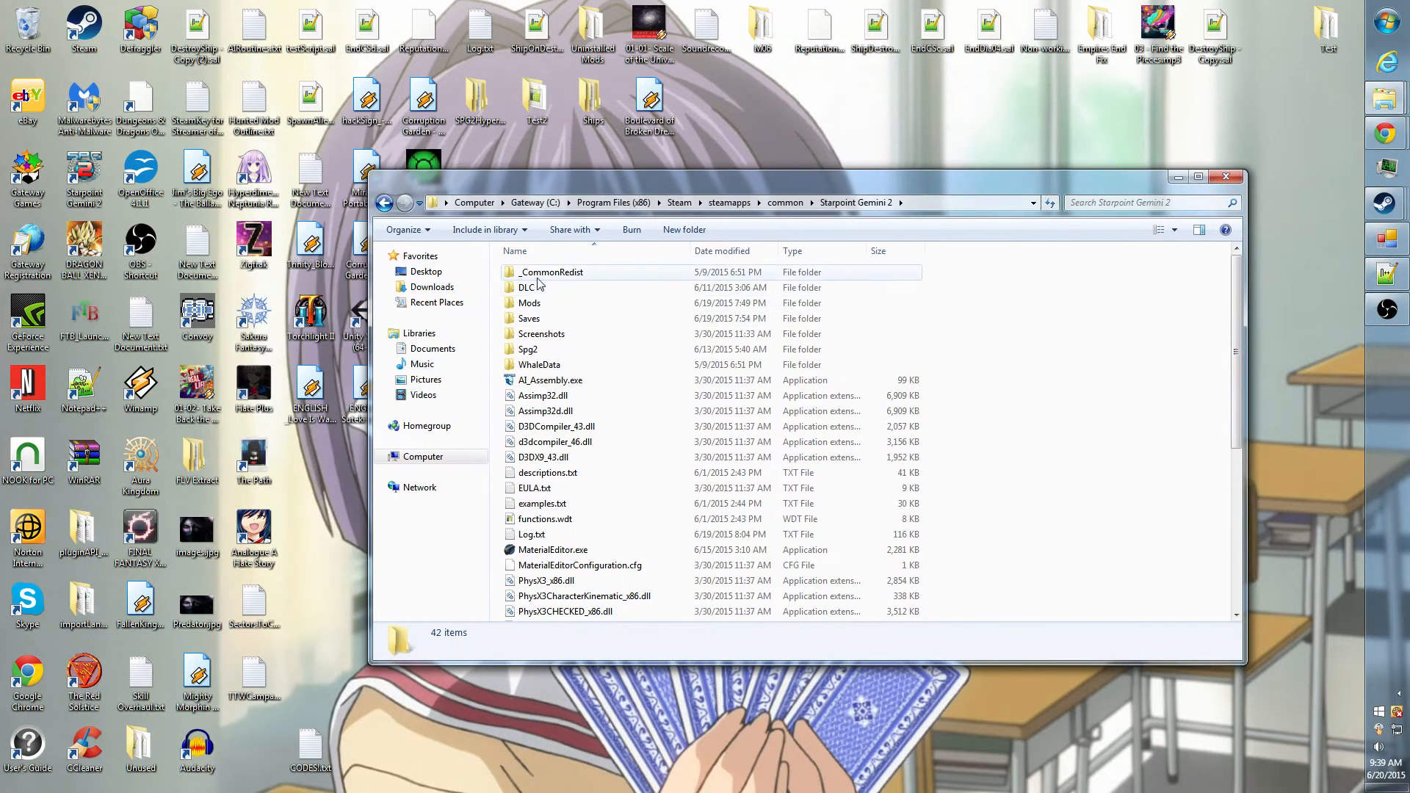
{"action": "mouse_move", "coordinate": [528, 287]}
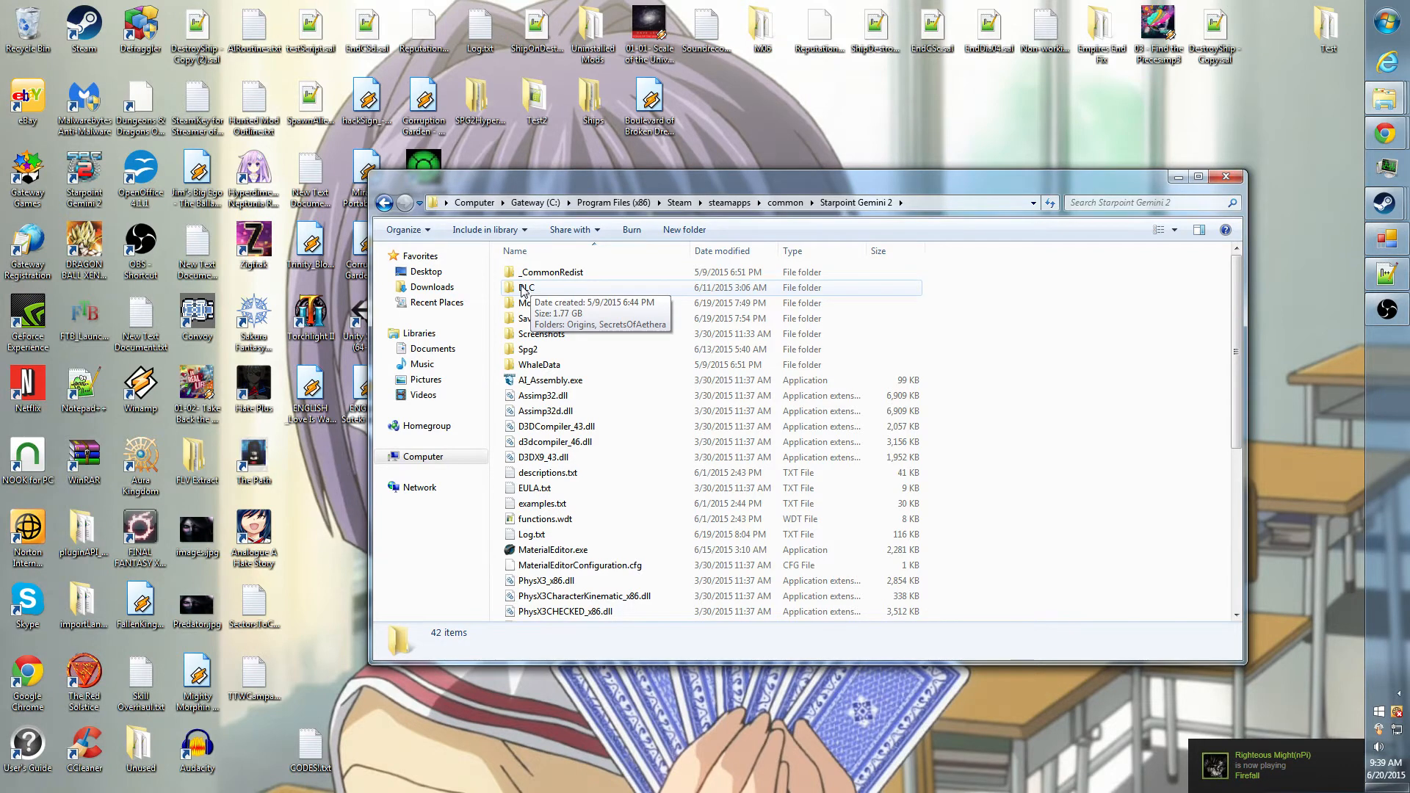
Browse DLC > SecretsOfAethera > Spg2 and select the Weapons folder to copy
{"action": "double_click", "coordinate": [528, 288]}
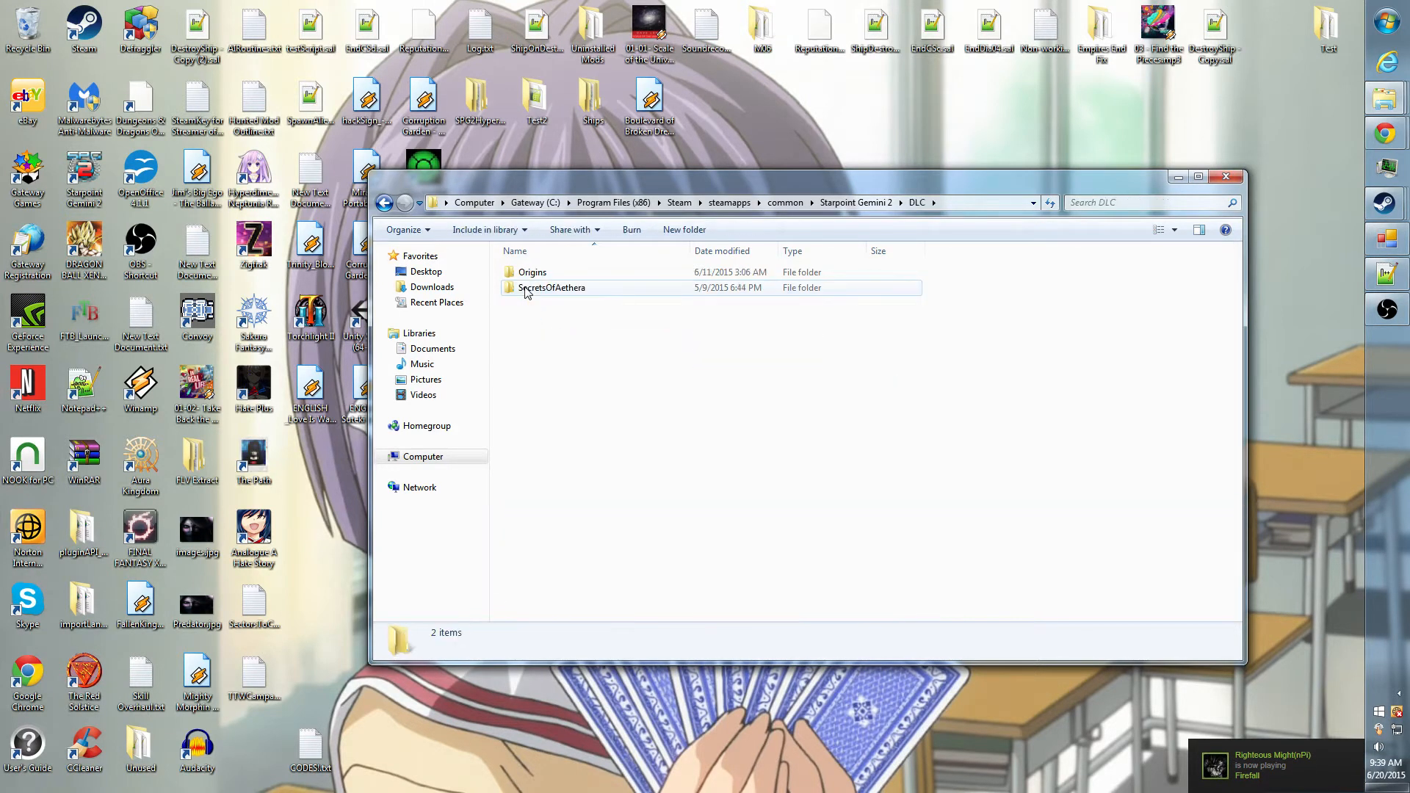
{"action": "double_click", "coordinate": [552, 287]}
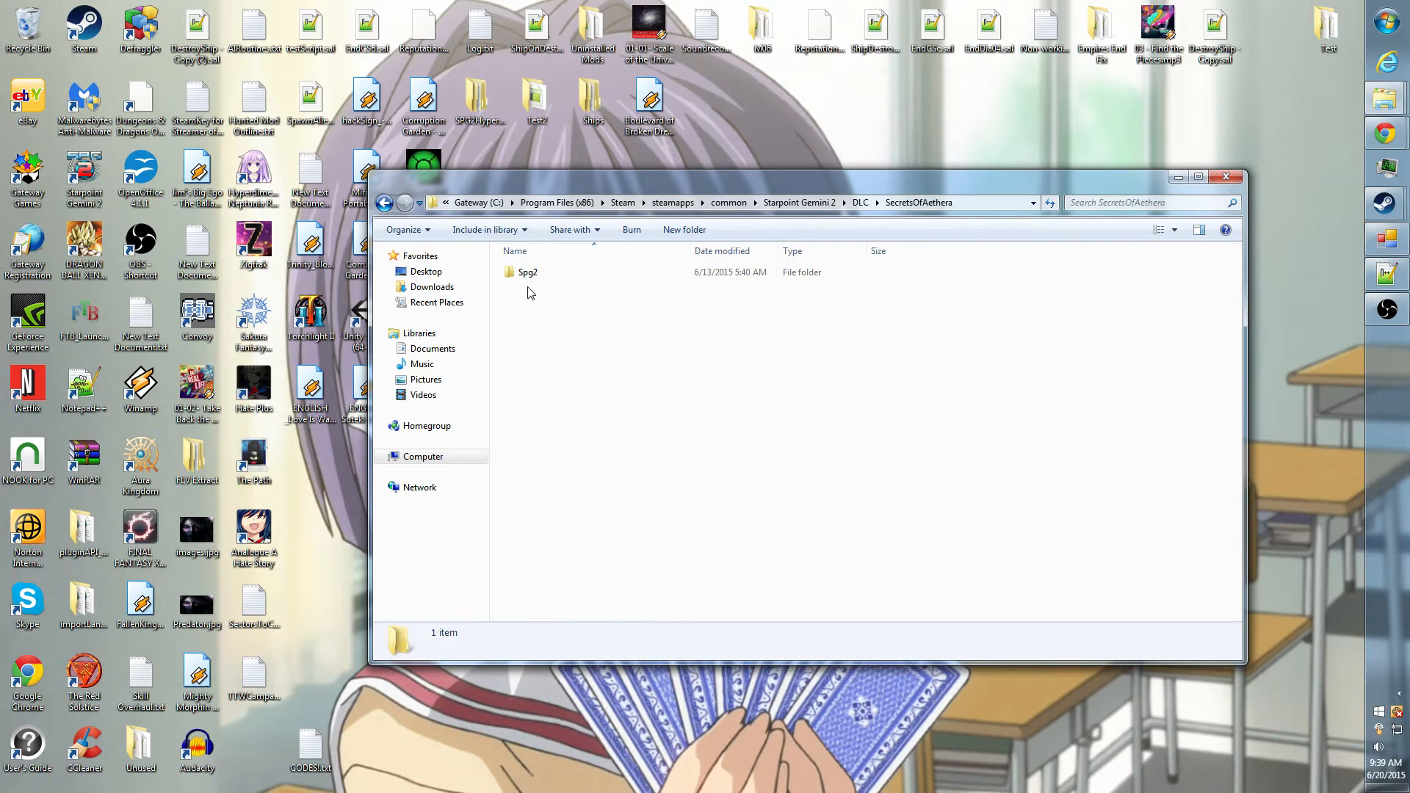
{"action": "double_click", "coordinate": [527, 271]}
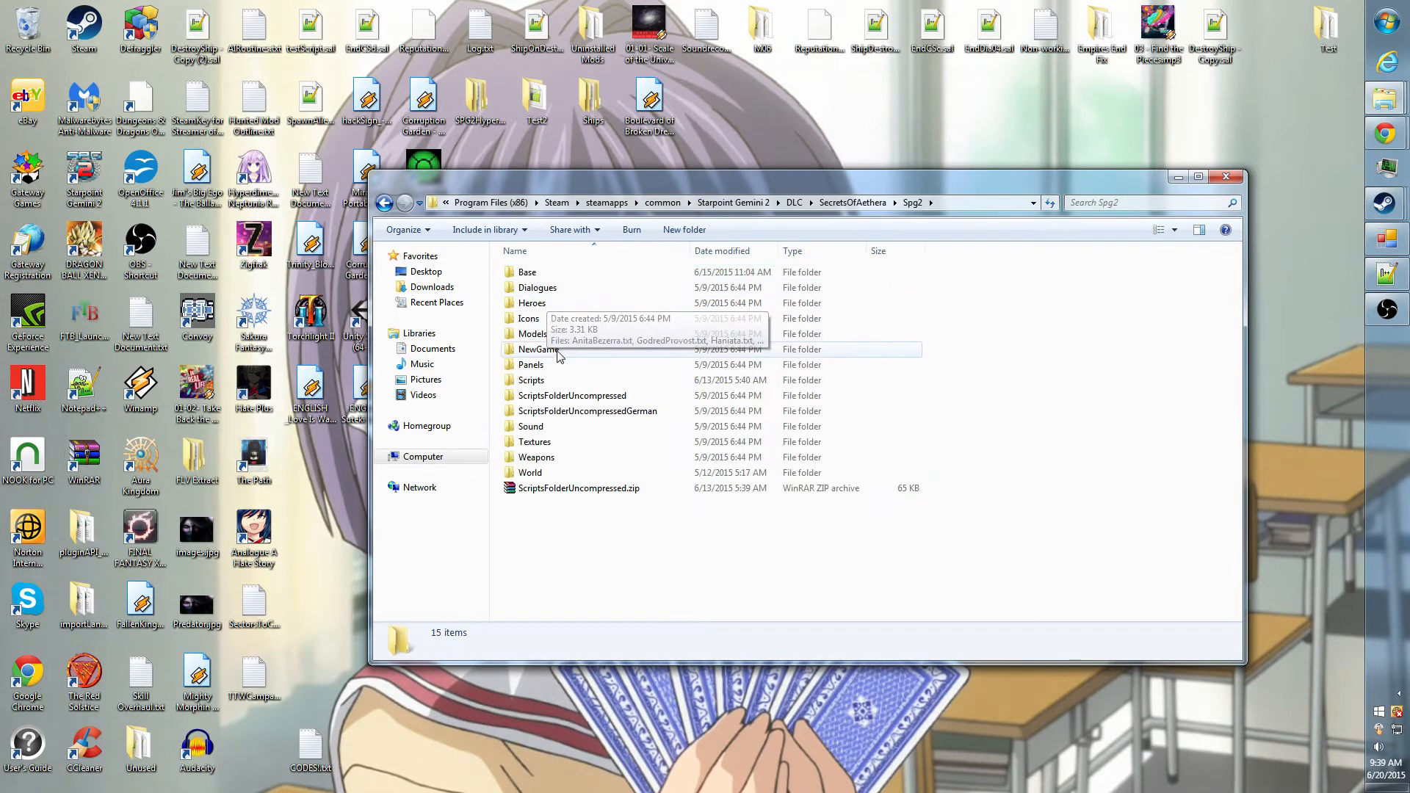
{"action": "right_click", "coordinate": [536, 457]}
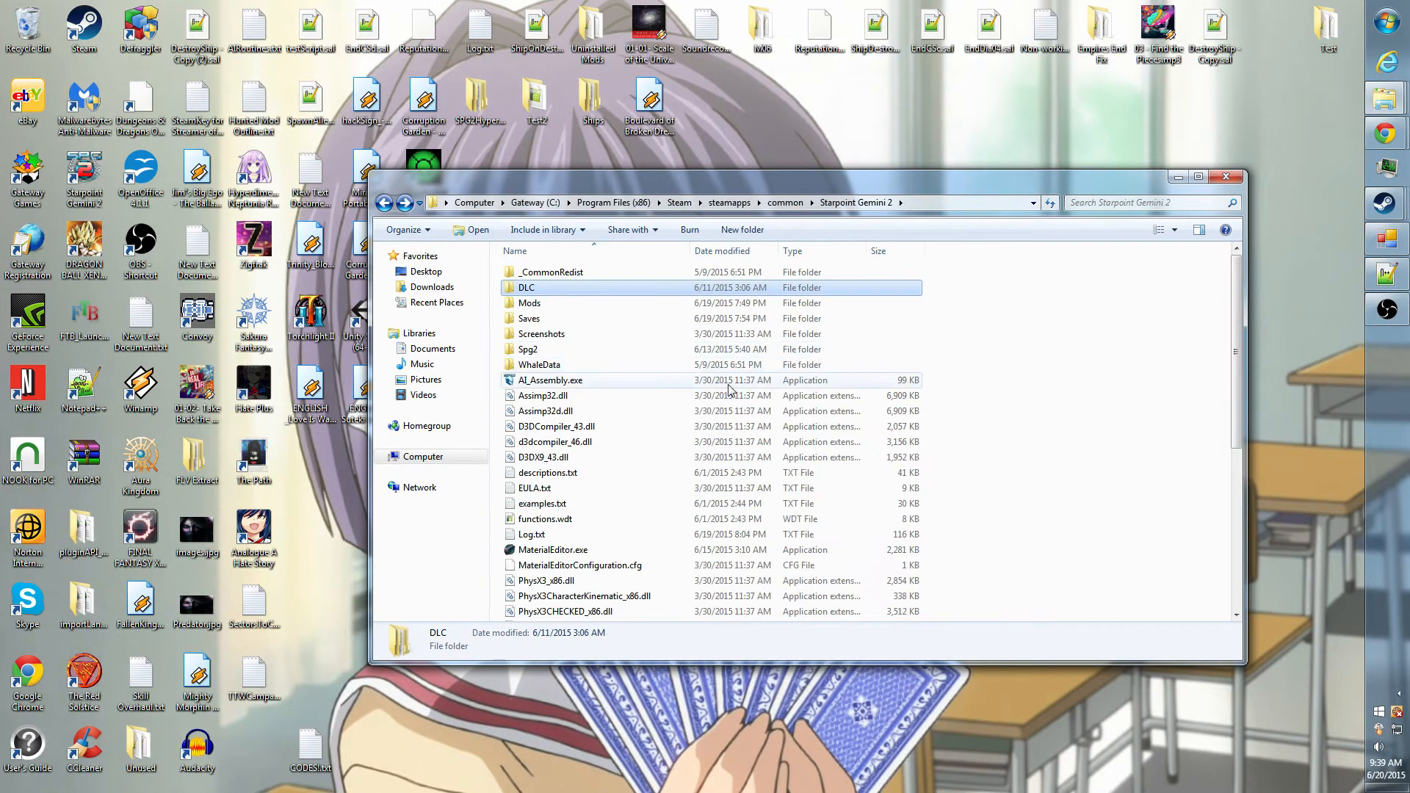
{"action": "double_click", "coordinate": [526, 287]}
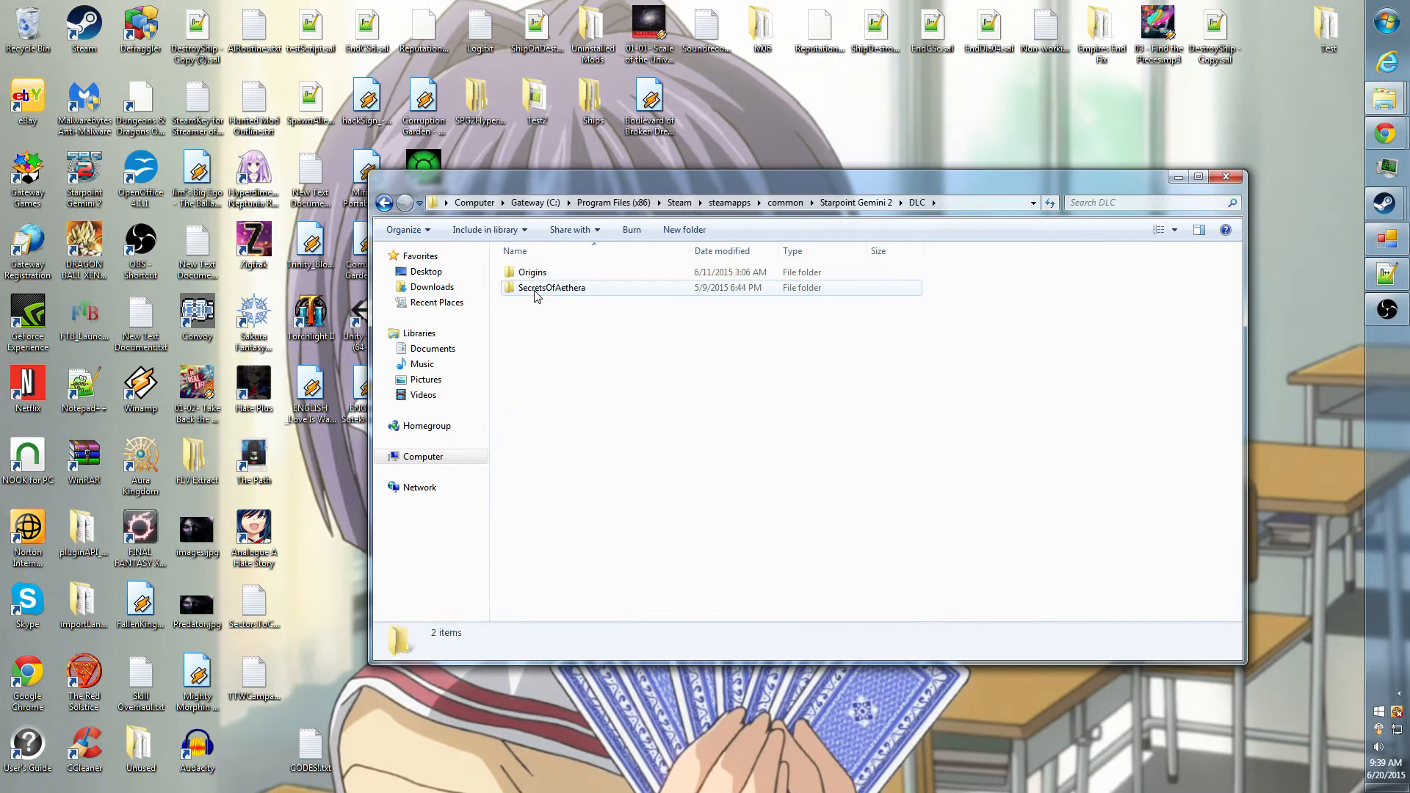
{"action": "double_click", "coordinate": [552, 287]}
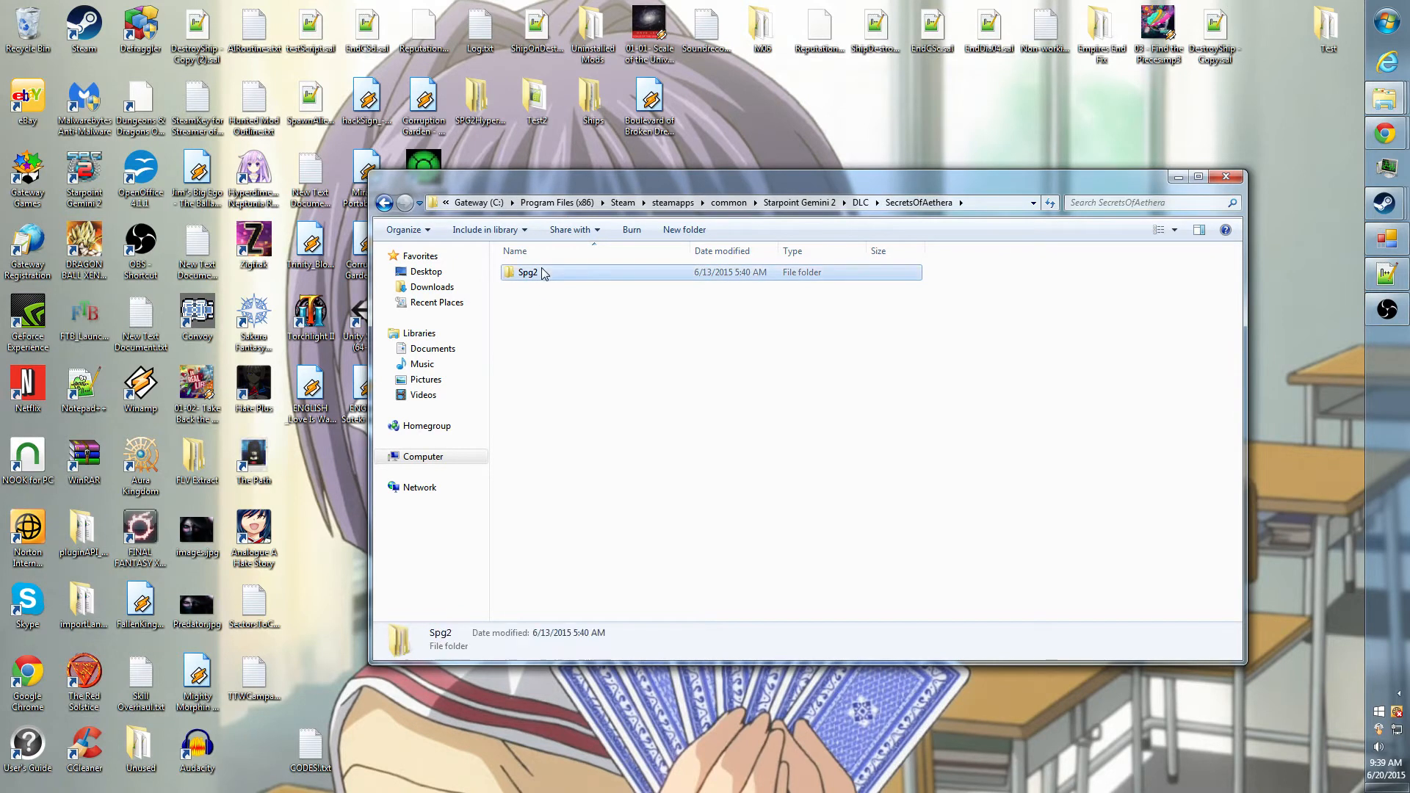
{"action": "double_click", "coordinate": [528, 271]}
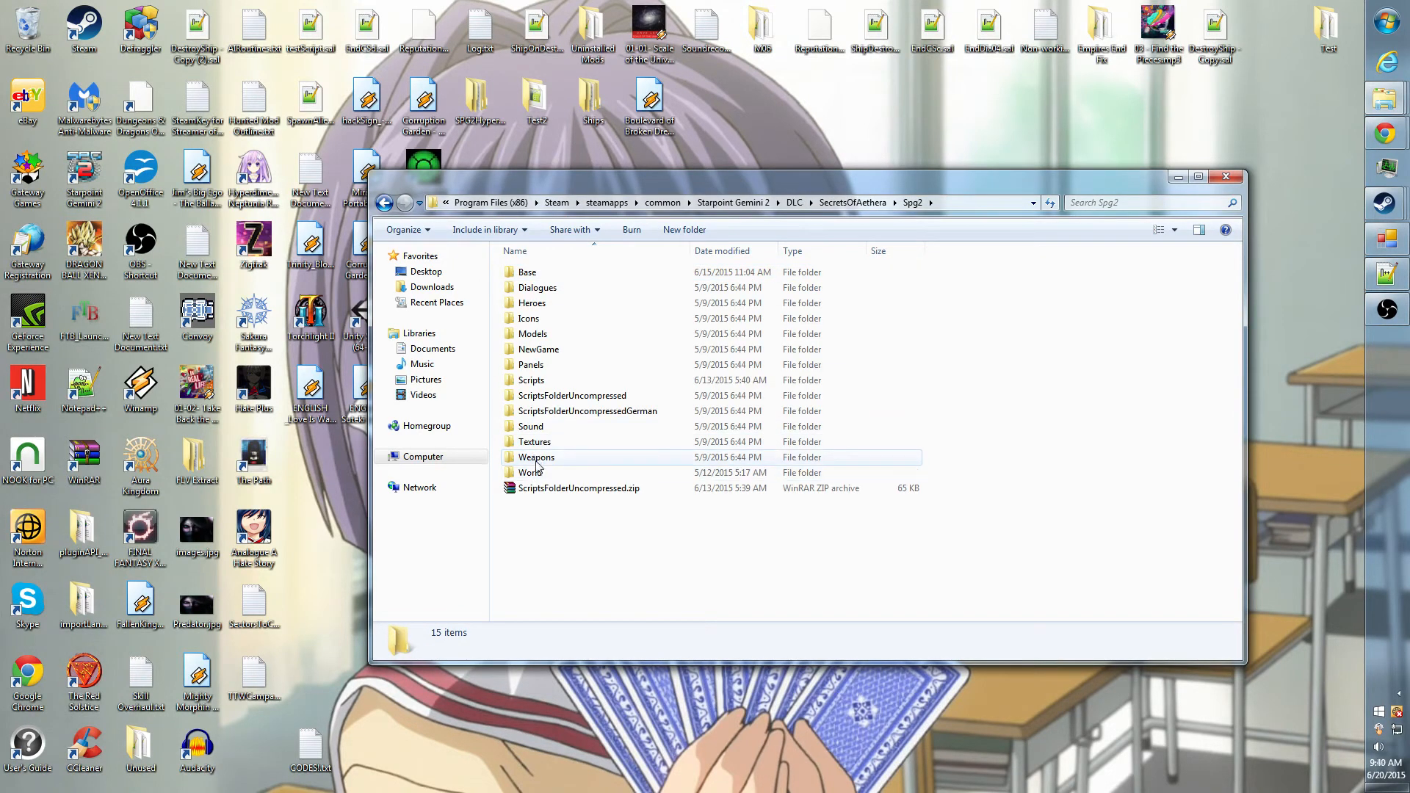
{"action": "left_click", "coordinate": [536, 456]}
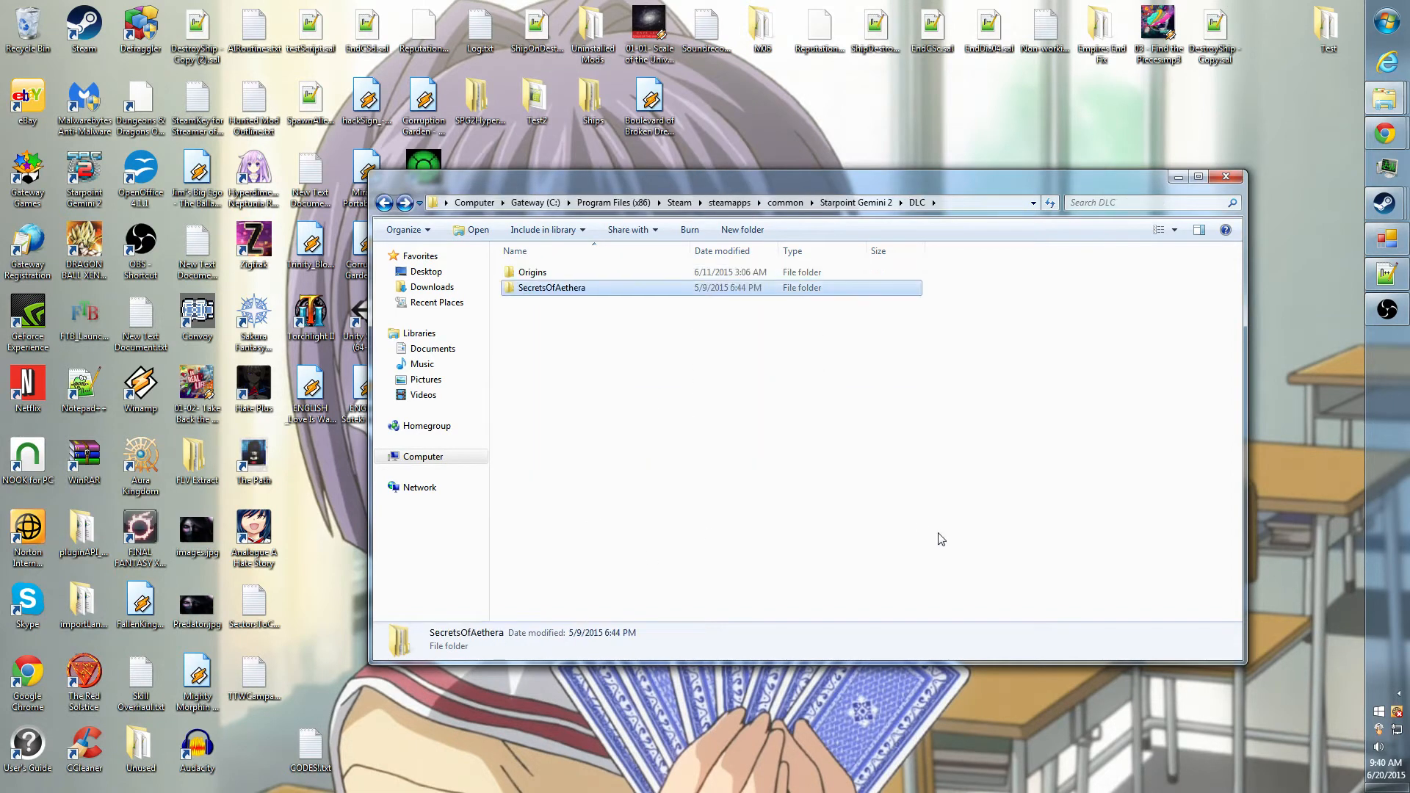
Open the Origins DLC's Spg2 folder
{"action": "double_click", "coordinate": [532, 272]}
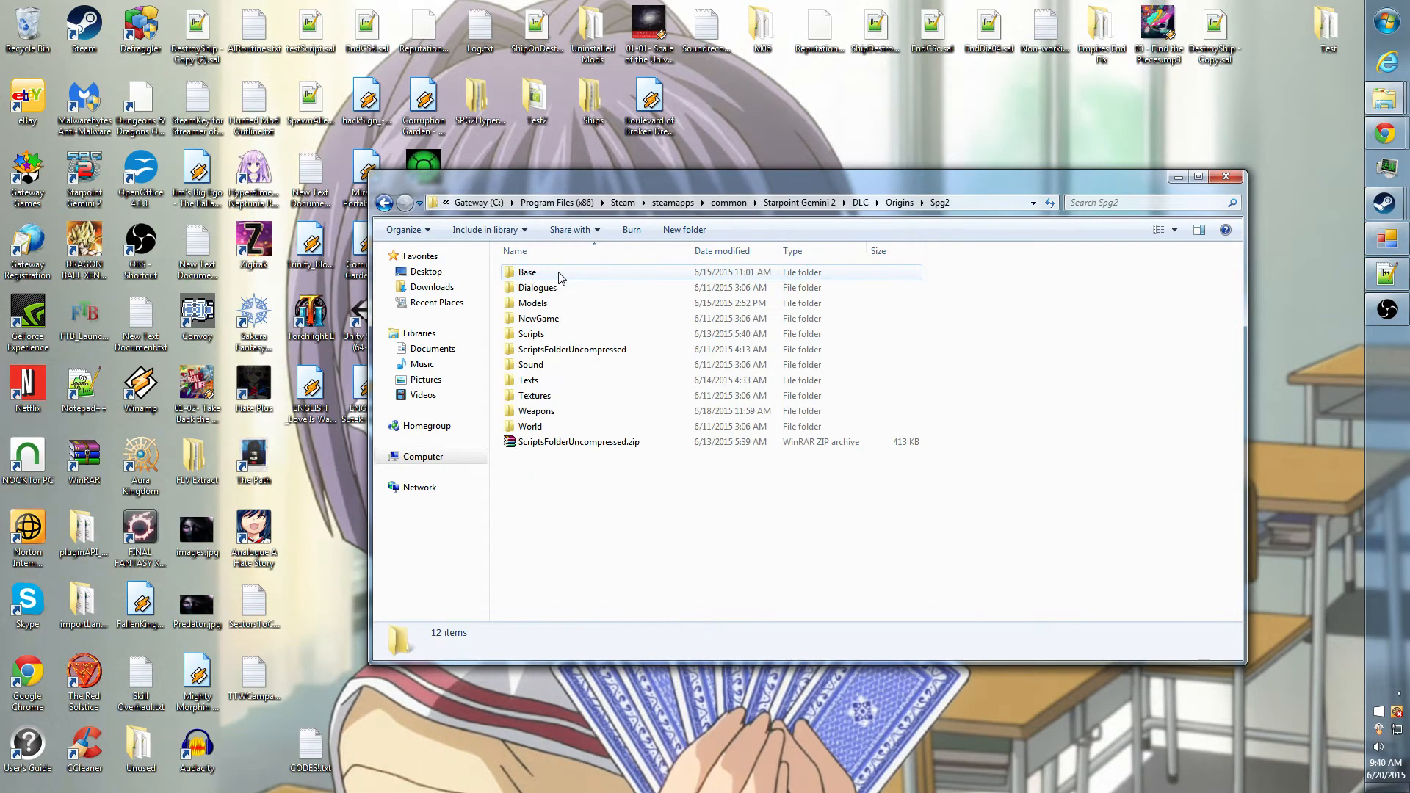
{"action": "left_click", "coordinate": [536, 411]}
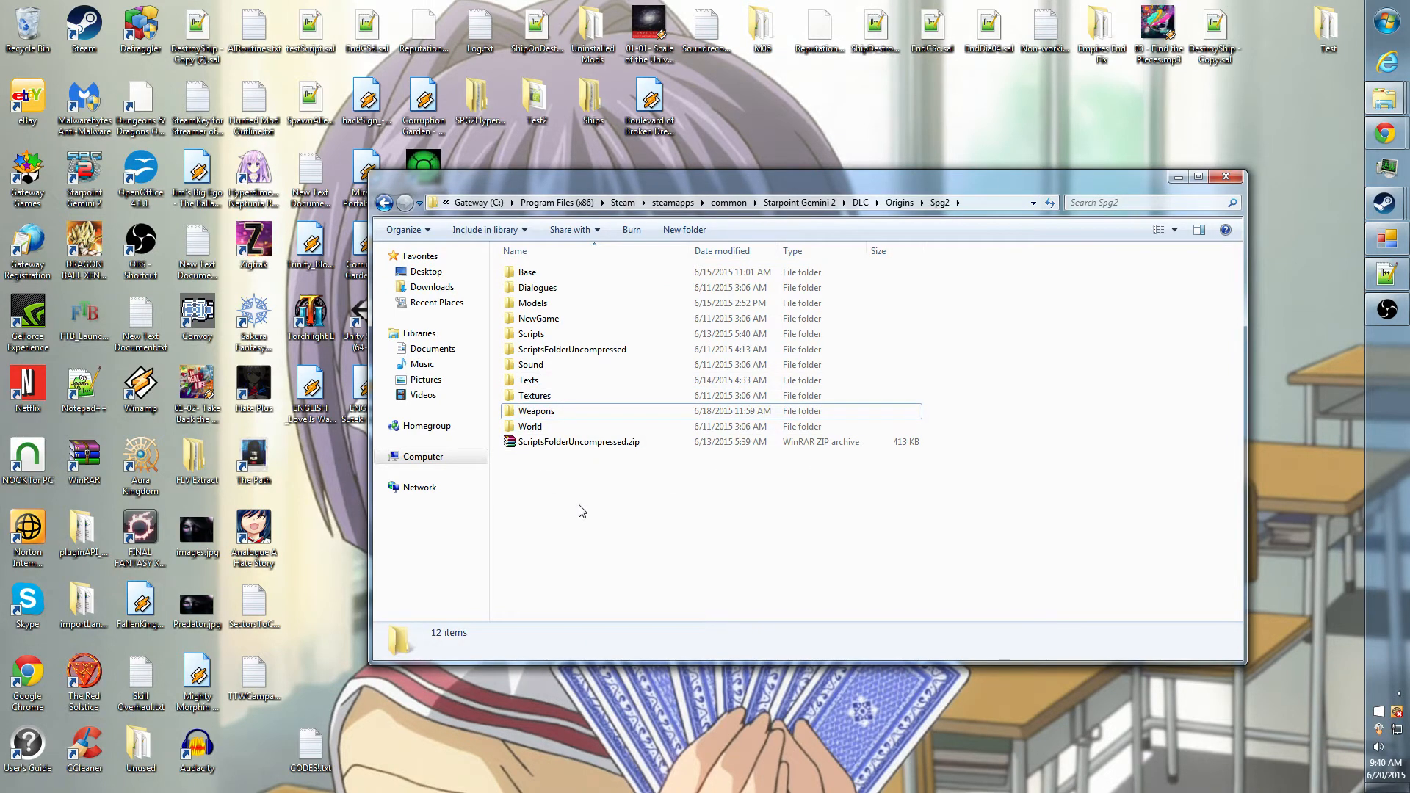
{"action": "mouse_move", "coordinate": [542, 504]}
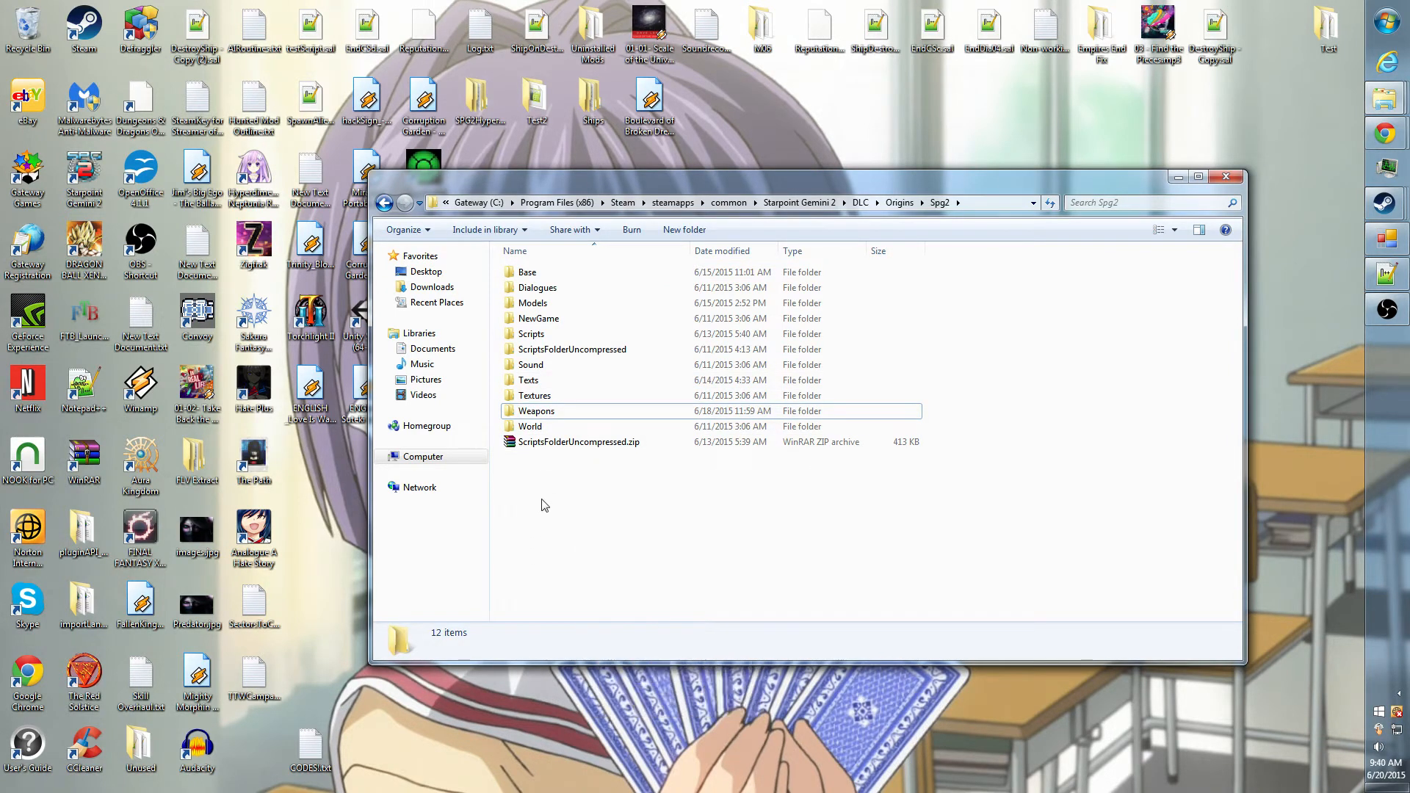
{"action": "left_click", "coordinate": [915, 203]}
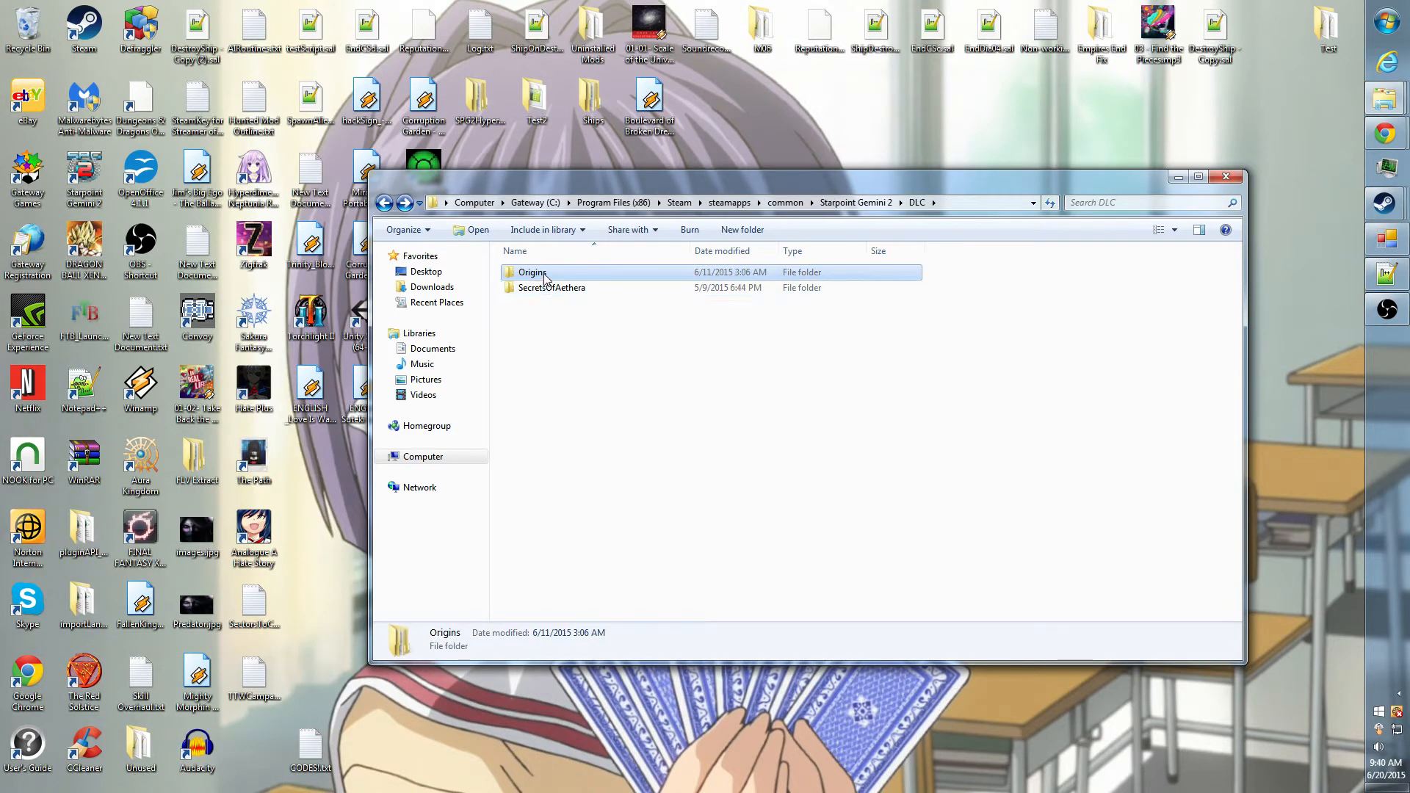
{"action": "double_click", "coordinate": [531, 271]}
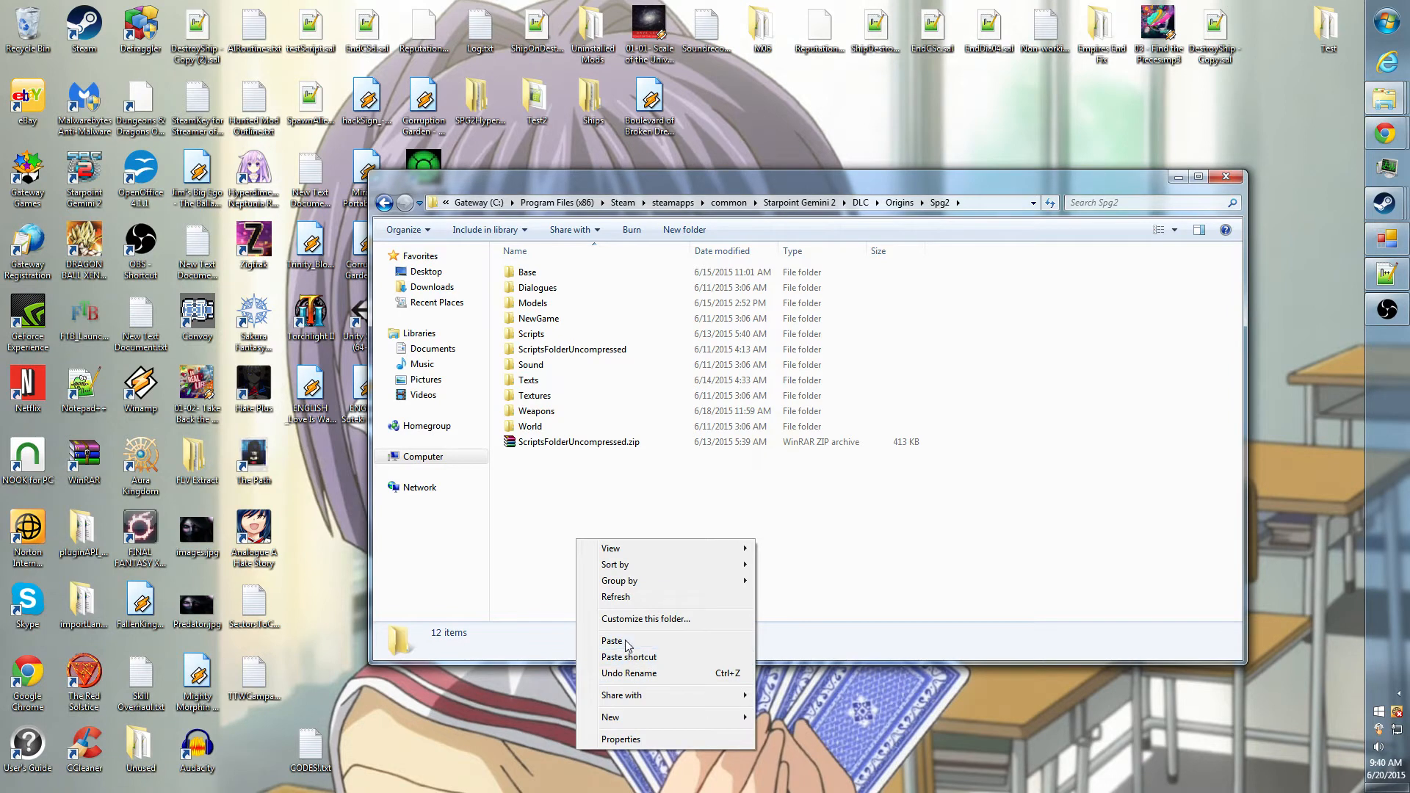
Paste Weapons, merge all conflicting folders and replace matching files
{"action": "left_click", "coordinate": [611, 641]}
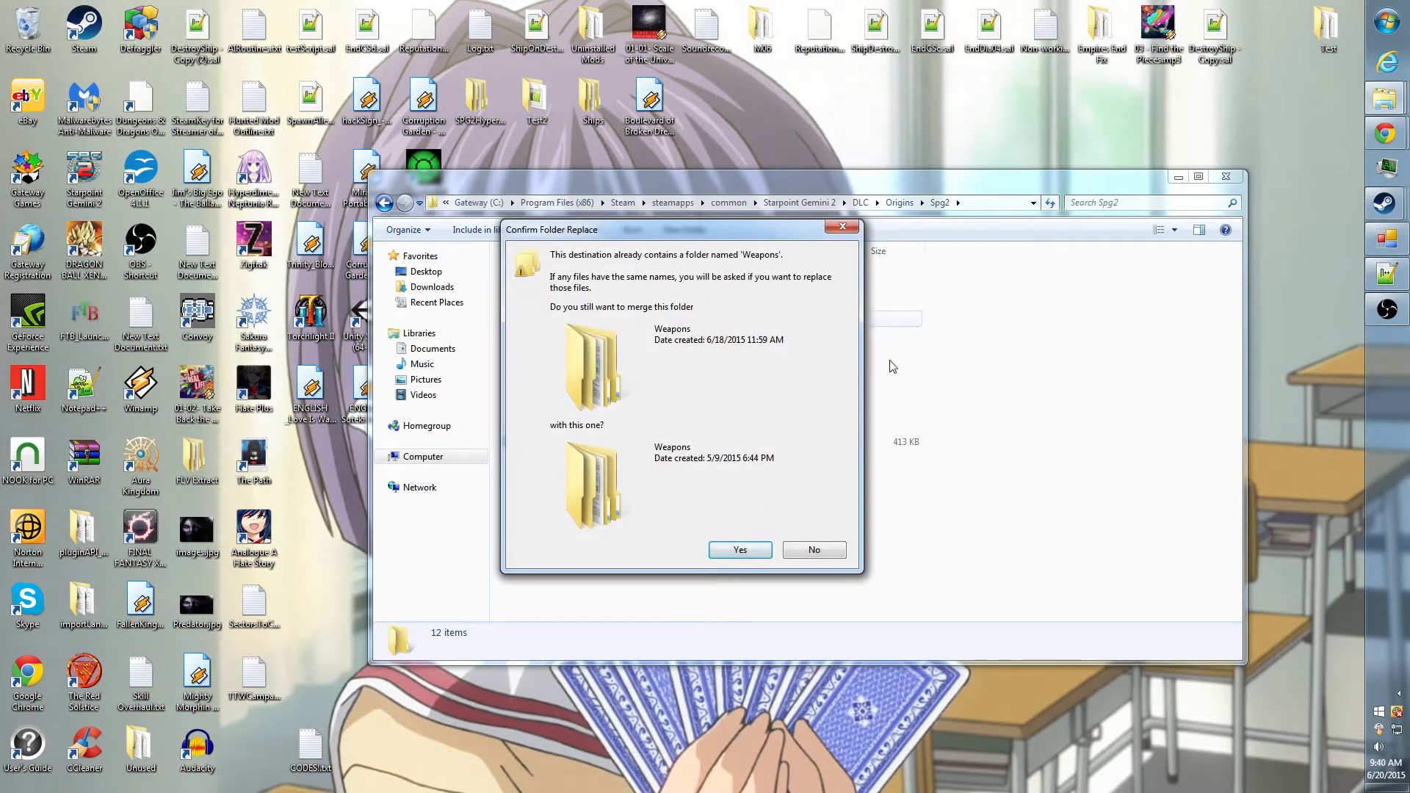
{"action": "left_click", "coordinate": [739, 549]}
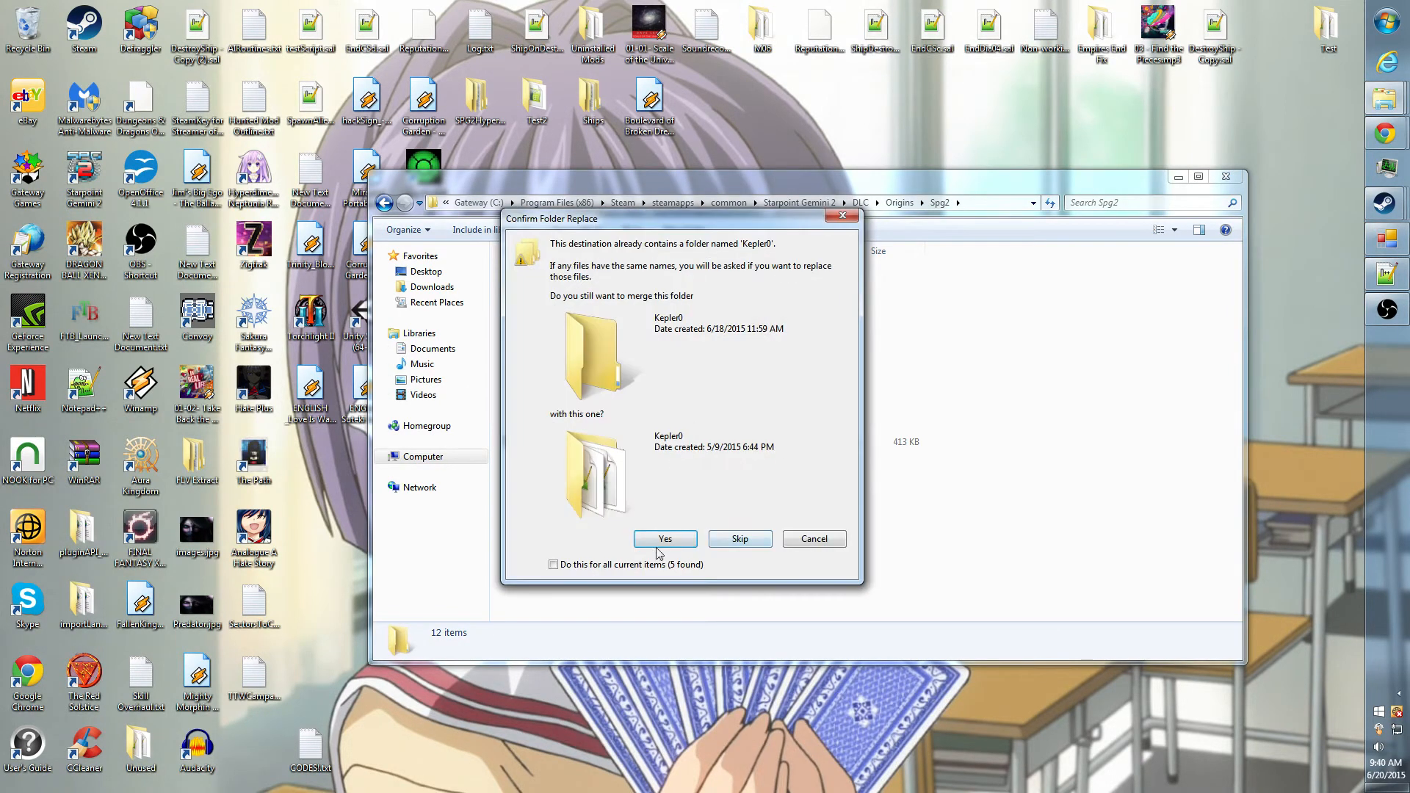
{"action": "left_click", "coordinate": [665, 539]}
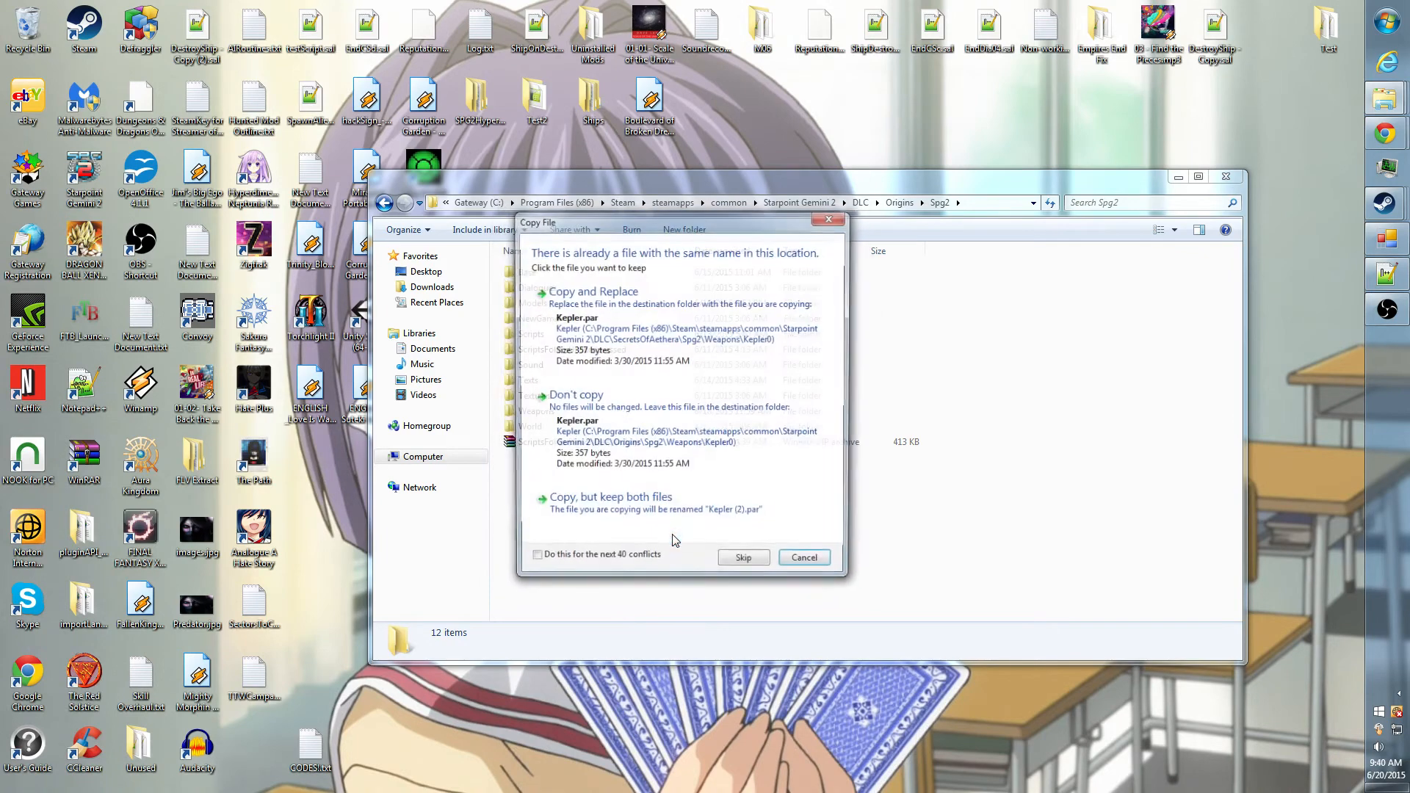
{"action": "left_click", "coordinate": [533, 558]}
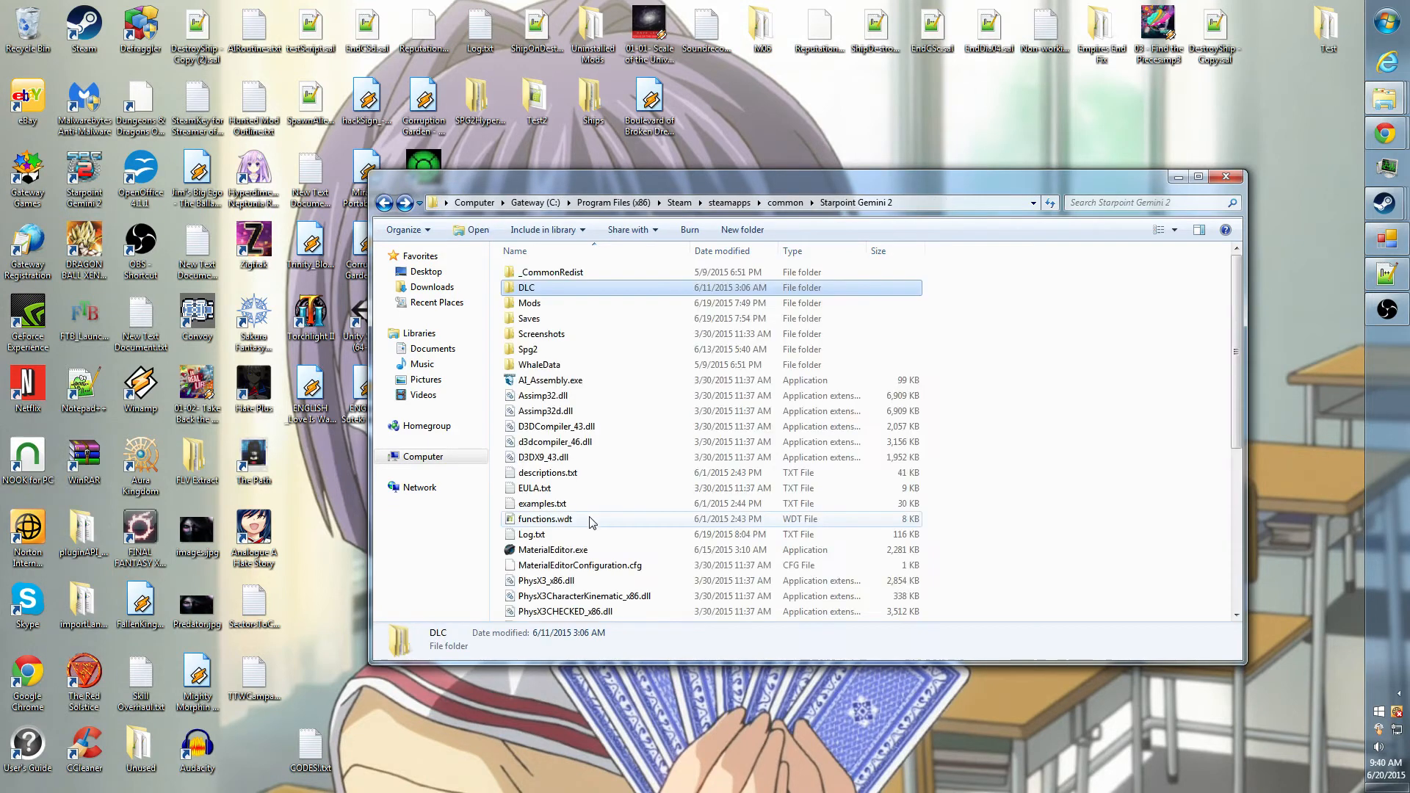
Open SecretsOfAethera > Spg2 > Models and bring up copy options for the Ships folder
{"action": "double_click", "coordinate": [526, 287]}
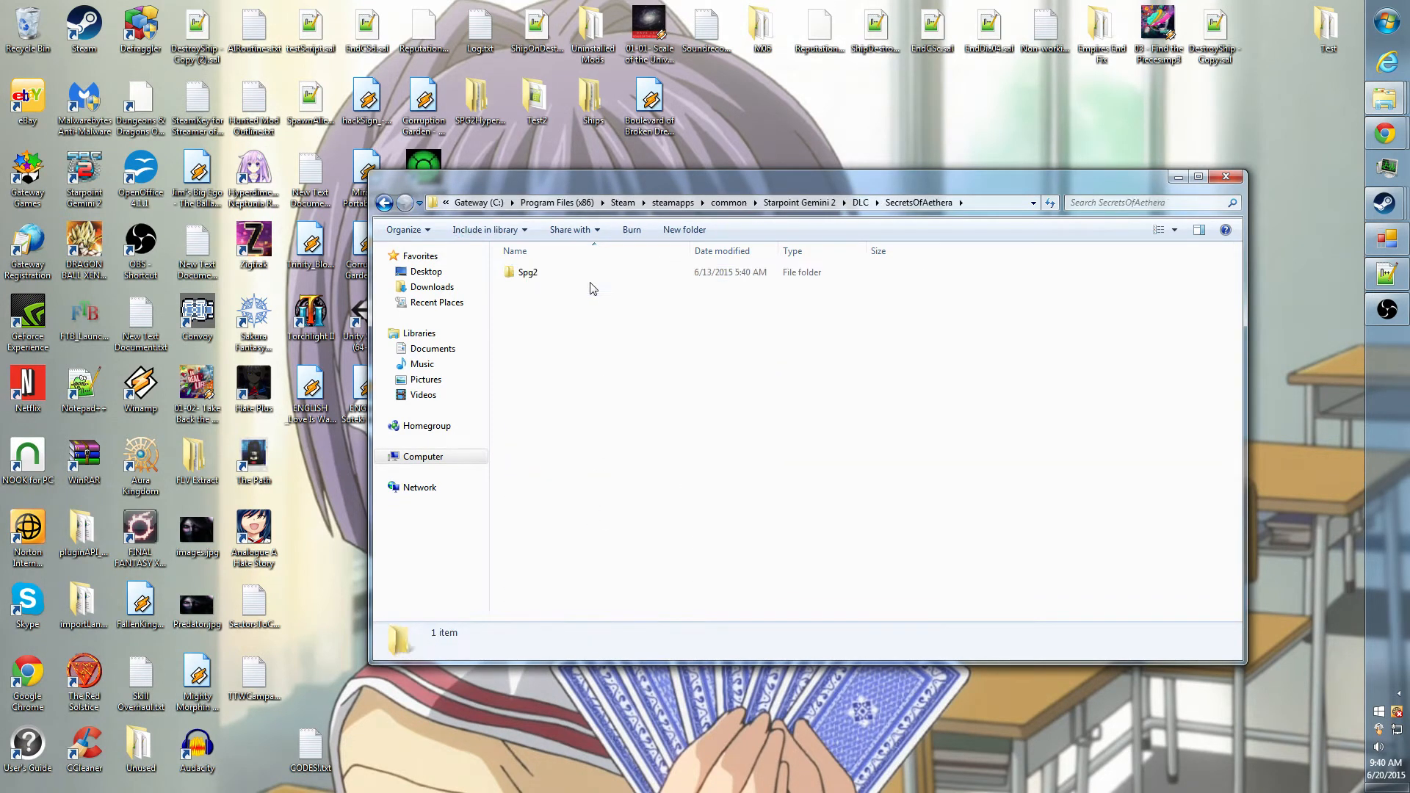
{"action": "double_click", "coordinate": [527, 272]}
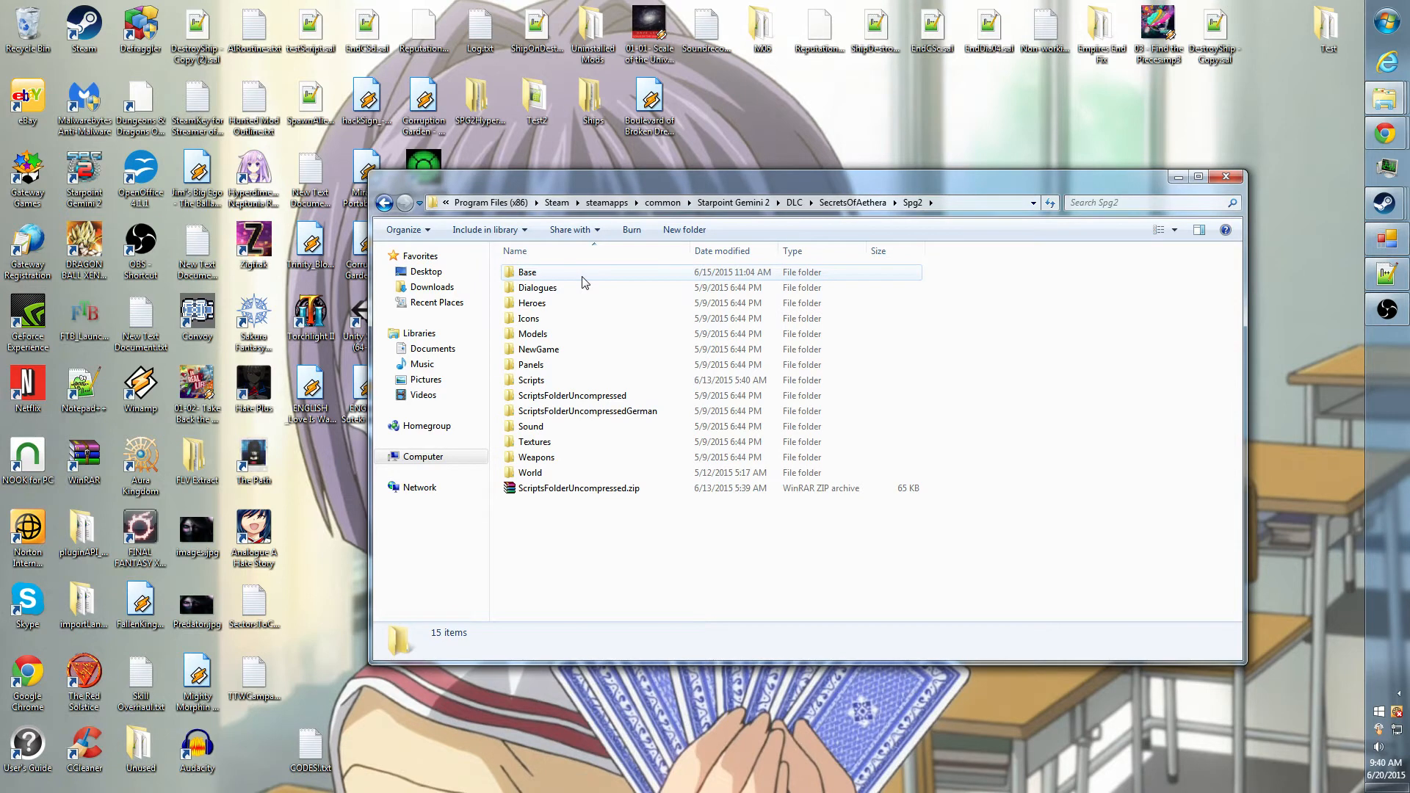
{"action": "mouse_move", "coordinate": [564, 339]}
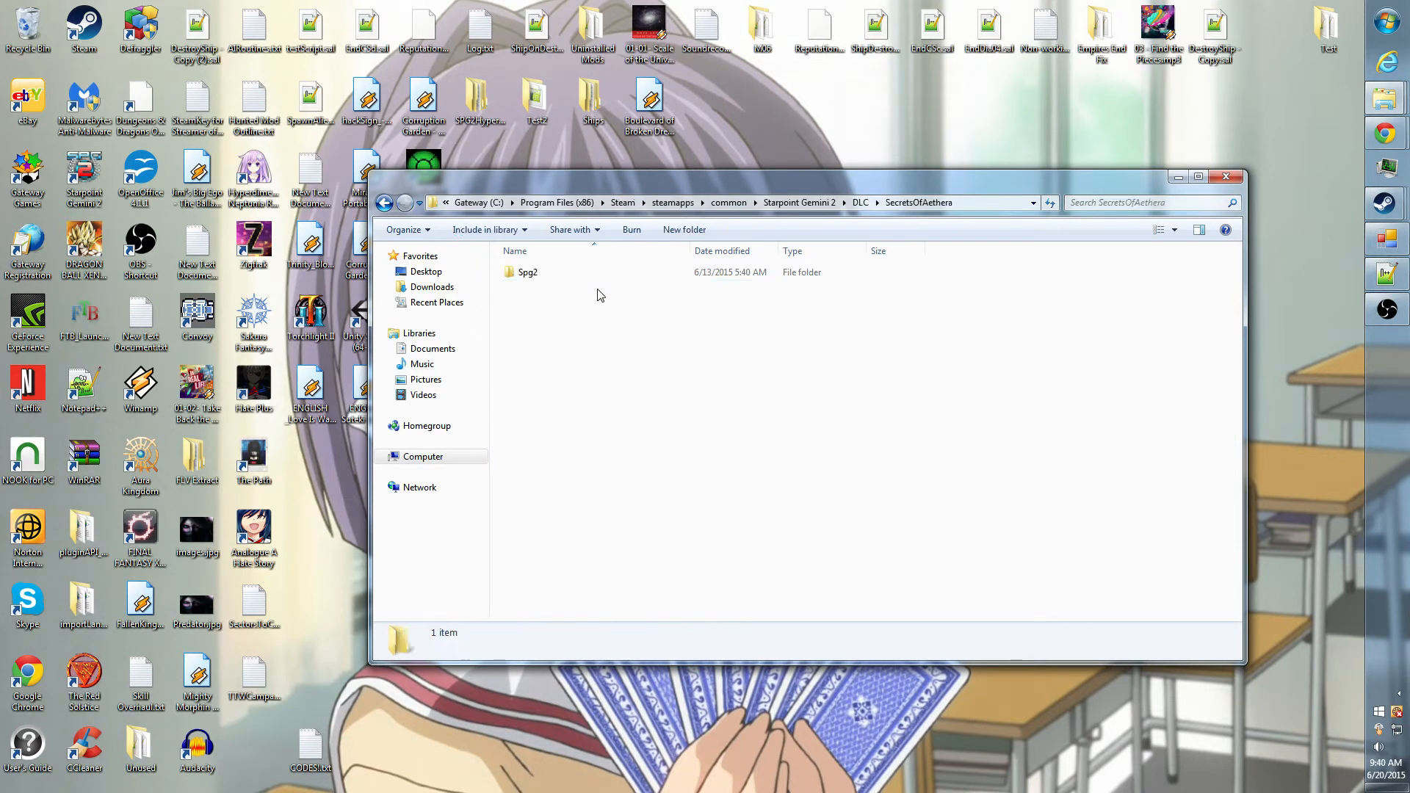
{"action": "double_click", "coordinate": [528, 271]}
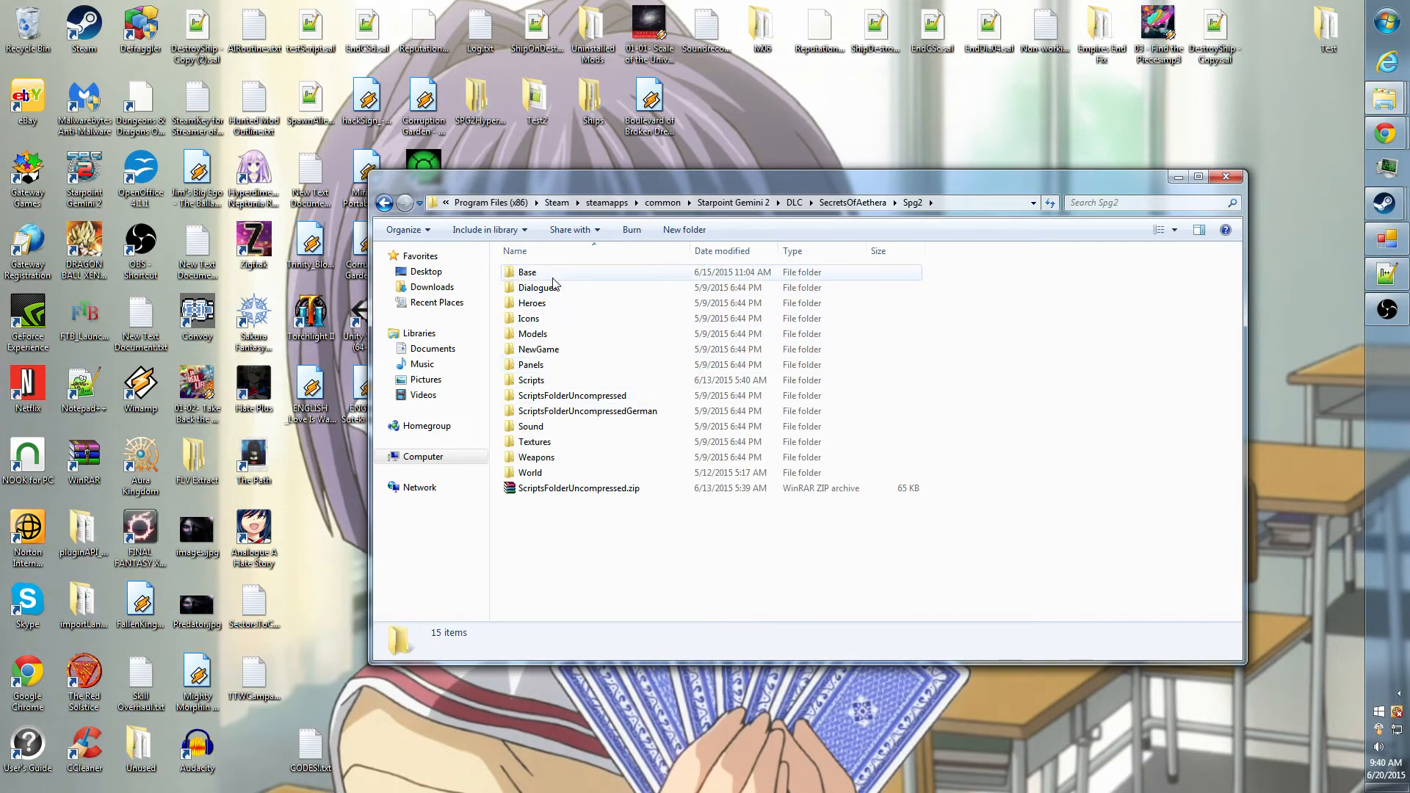
{"action": "double_click", "coordinate": [532, 333]}
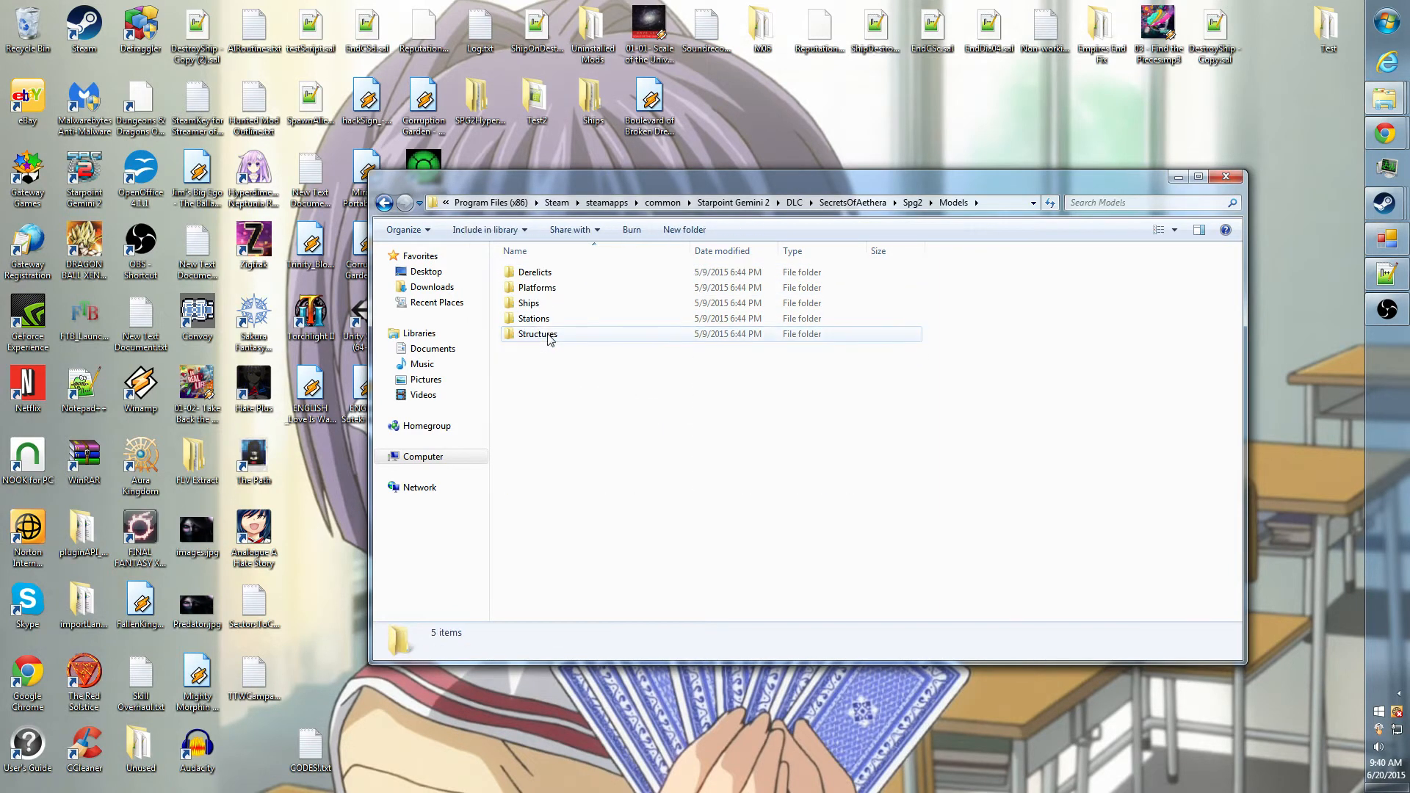
{"action": "right_click", "coordinate": [549, 309]}
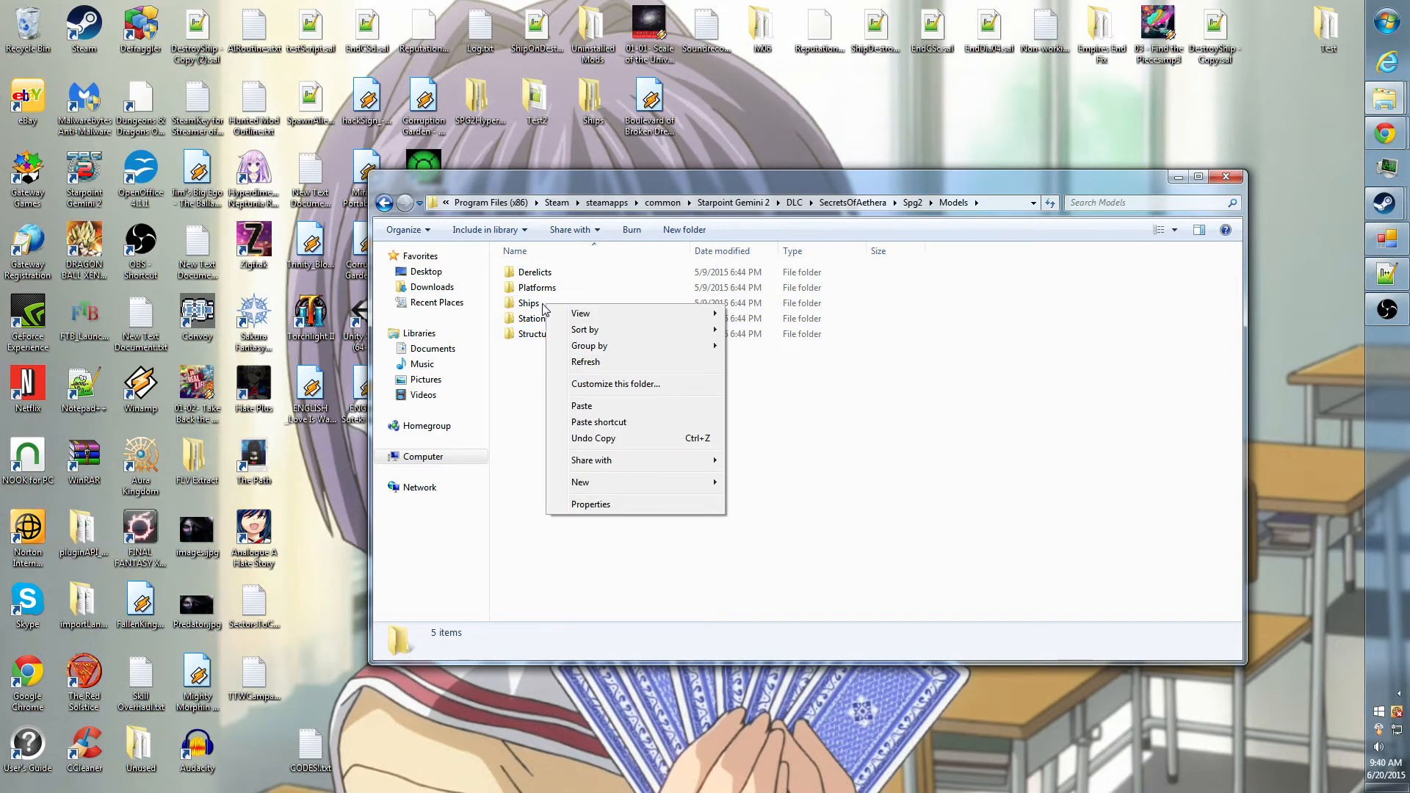
{"action": "right_click", "coordinate": [529, 303]}
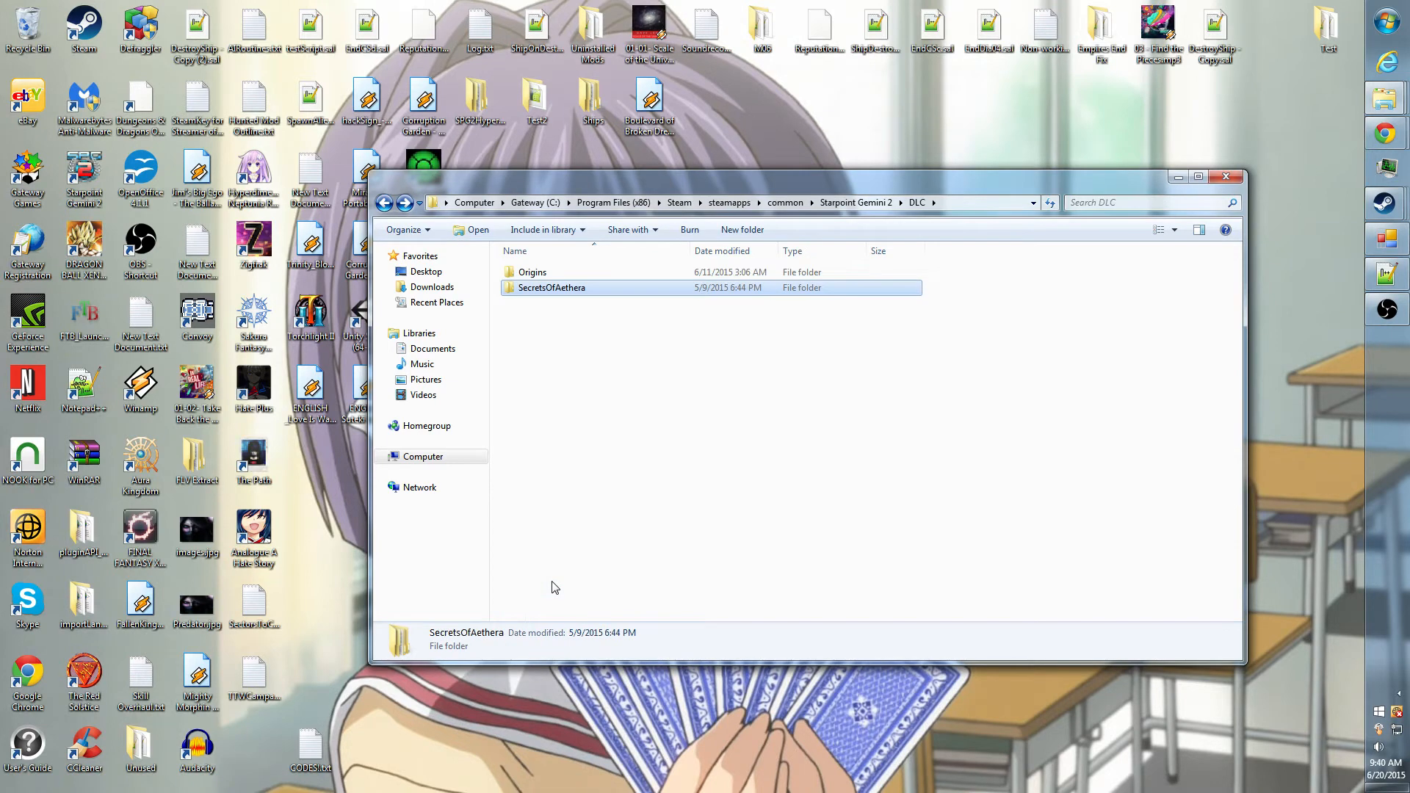
Open Origins > Spg2, paste Ships and confirm merging for all conflicting folders
{"action": "double_click", "coordinate": [532, 272]}
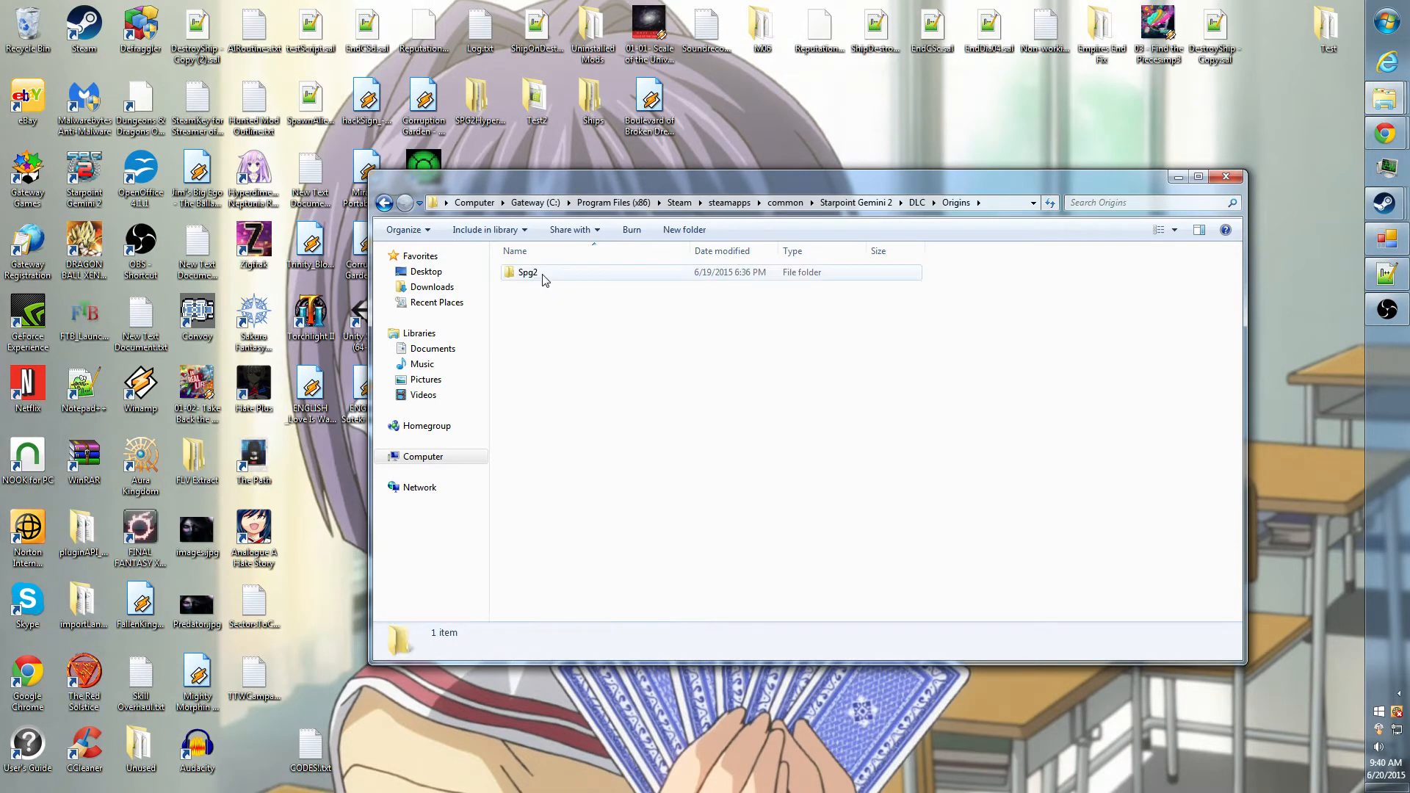
{"action": "double_click", "coordinate": [527, 272]}
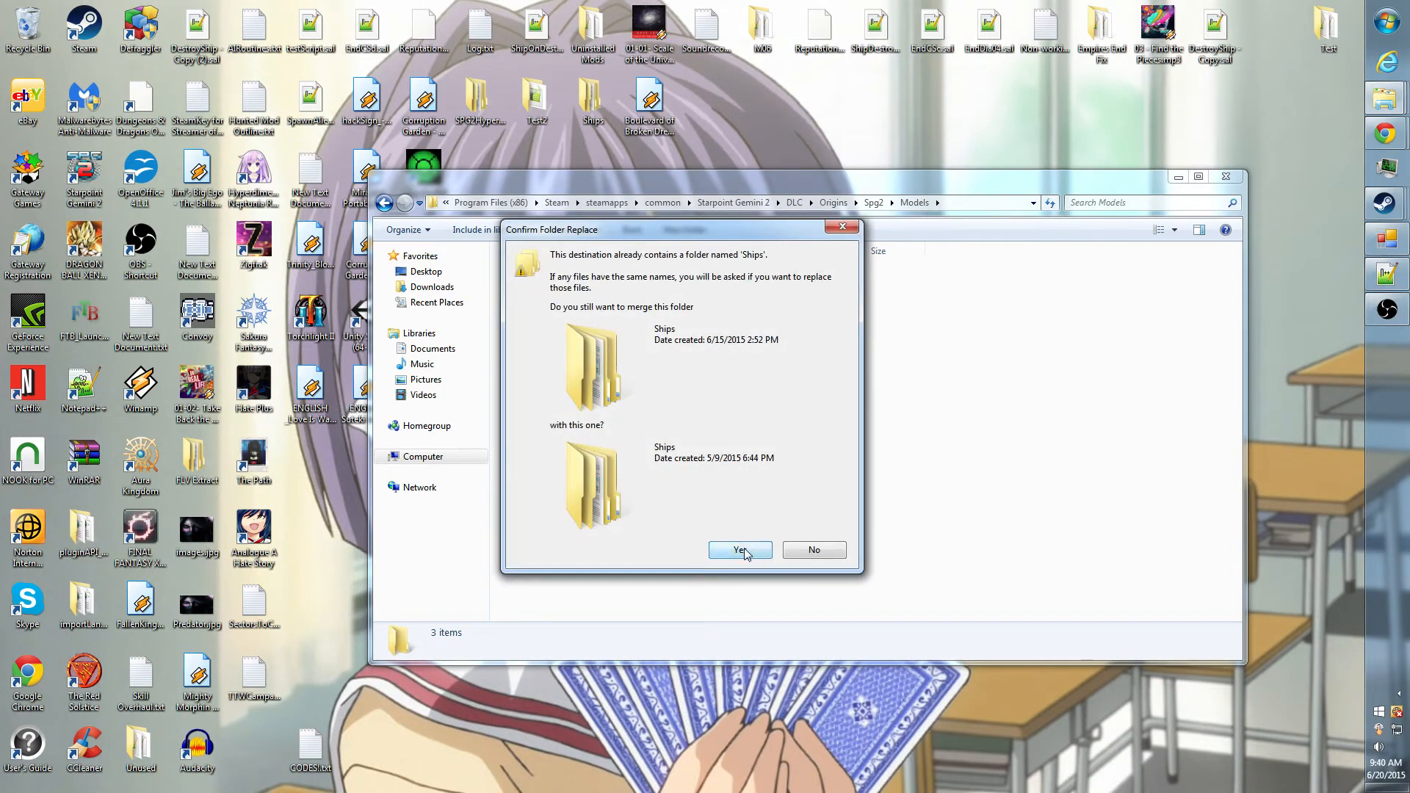
{"action": "left_click", "coordinate": [739, 549]}
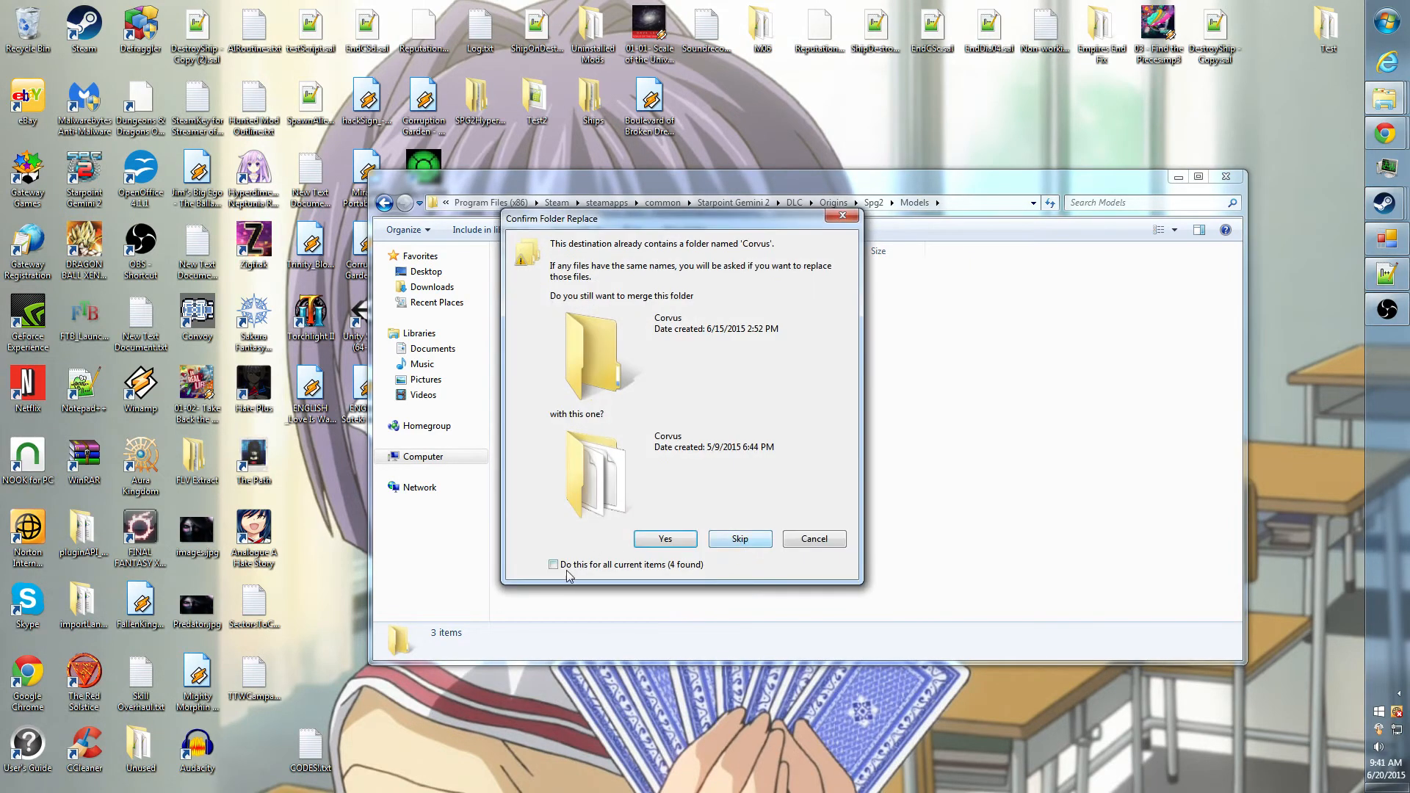
{"action": "left_click", "coordinate": [553, 564]}
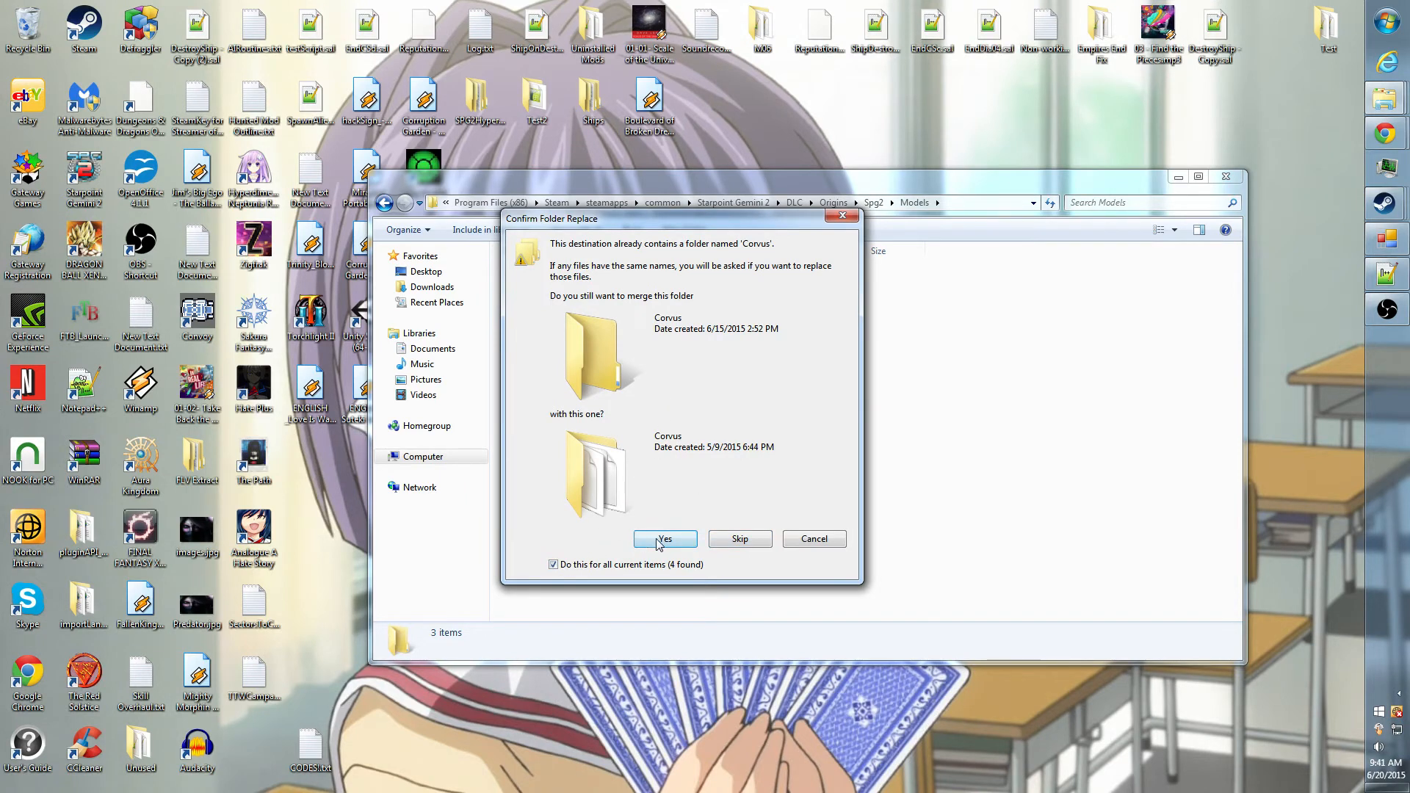
{"action": "left_click", "coordinate": [664, 538]}
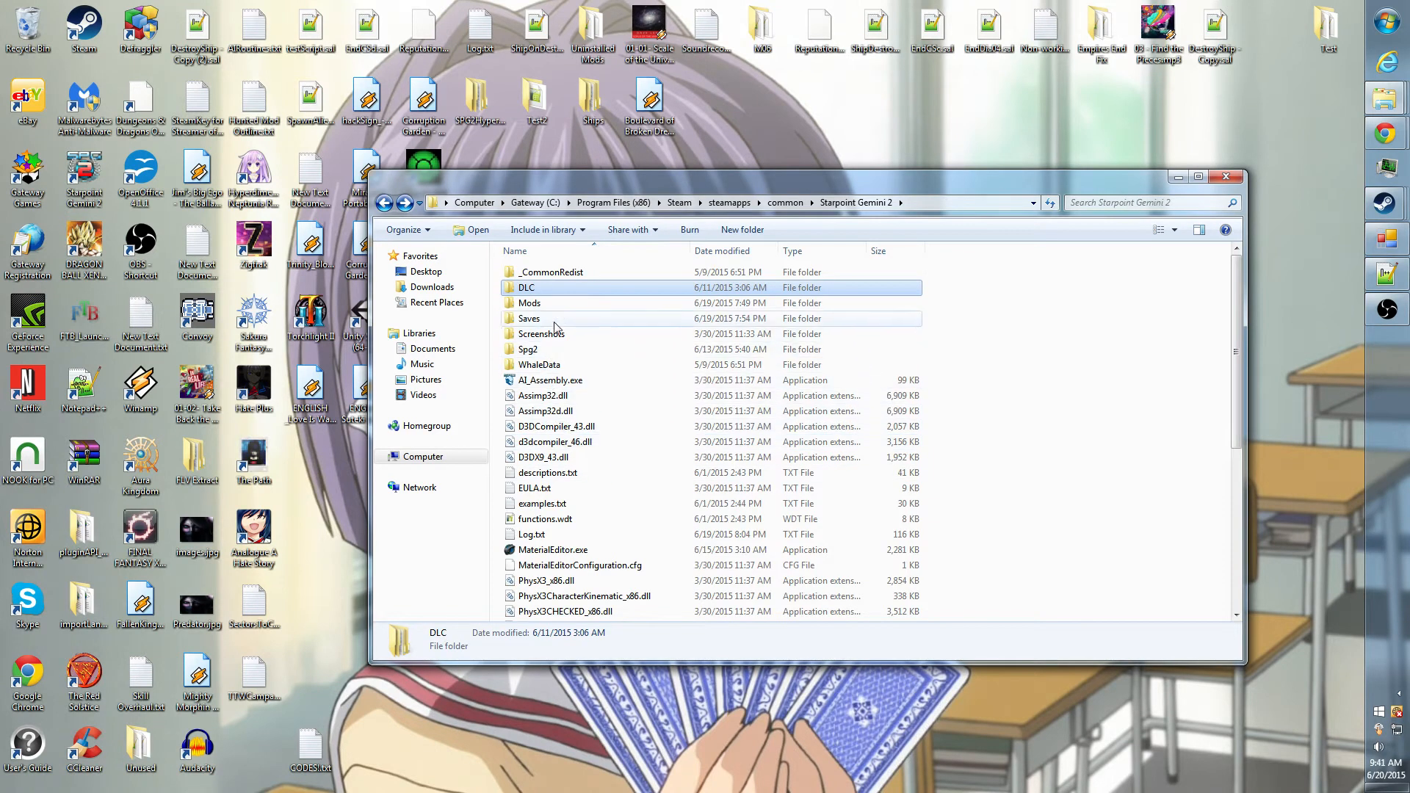
Enter the Mods folder and show the context menu for ModList.mdb
{"action": "double_click", "coordinate": [529, 304]}
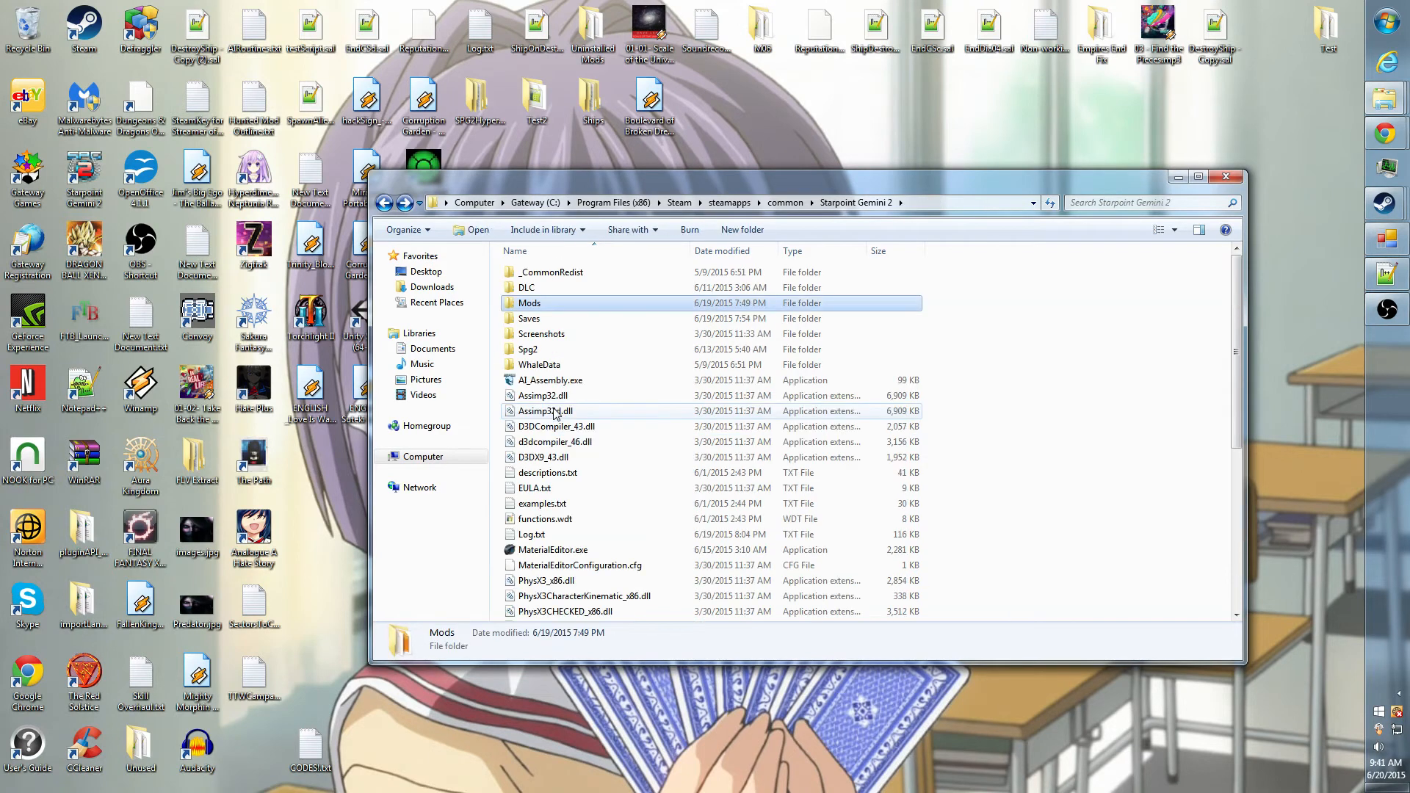
{"action": "double_click", "coordinate": [529, 302]}
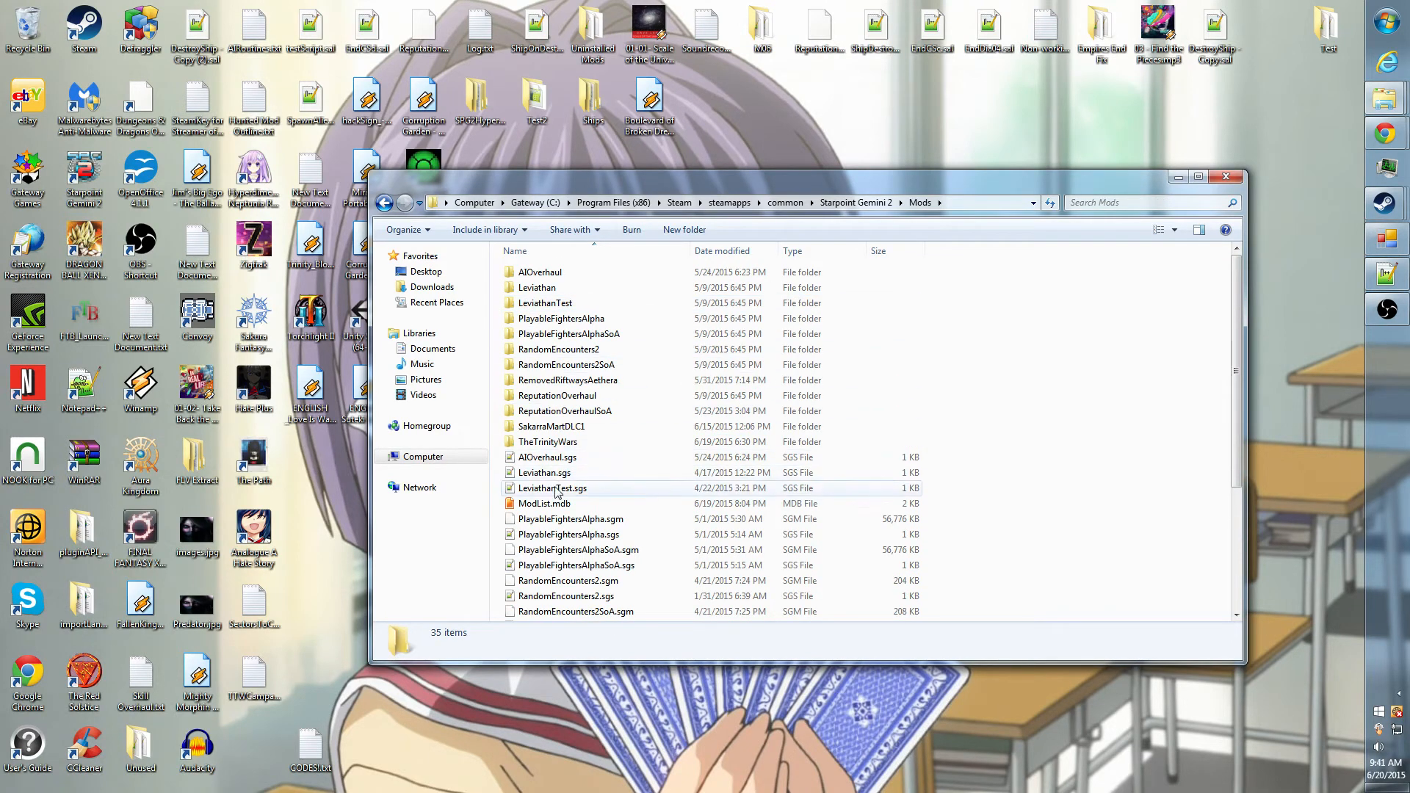
{"action": "right_click", "coordinate": [544, 502]}
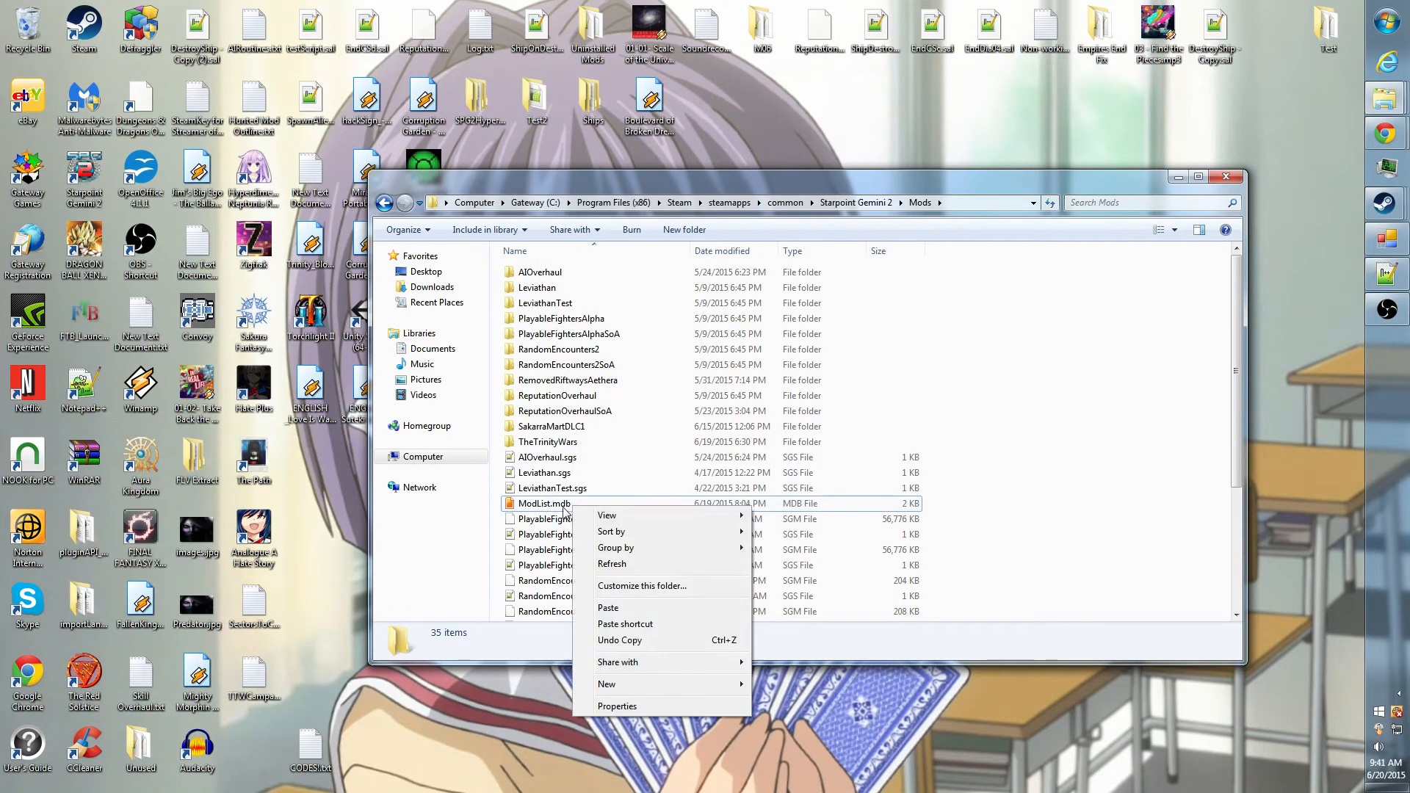
{"action": "right_click", "coordinate": [544, 502]}
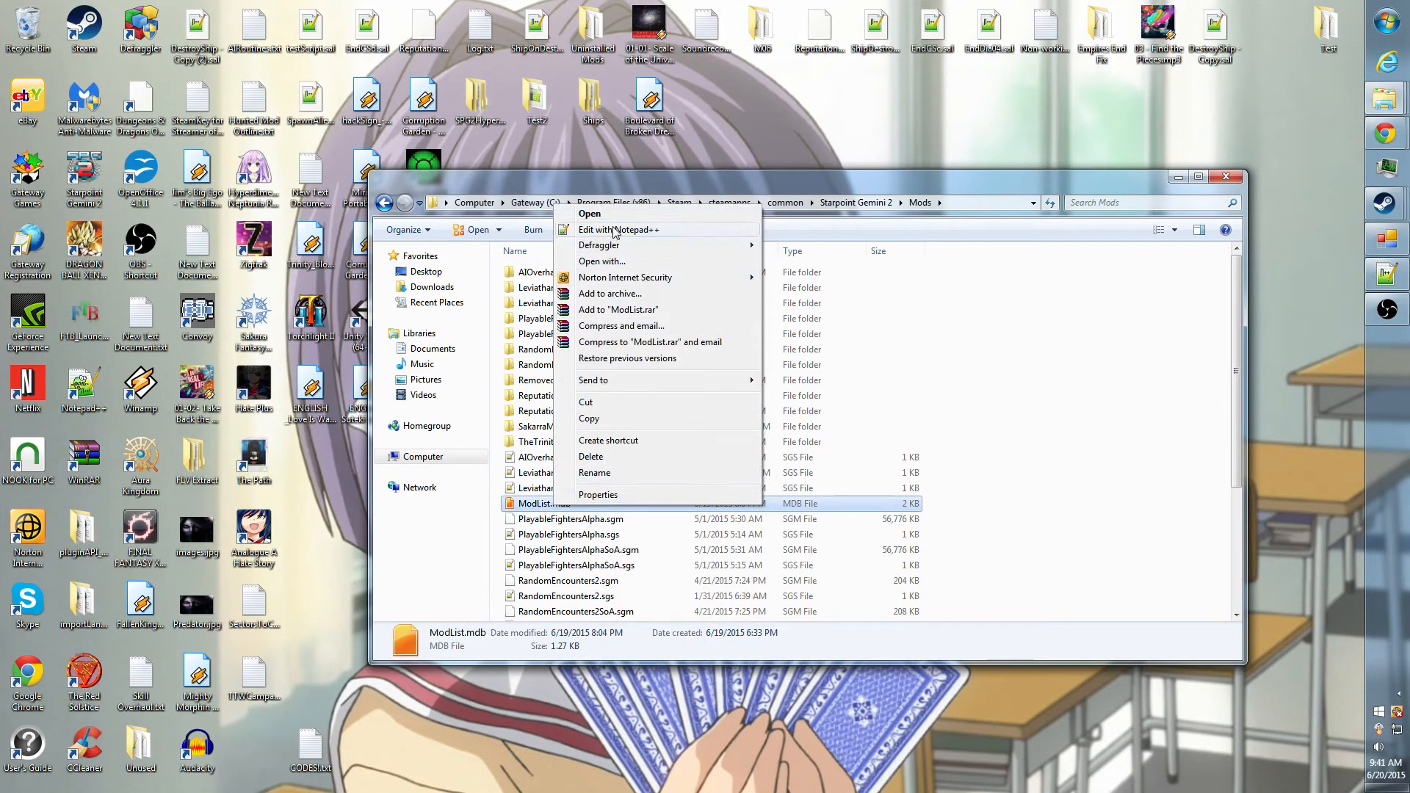
Open ModList.mdb with 'Edit with Notepad++'
{"action": "left_click", "coordinate": [618, 229]}
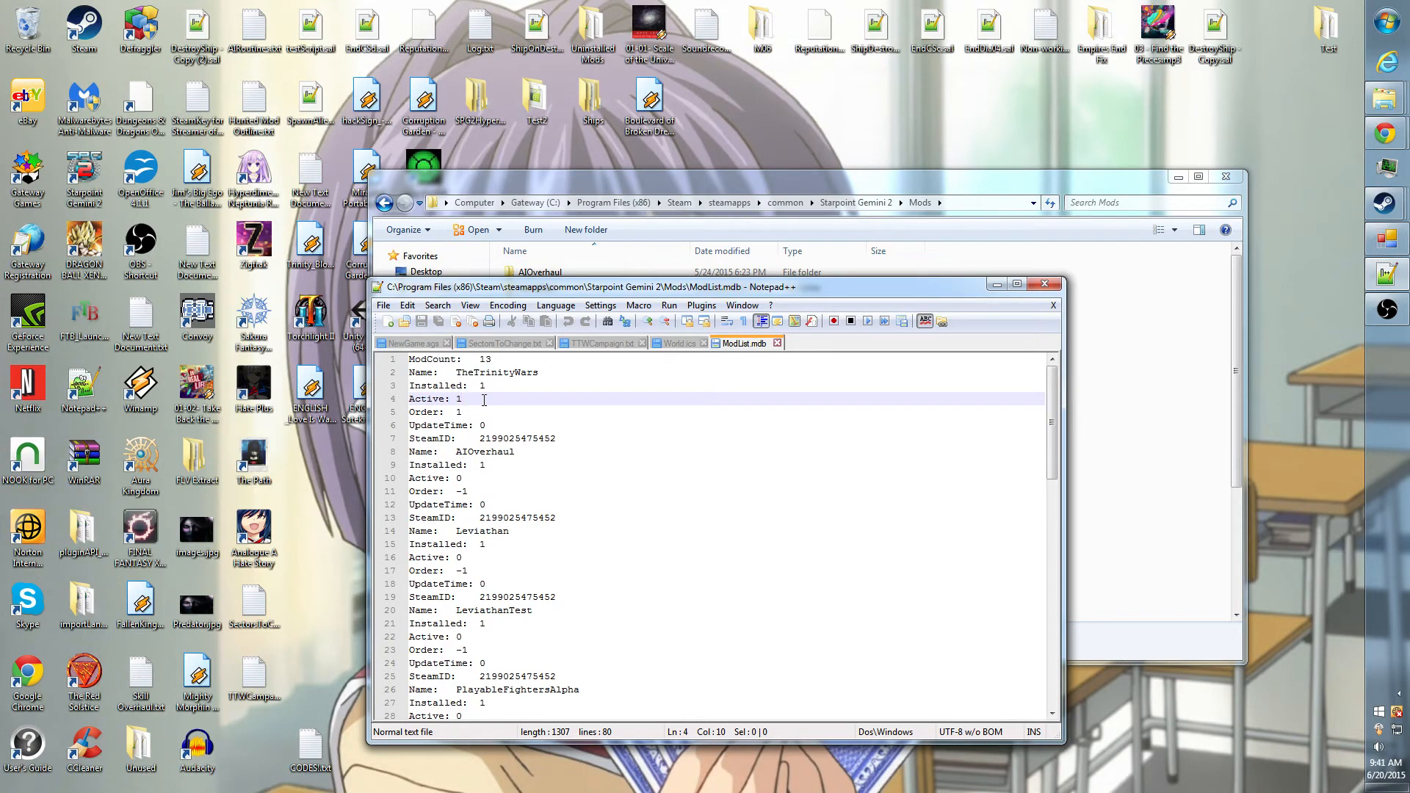
{"action": "mouse_move", "coordinate": [487, 427]}
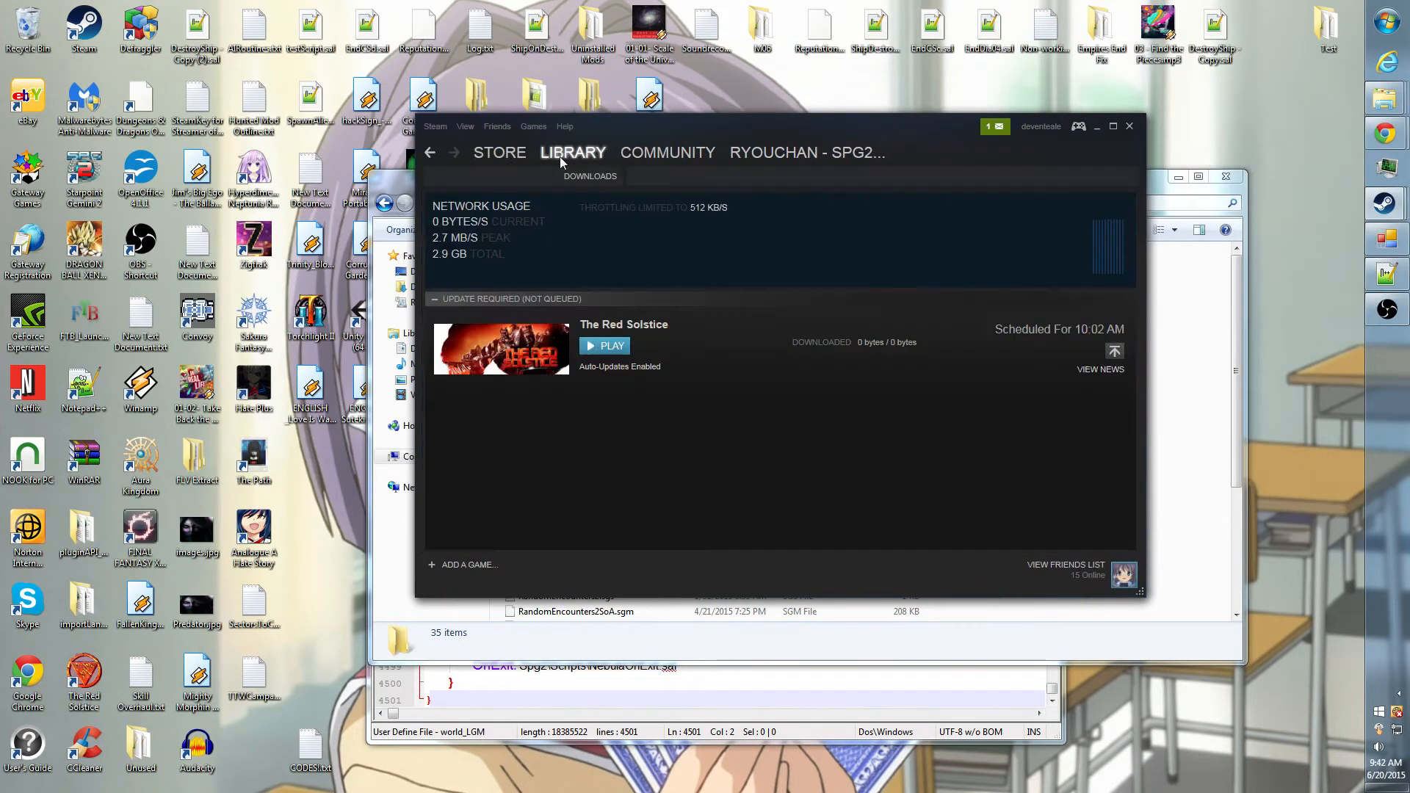
Switch to the Steam library and show options for Starpoint Gemini 2 [betatest]
{"action": "left_click", "coordinate": [573, 152]}
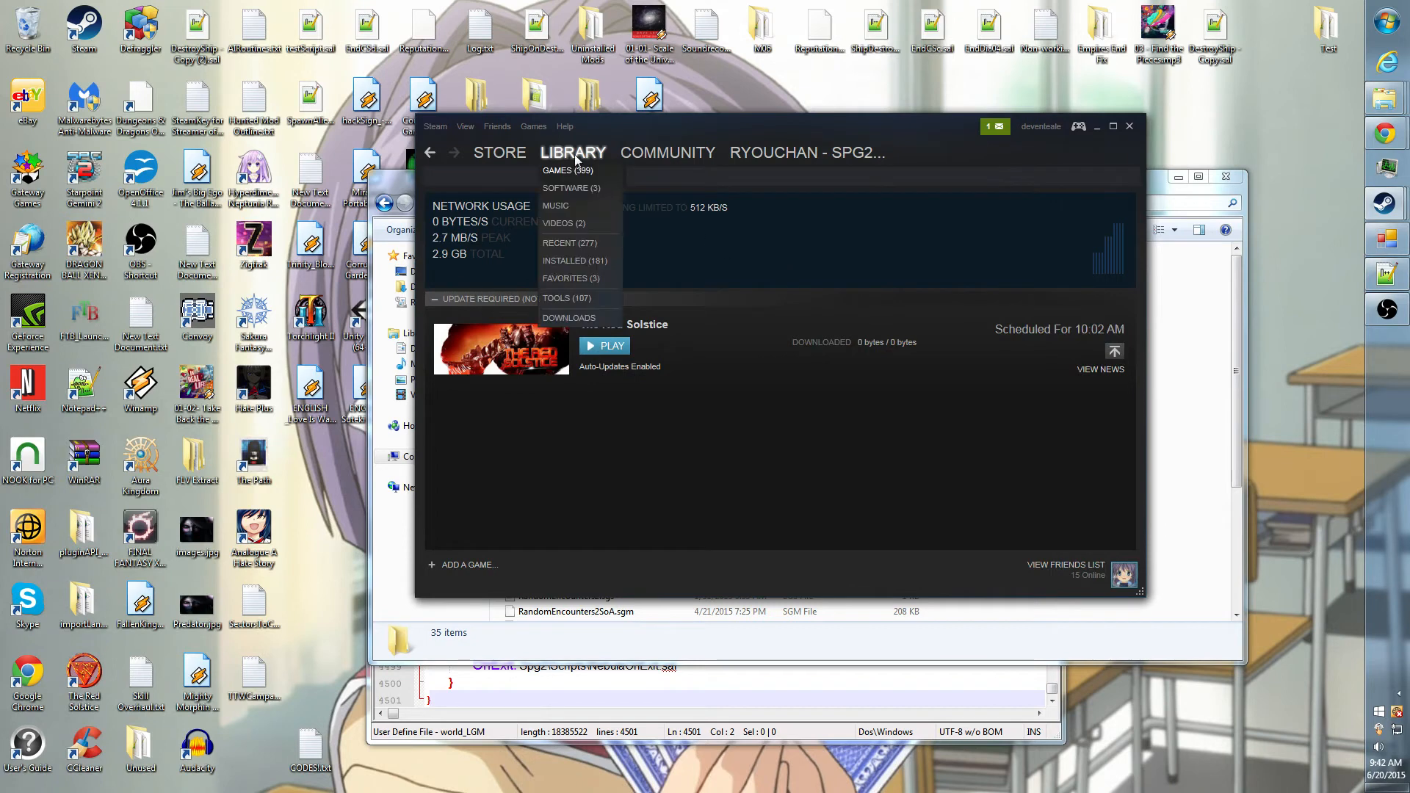
{"action": "right_click", "coordinate": [483, 320]}
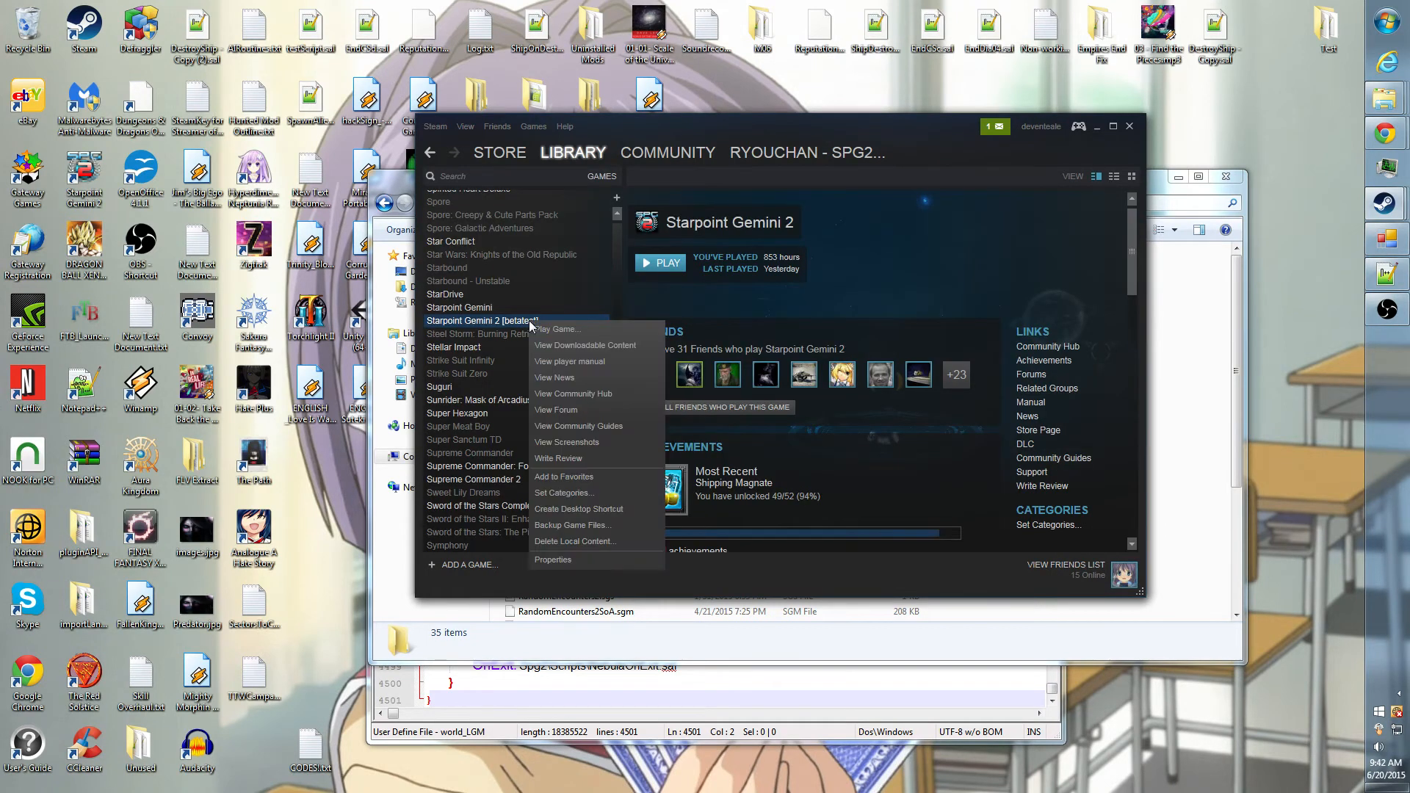
{"action": "mouse_move", "coordinate": [553, 560]}
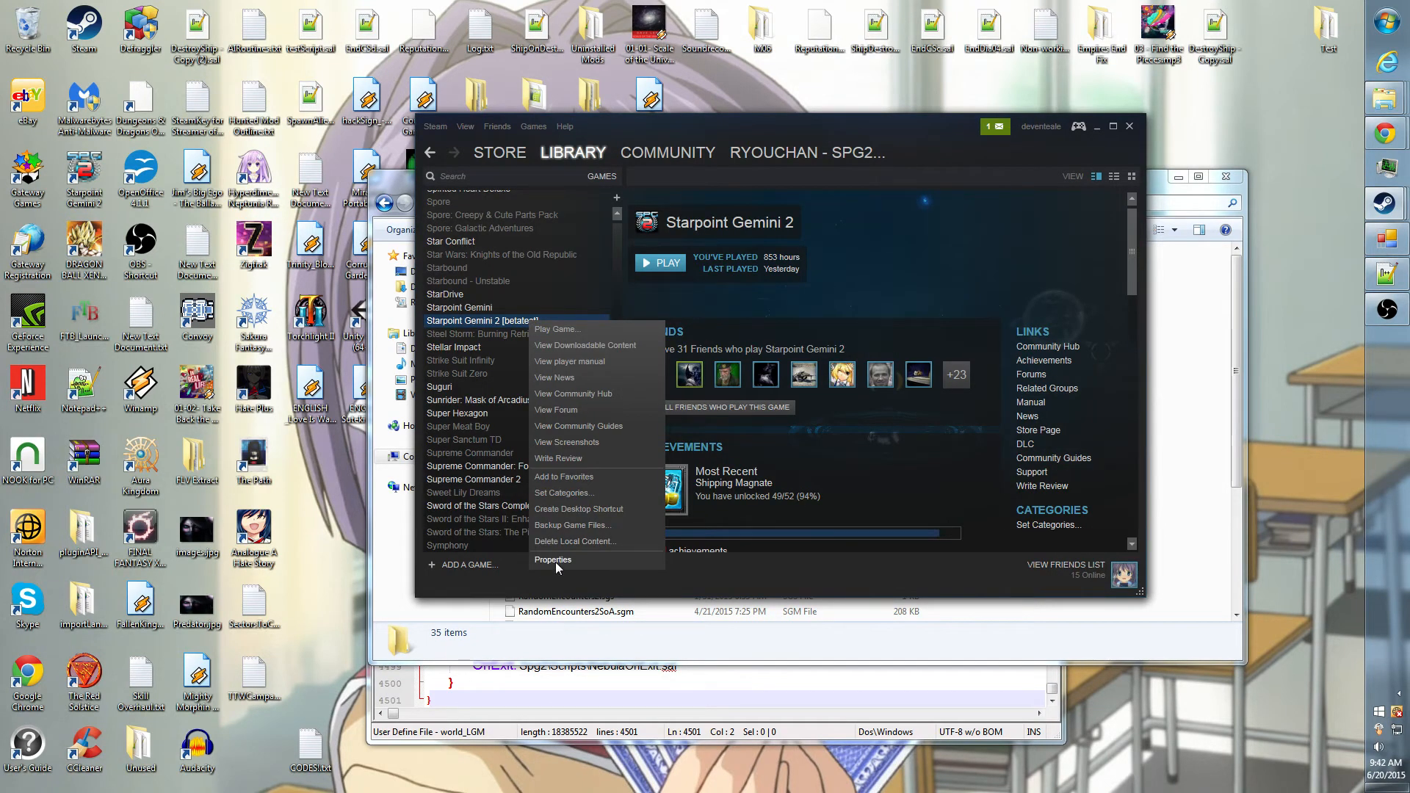
Open Starpoint Gemini 2's properties on the Local Files page showing cache verification
{"action": "left_click", "coordinate": [553, 559]}
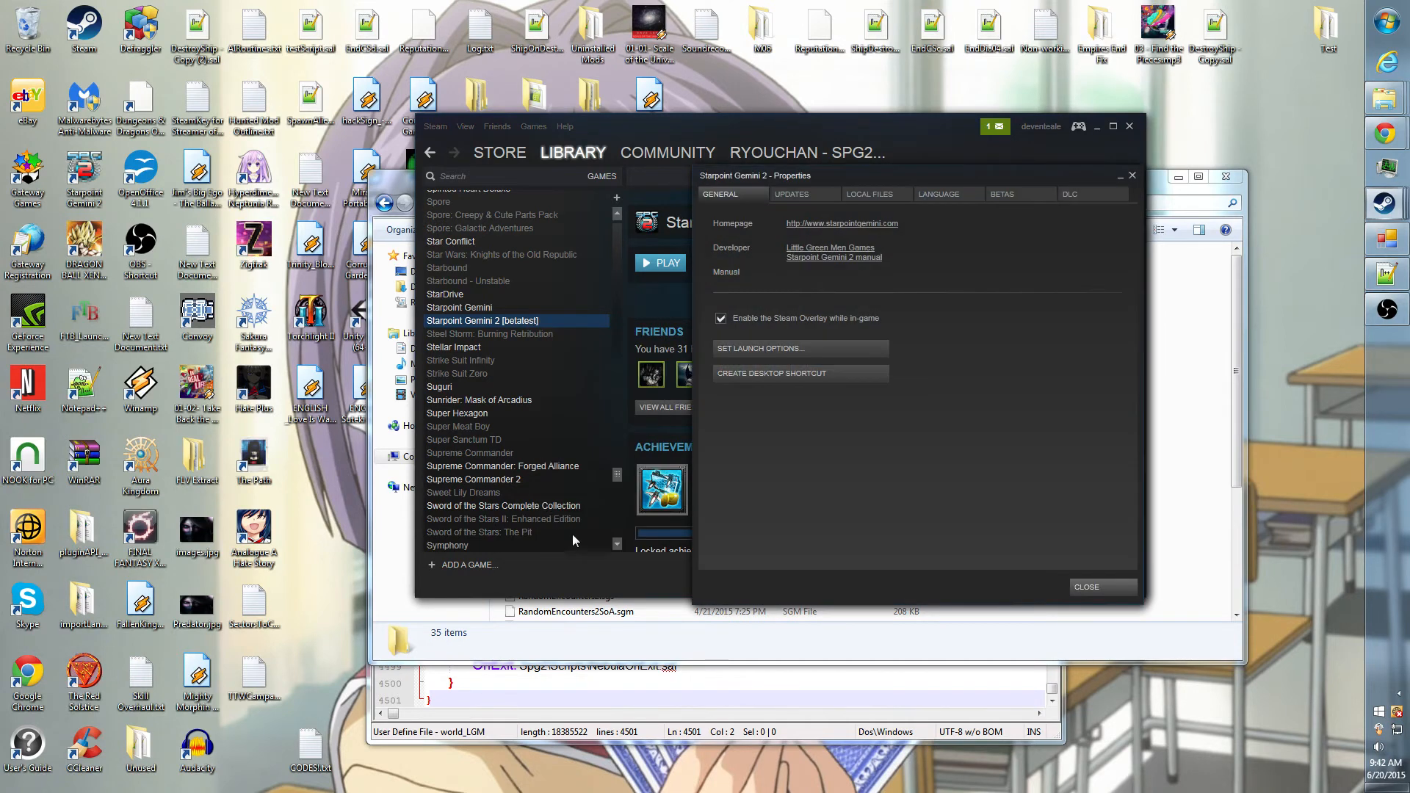
{"action": "left_click", "coordinate": [869, 193]}
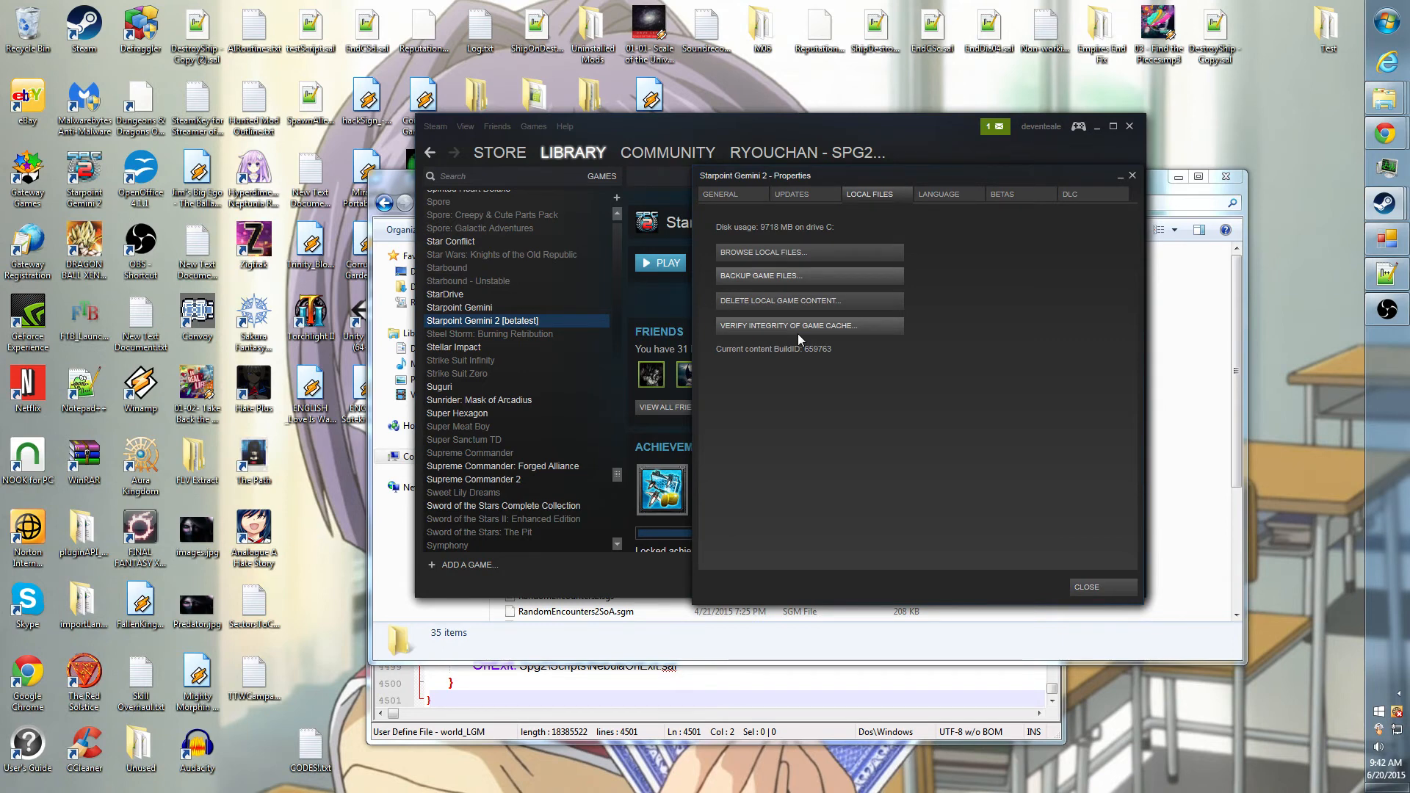
{"action": "mouse_move", "coordinate": [921, 553]}
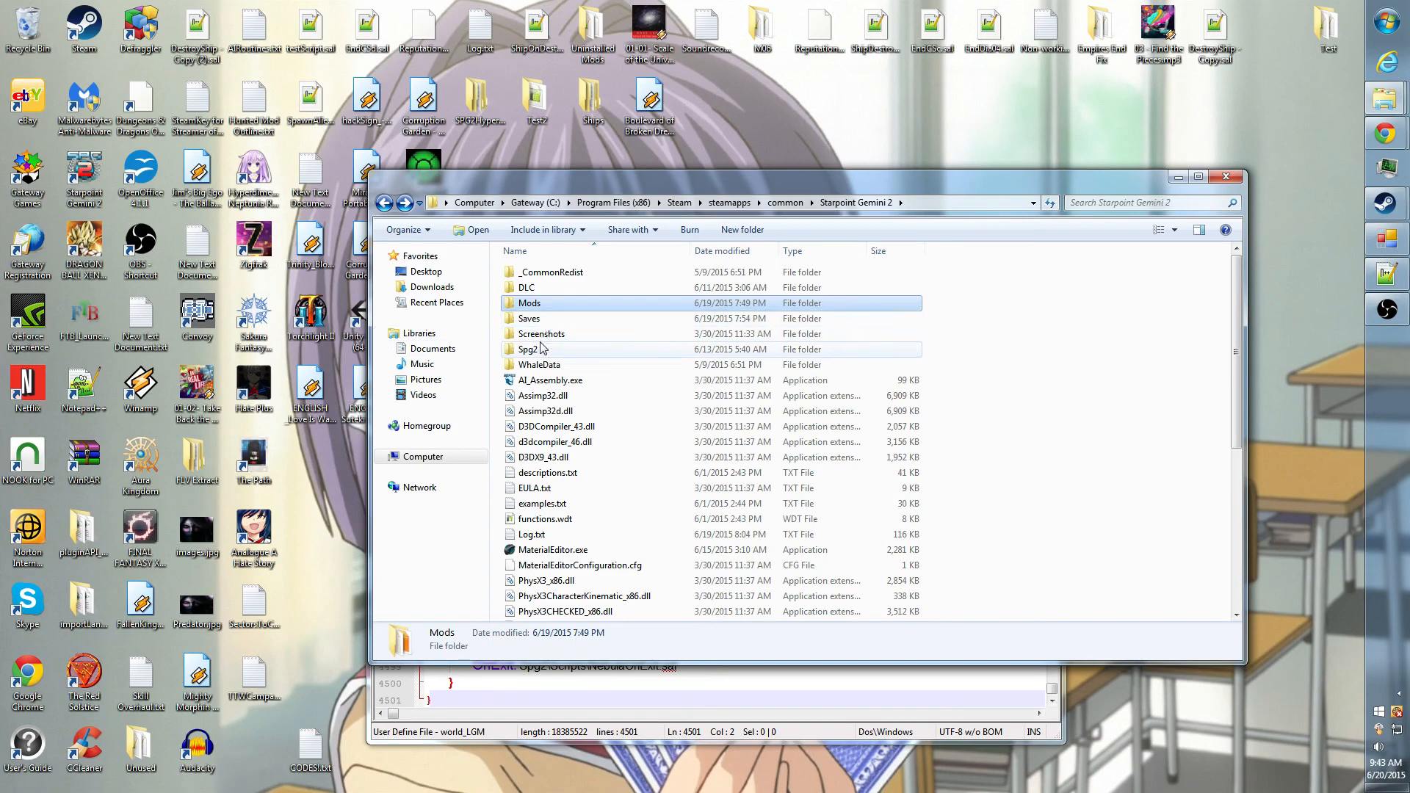
{"action": "left_click", "coordinate": [531, 349]}
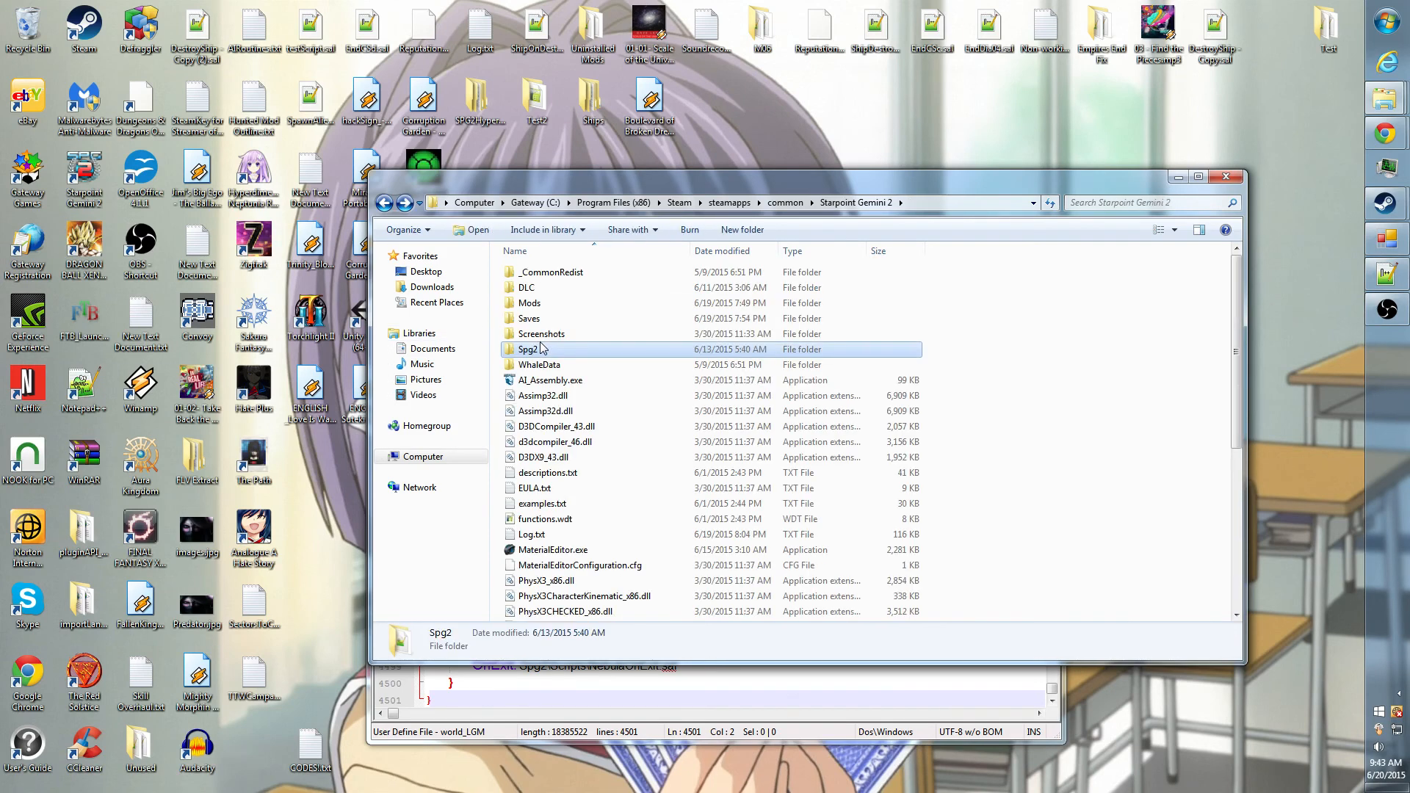
{"action": "left_click", "coordinate": [1121, 427]}
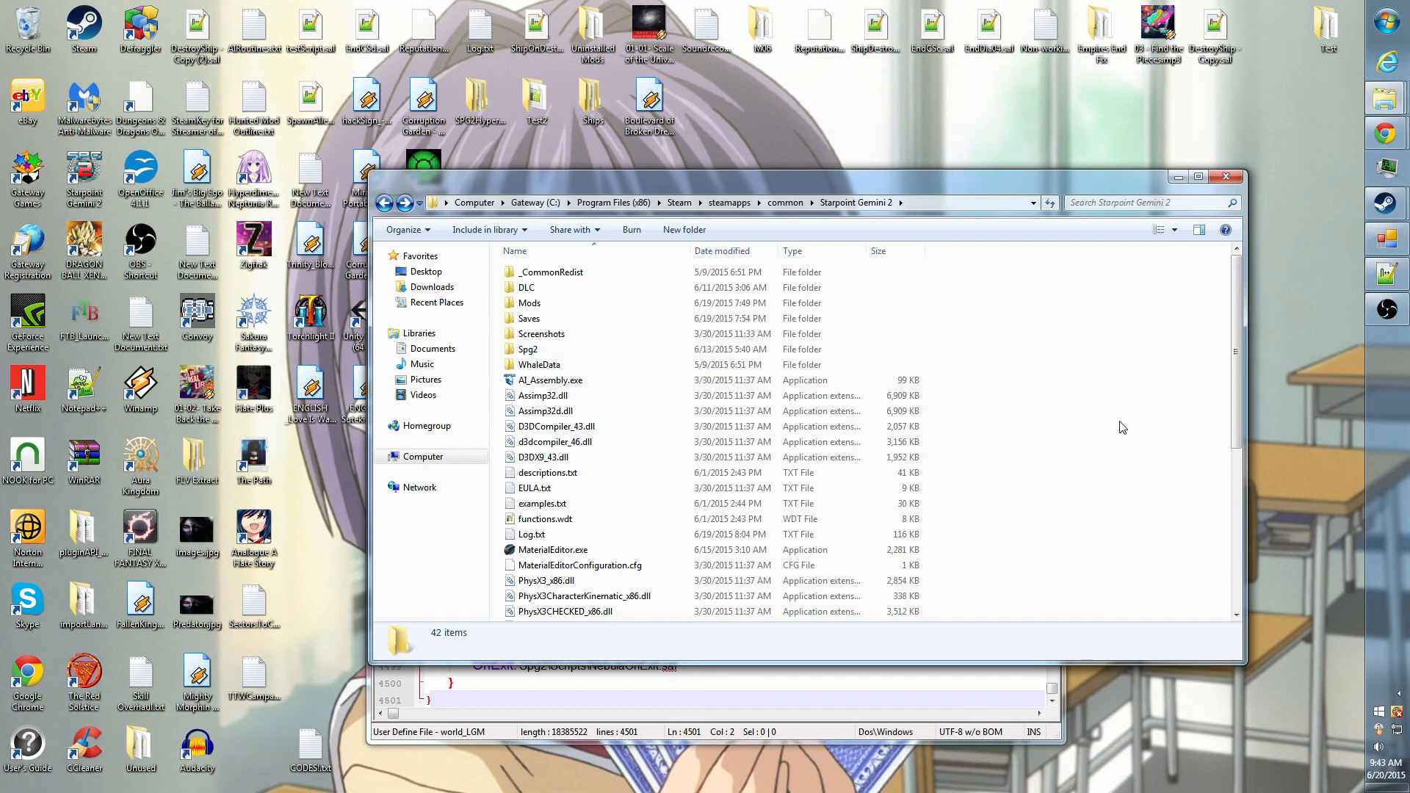
{"action": "mouse_move", "coordinate": [1115, 428]}
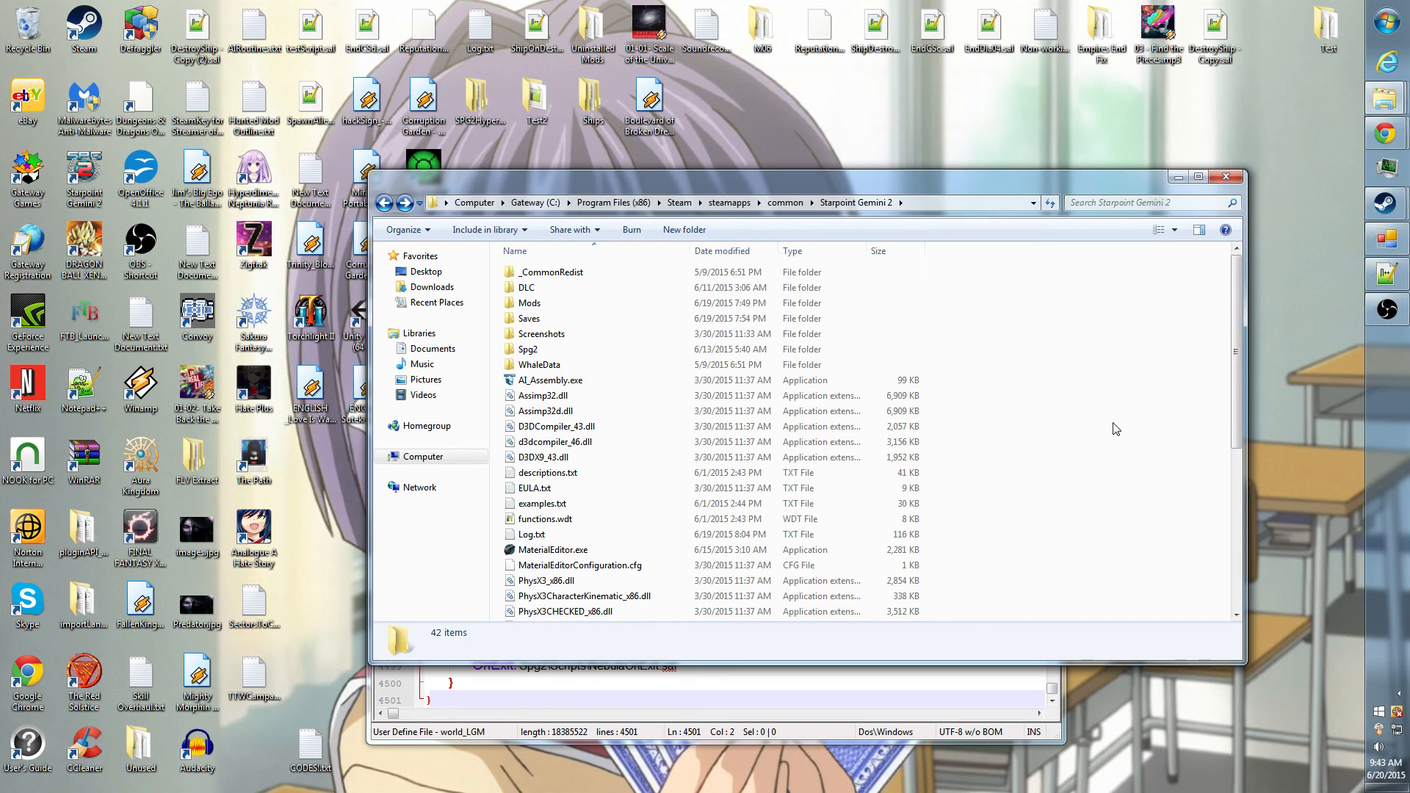
{"action": "mouse_move", "coordinate": [1136, 409]}
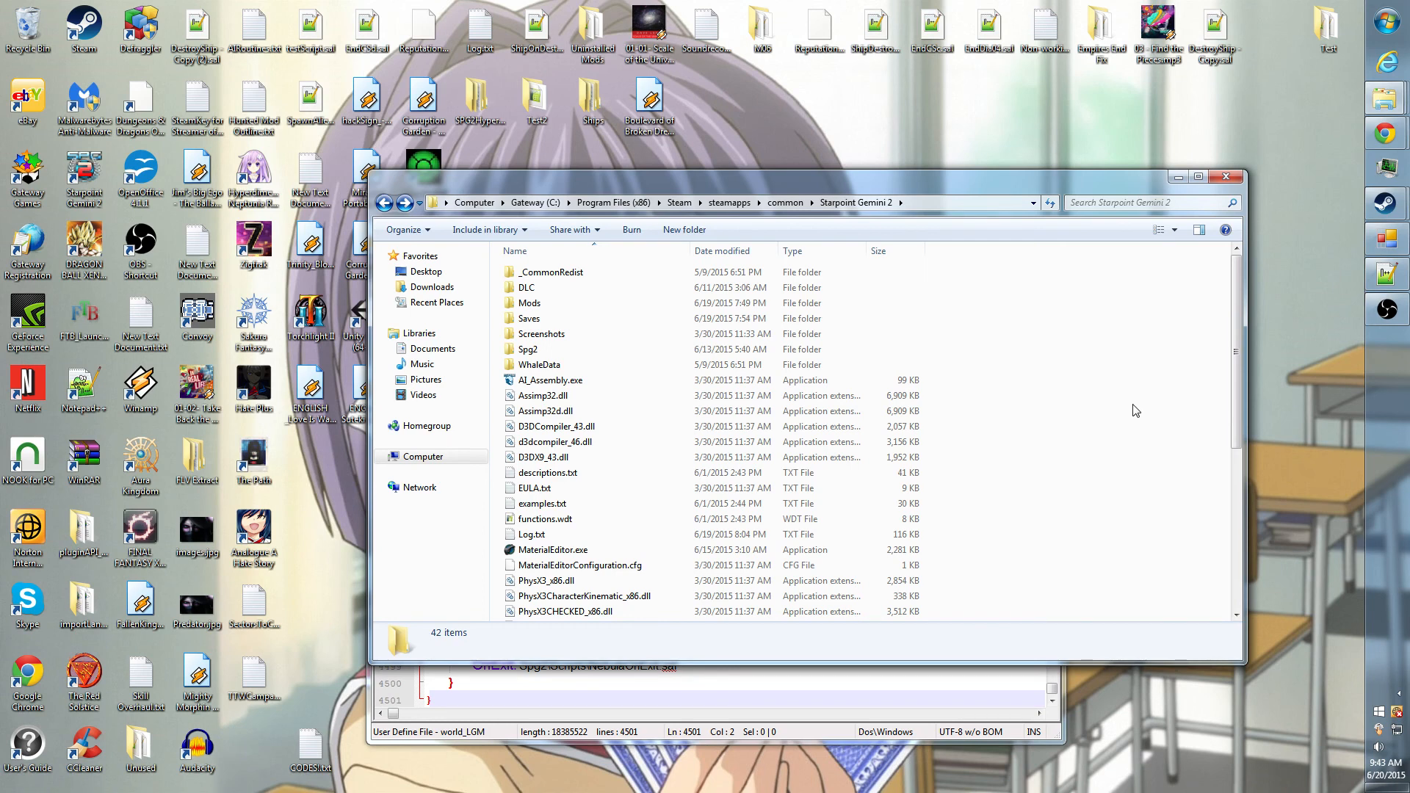